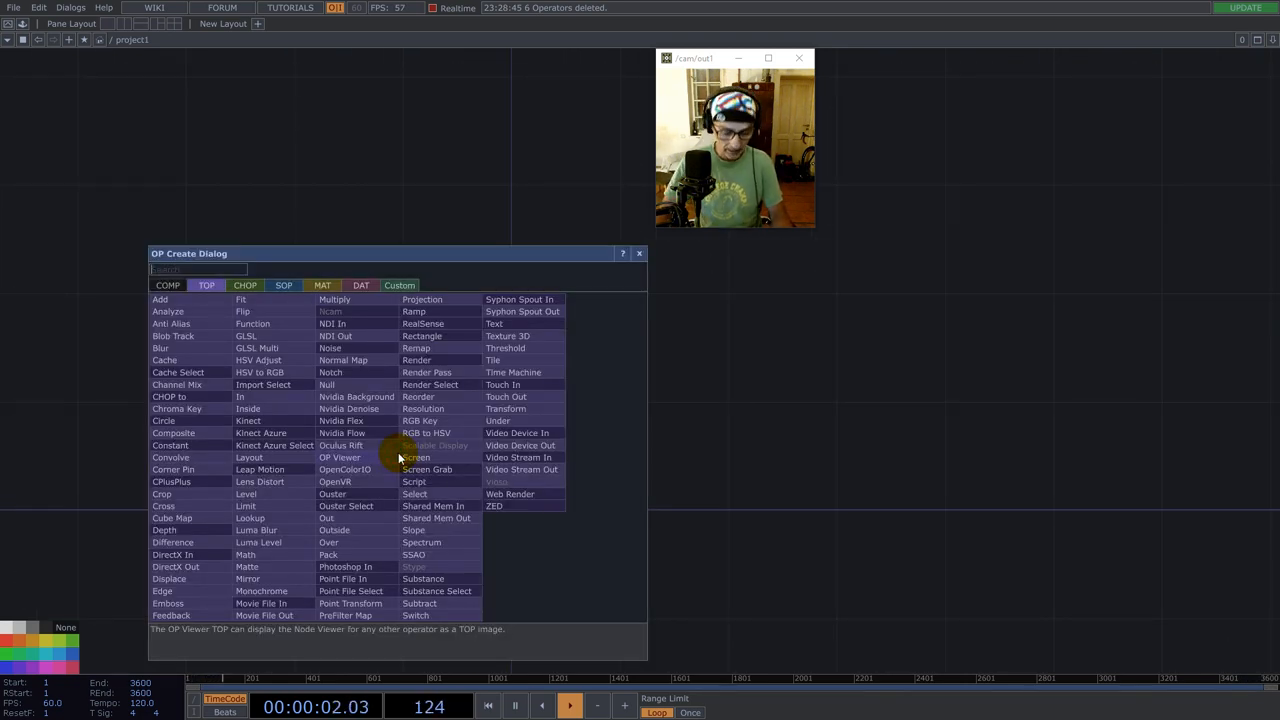
# - Add a Noise TOP and set its Transform Scale to 0.2 for large soft colour blobs
pyautogui.write('co')
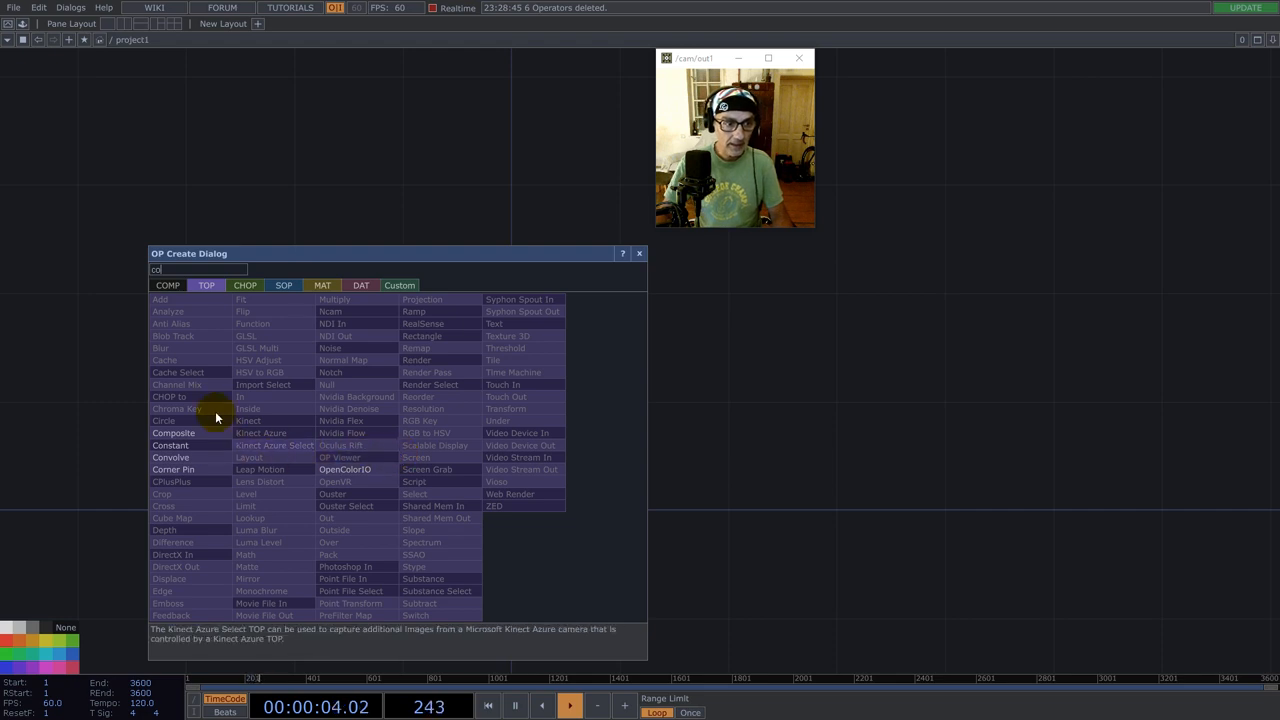
pyautogui.write('noi')
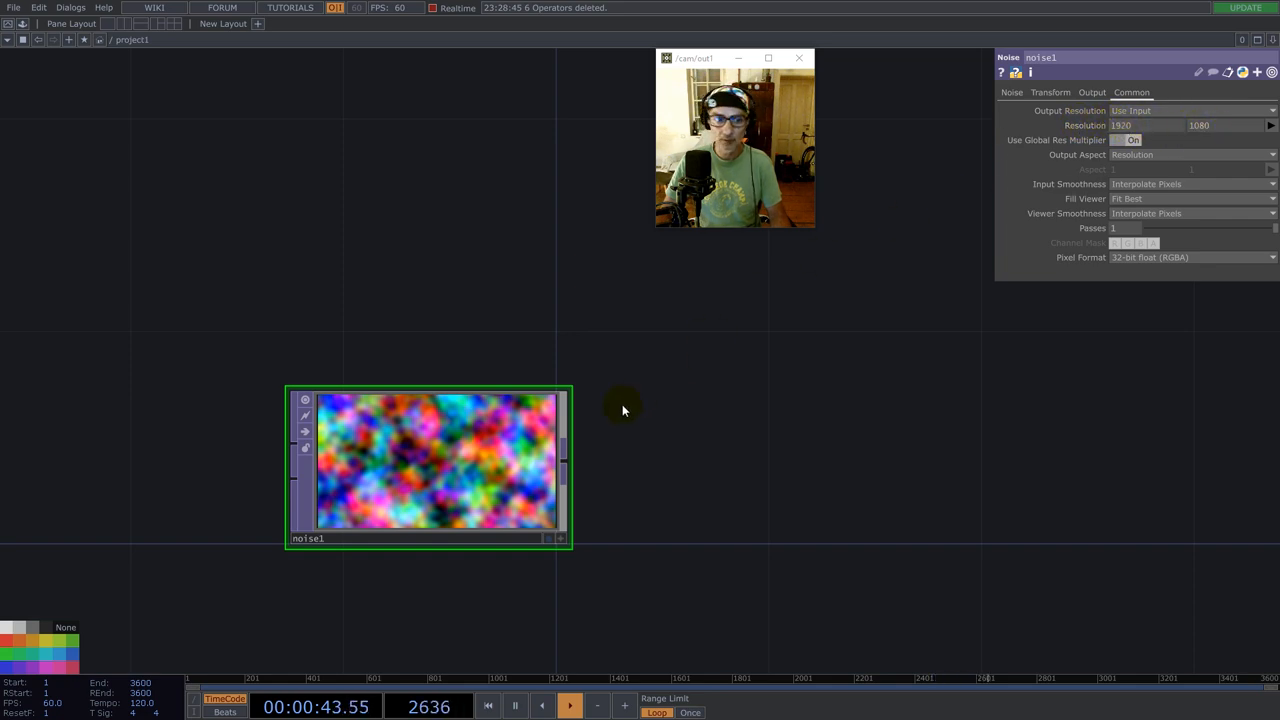
pyautogui.click(1050, 92)
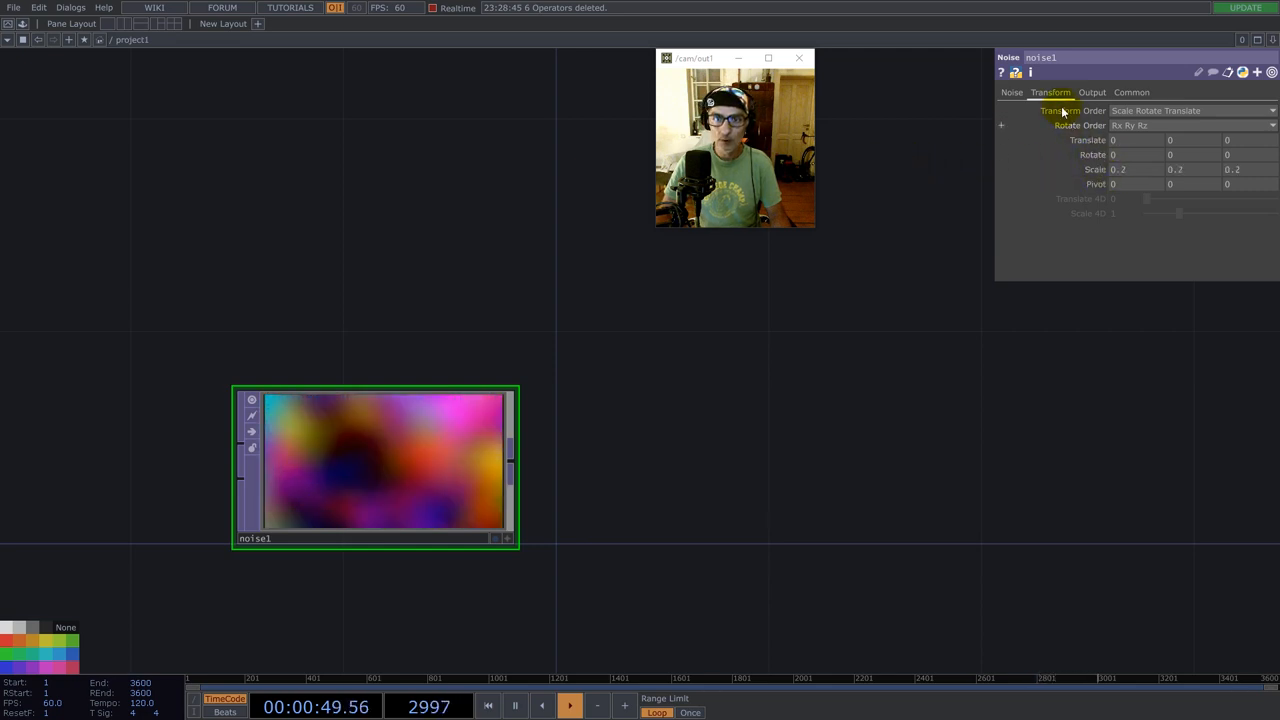
pyautogui.click(1012, 92)
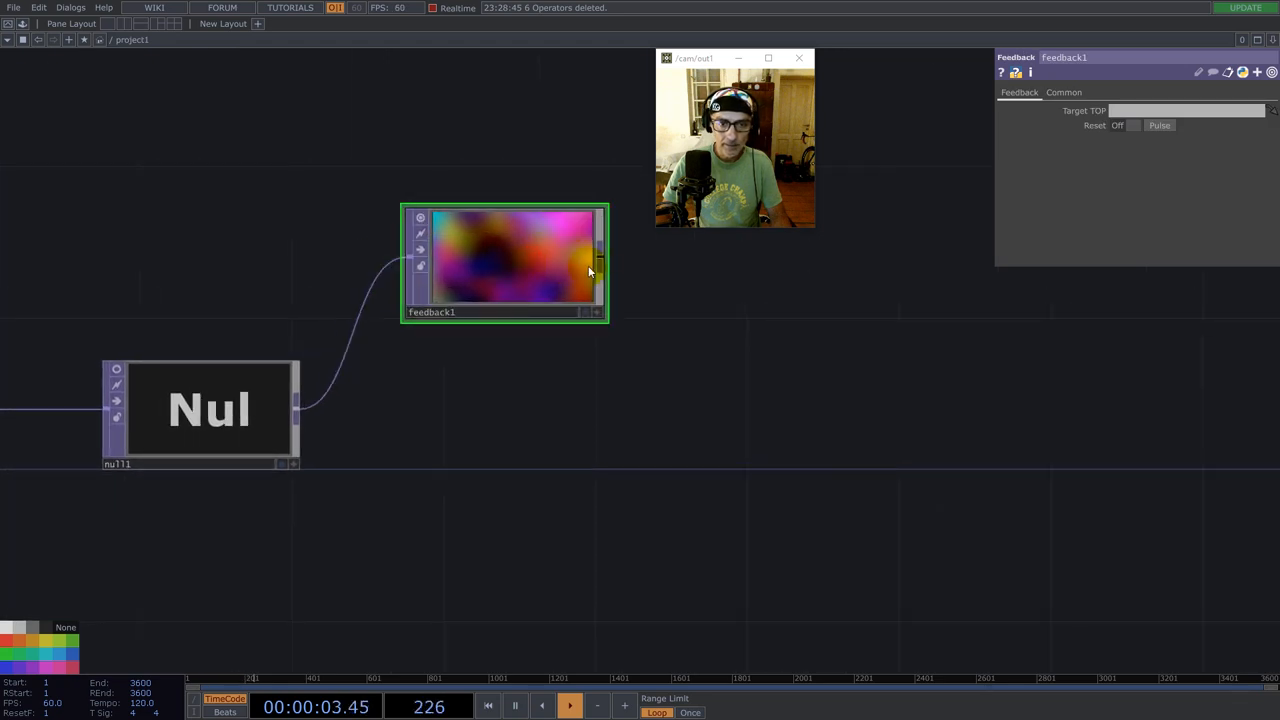
# - Add an Over TOP compositing null over feedback1, with the Feedback Target TOP set to over1
pyautogui.write('ov')
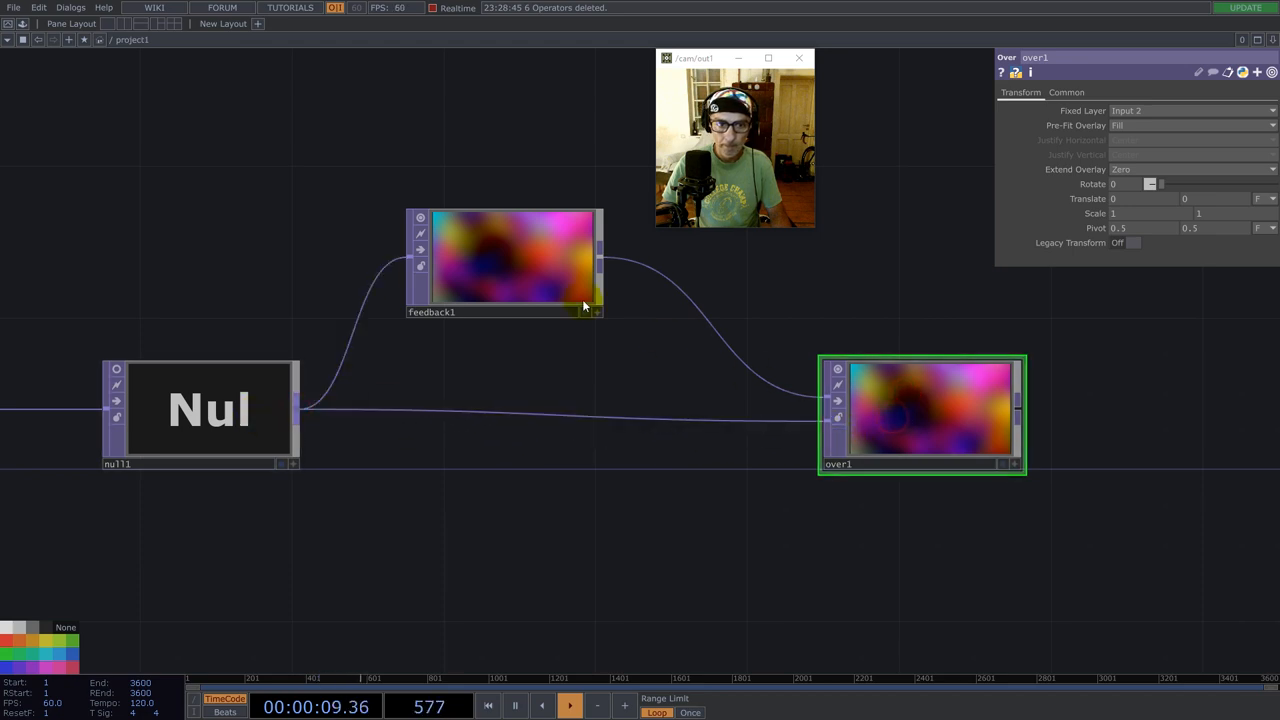
pyautogui.click(504, 264)
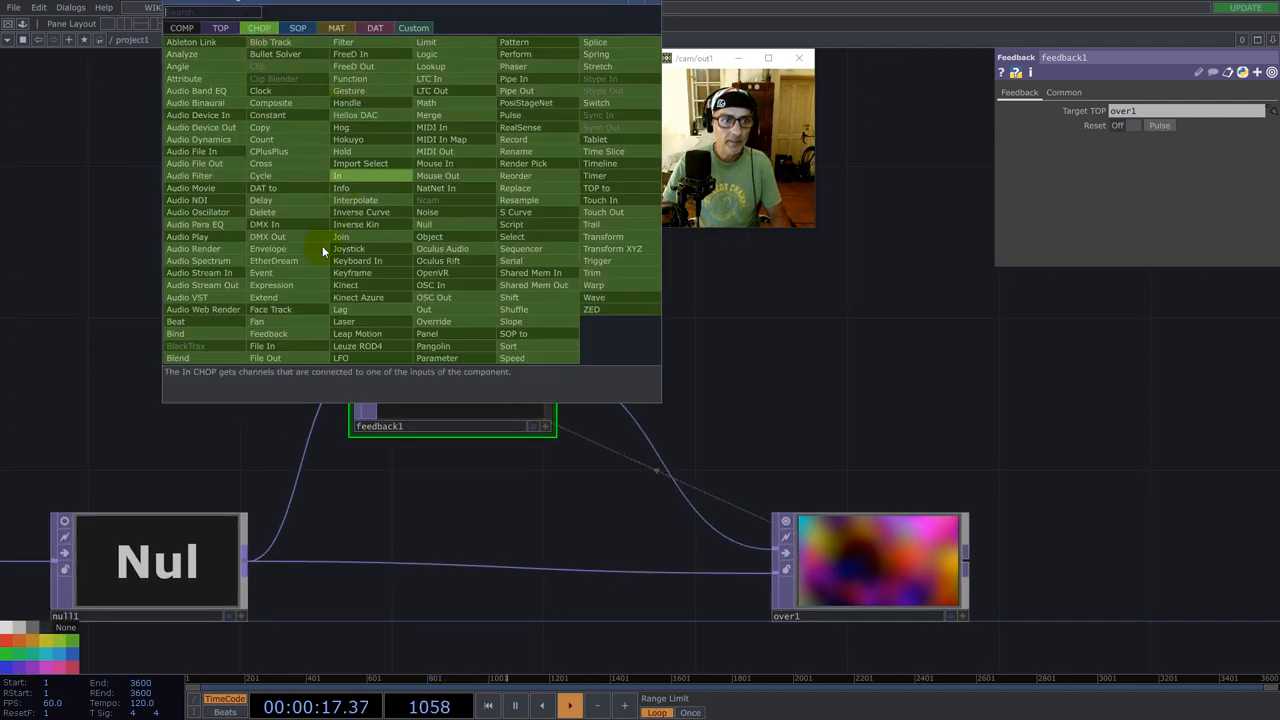
pyautogui.moveTo(264, 224)
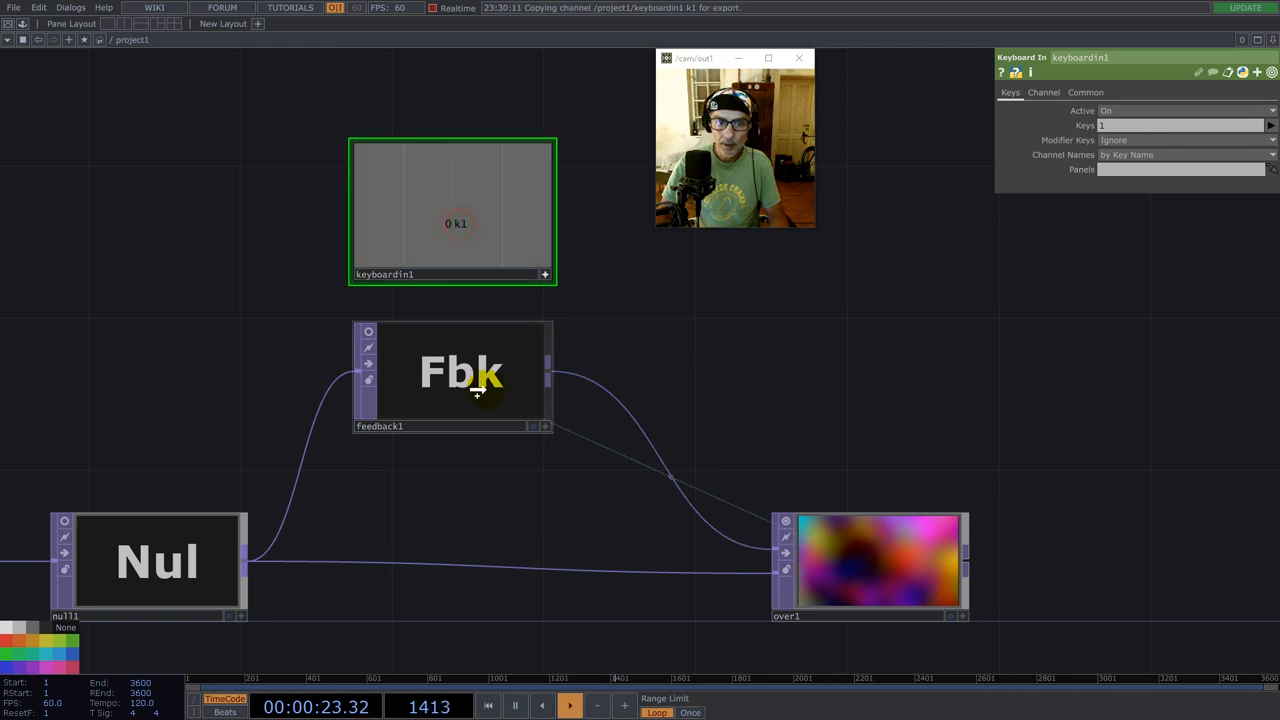
pyautogui.click(460, 372)
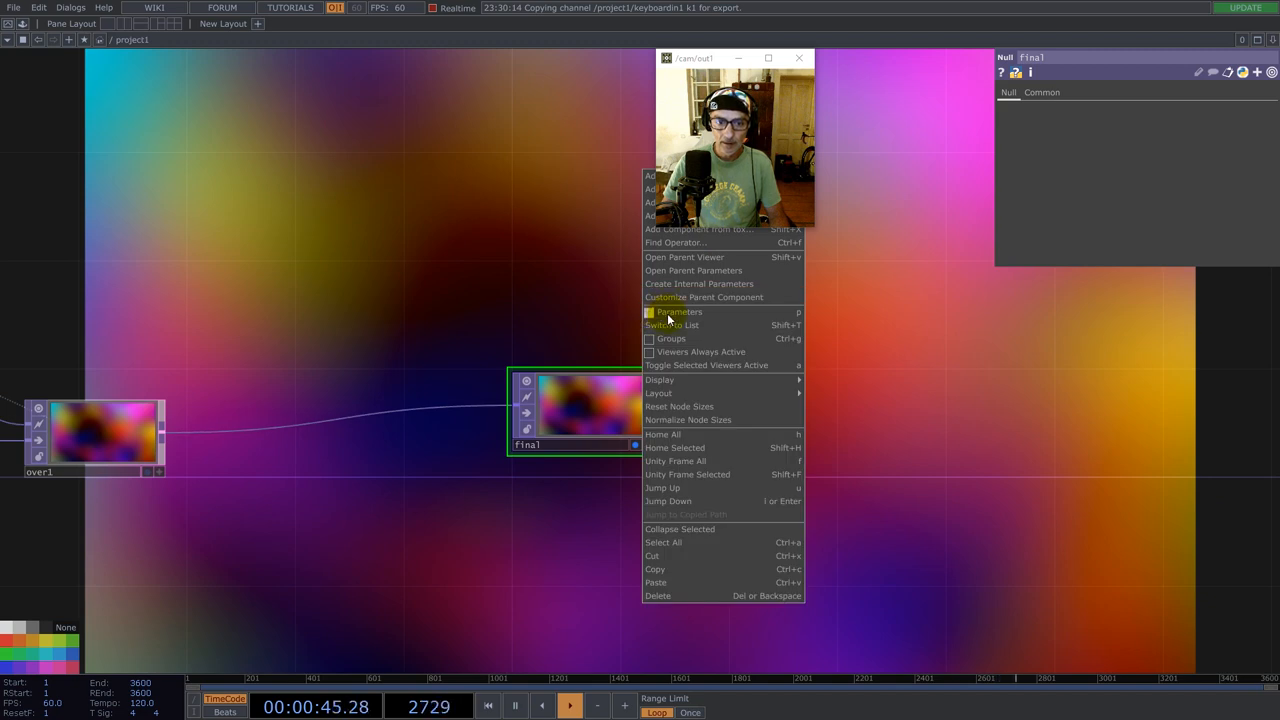
# - Turn off the network background display so the output no longer shows behind the nodes
pyautogui.click(660, 380)
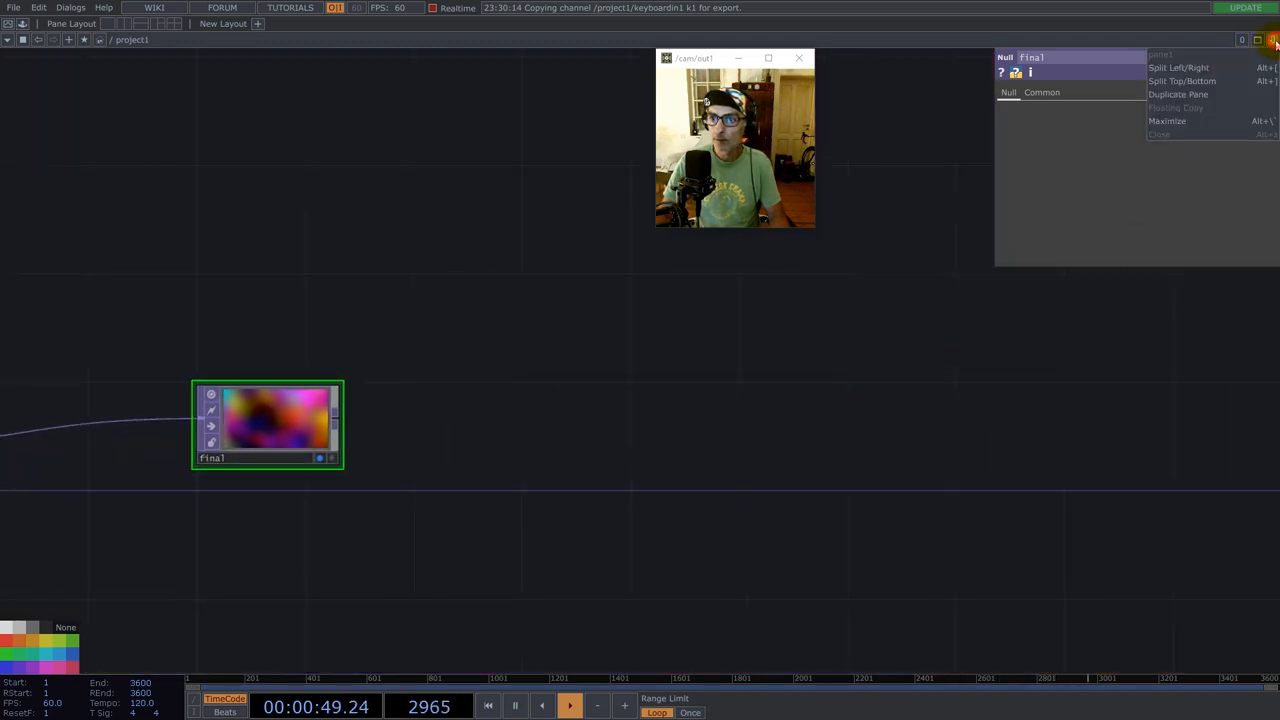
# - Split the workspace left/right and top/bottom, with Final viewed above a second network editor
pyautogui.click(1178, 68)
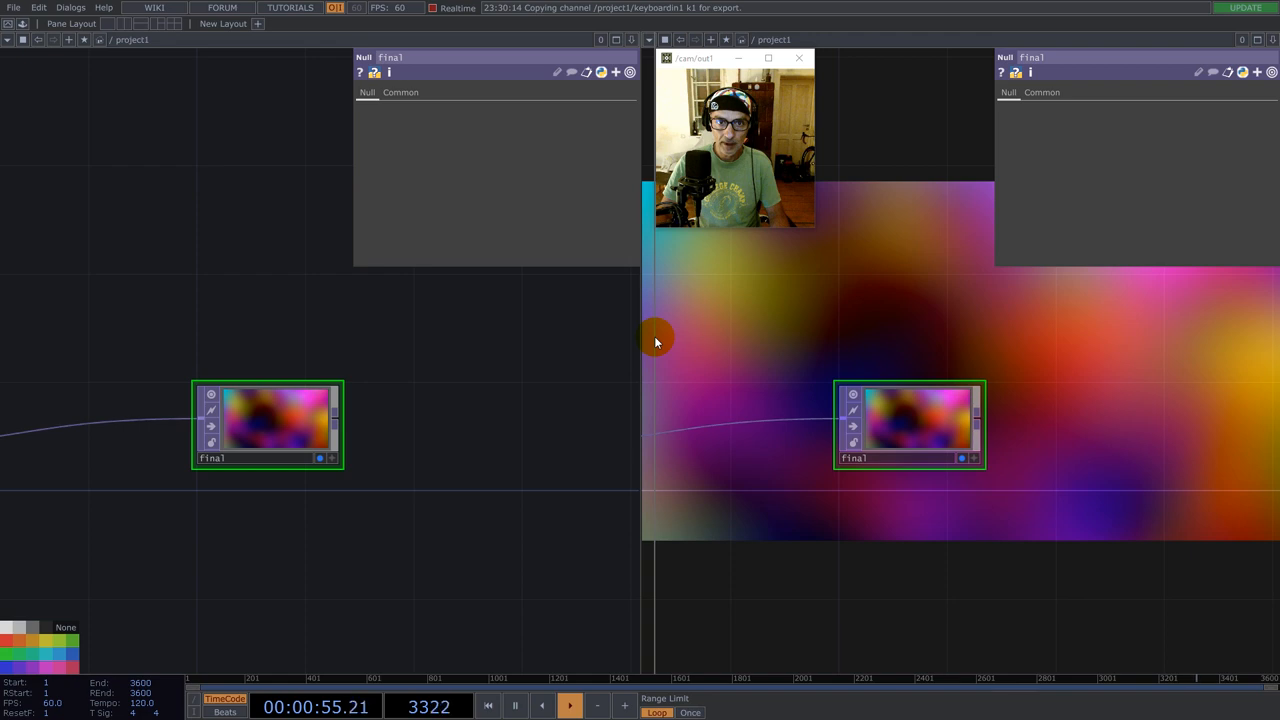
pyautogui.click(1274, 40)
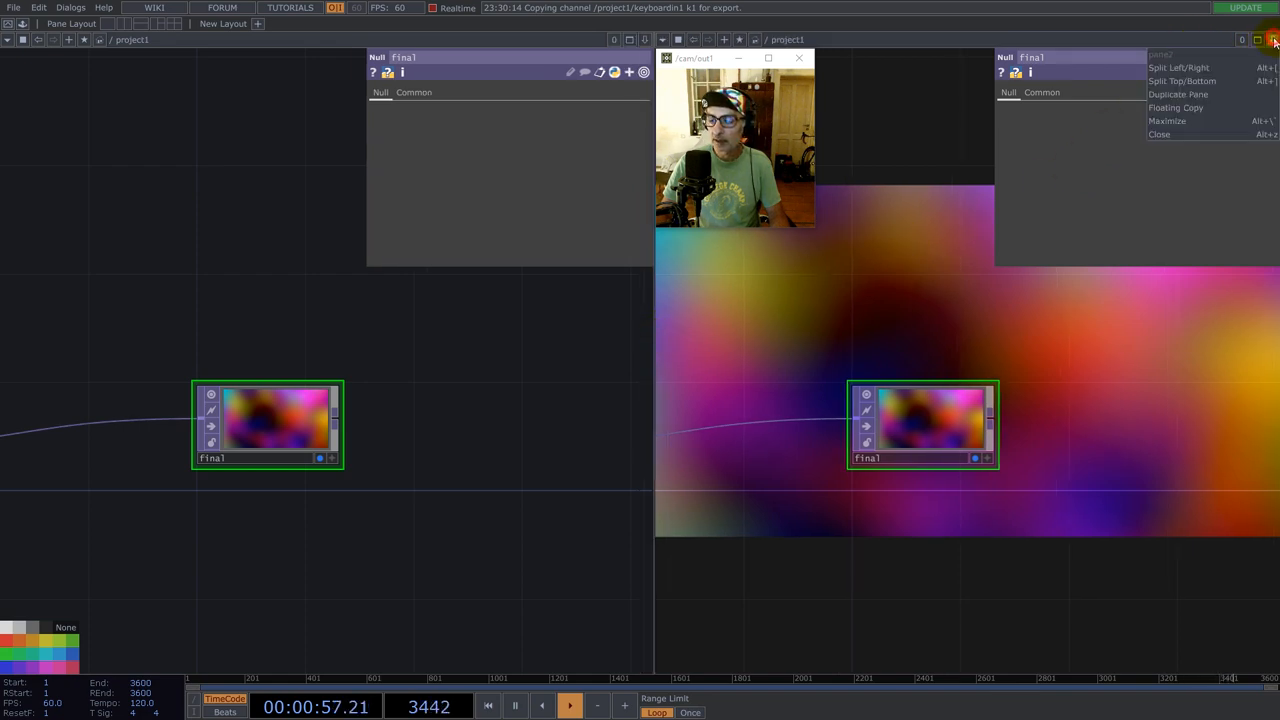
pyautogui.click(1182, 80)
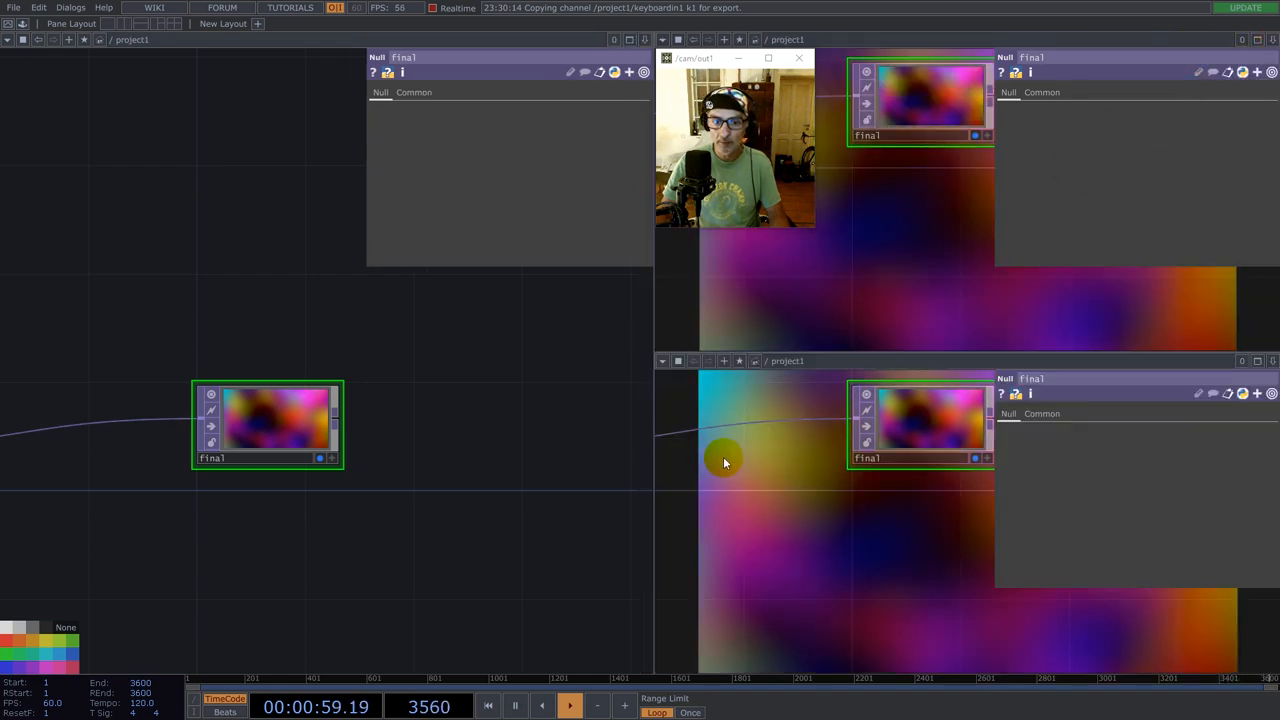
pyautogui.rightClick(724, 462)
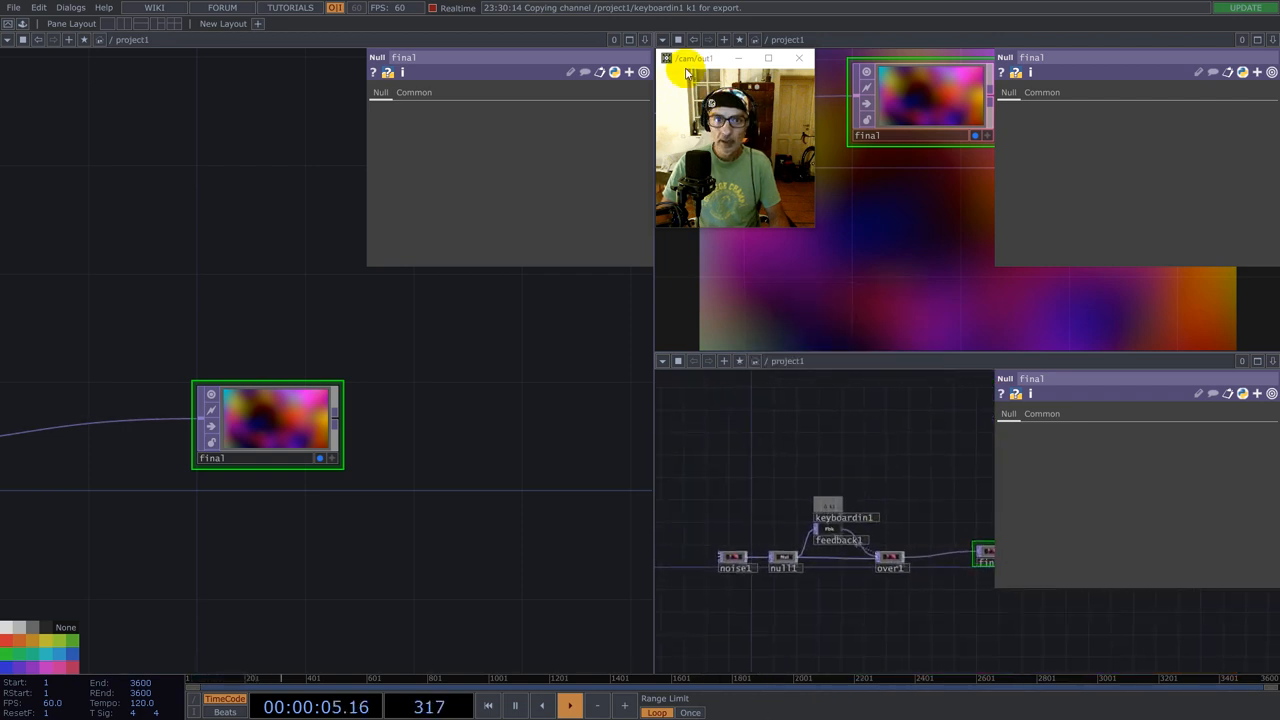
pyautogui.click(798, 56)
pyautogui.write('d')
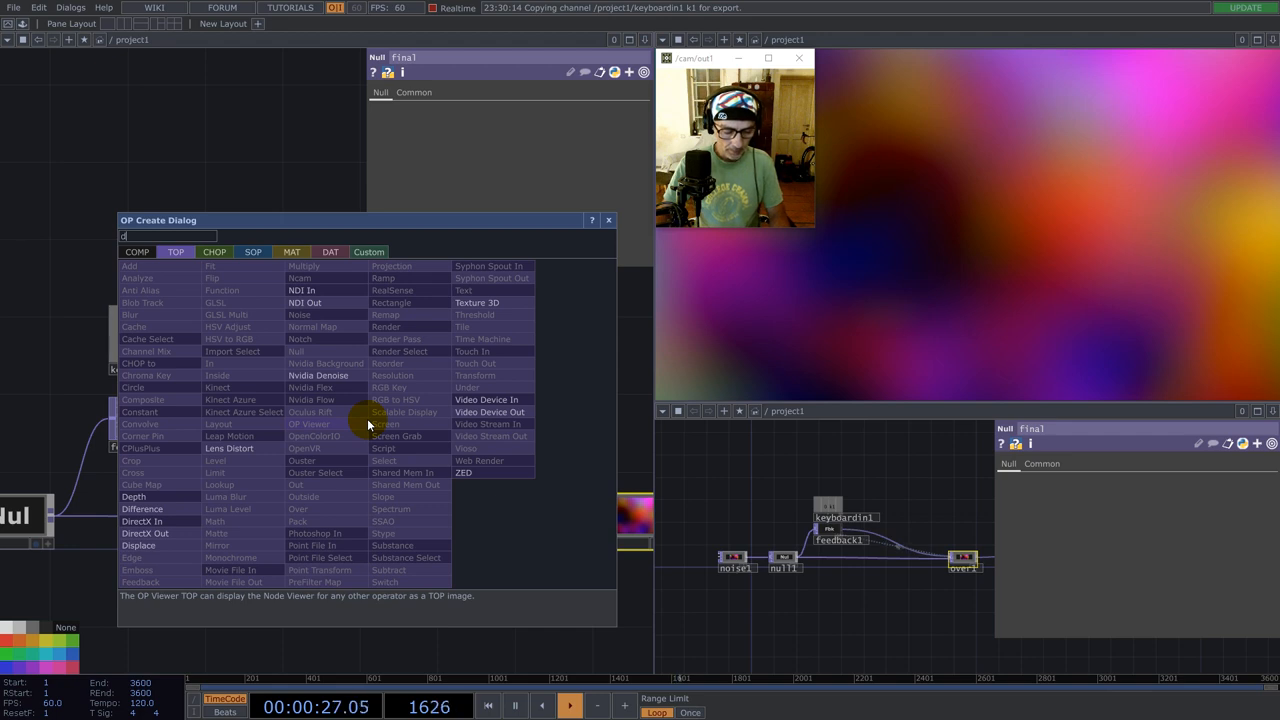
pyautogui.moveTo(146, 532)
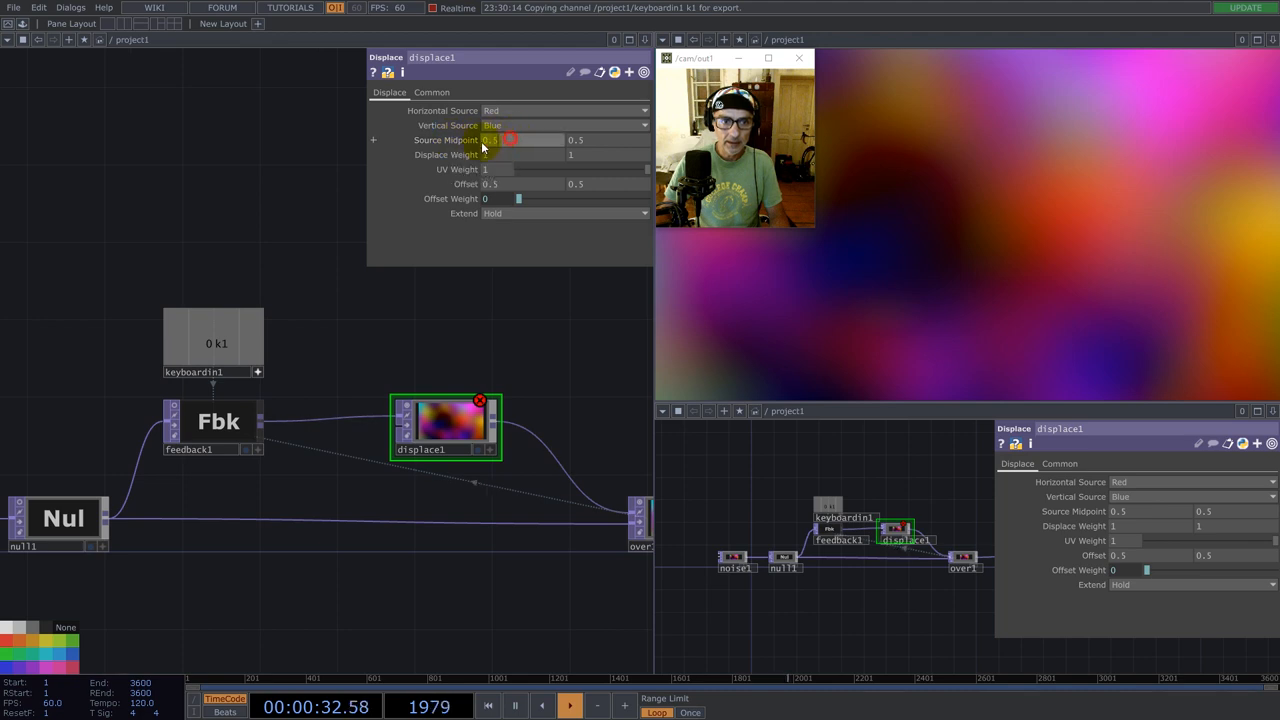
# - Adjust the Source Midpoint of the Displace TOP inserted after feedback1
pyautogui.moveTo(490, 140); pyautogui.dragTo(584, 140)
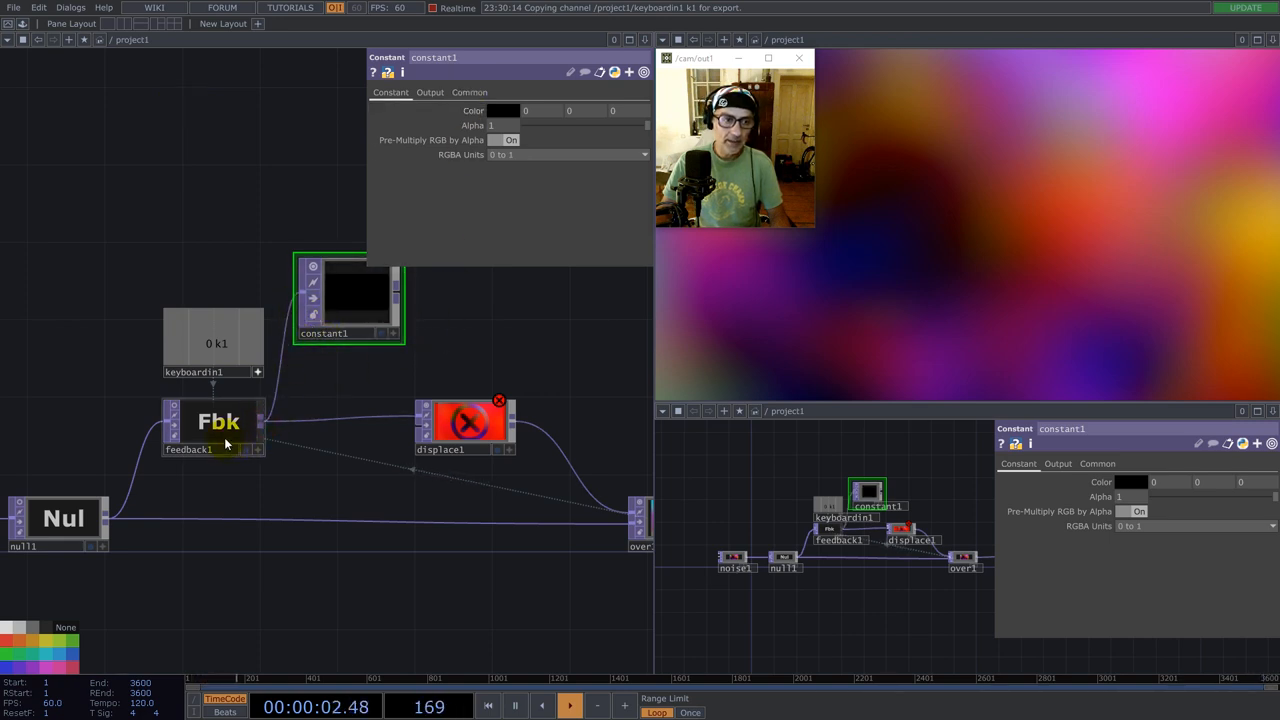
# - View the black Constant TOP's Output page settings while it feeds displace1's second input
pyautogui.click(430, 92)
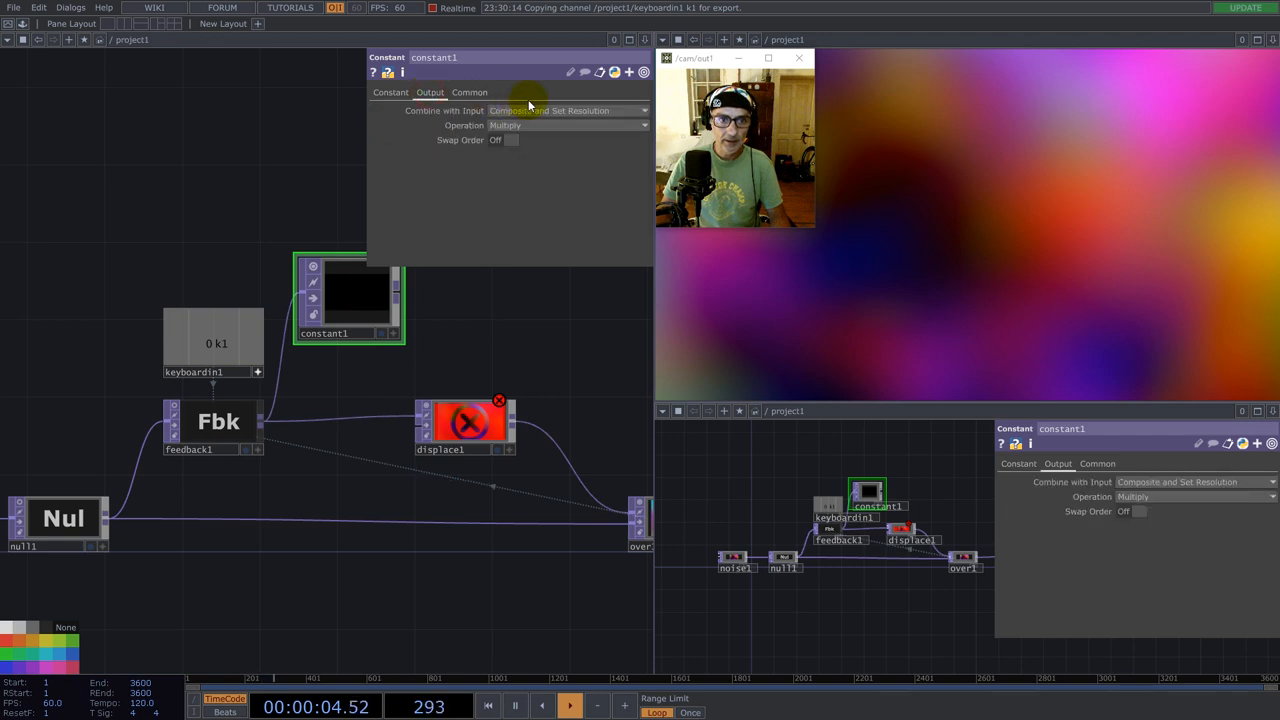
pyautogui.click(564, 110)
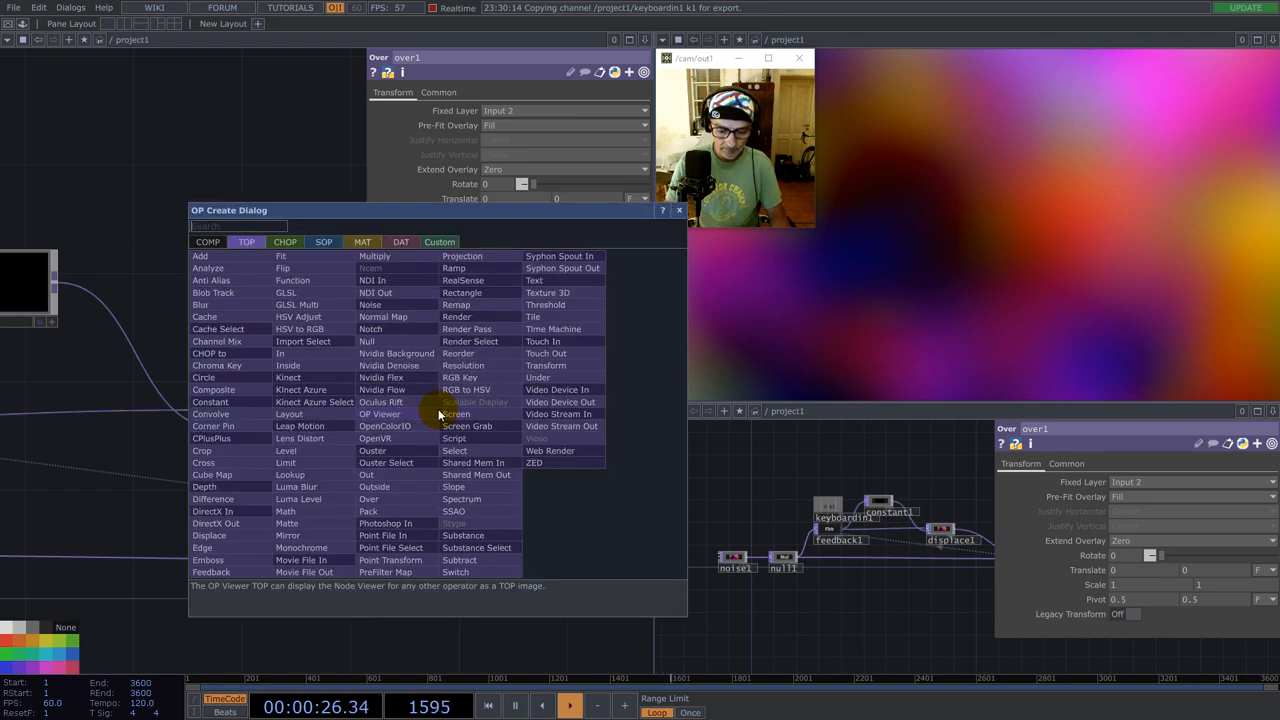
# - Add a Level TOP after displace1 with Clamp Input set to Unclamped
pyautogui.write('lev')
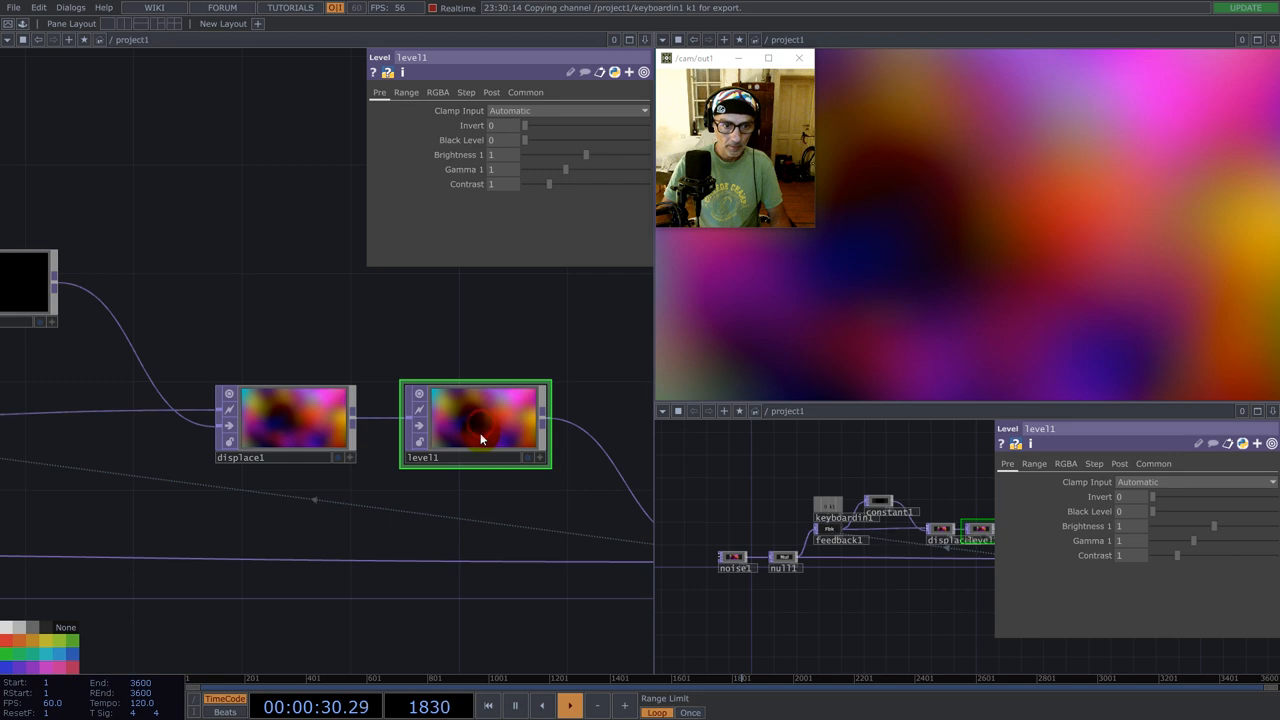
pyautogui.click(568, 110)
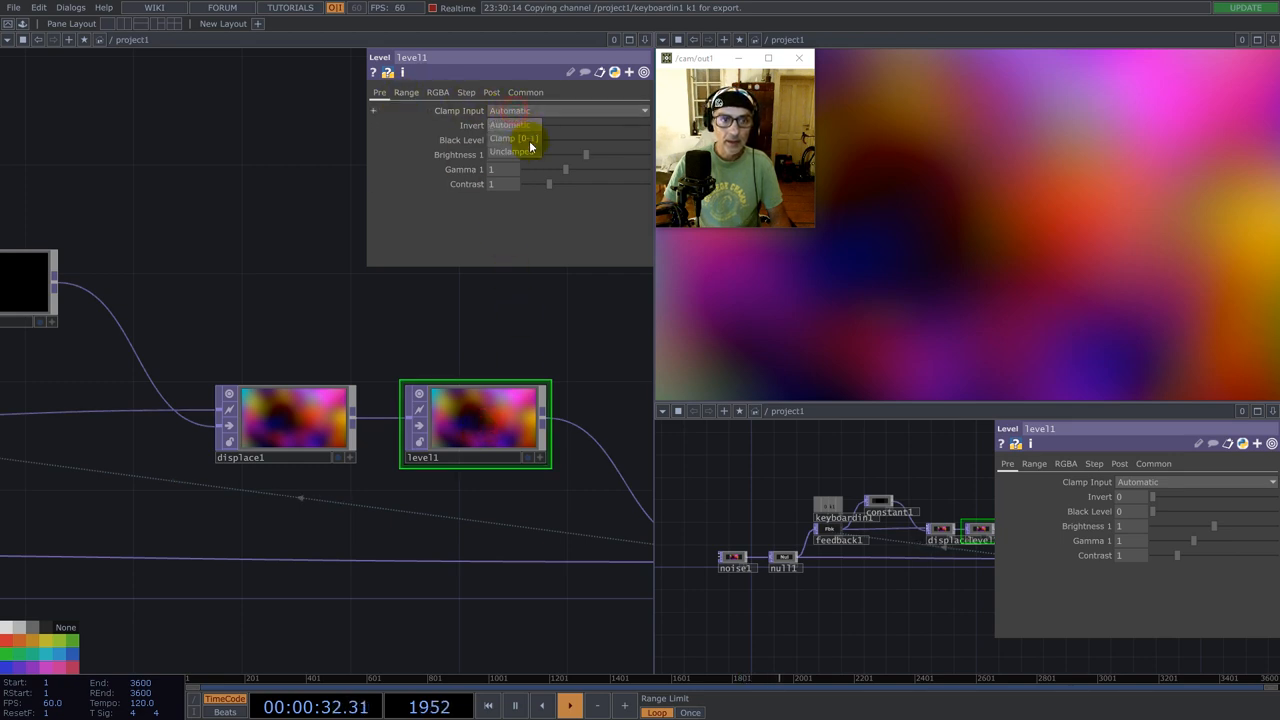
pyautogui.click(512, 152)
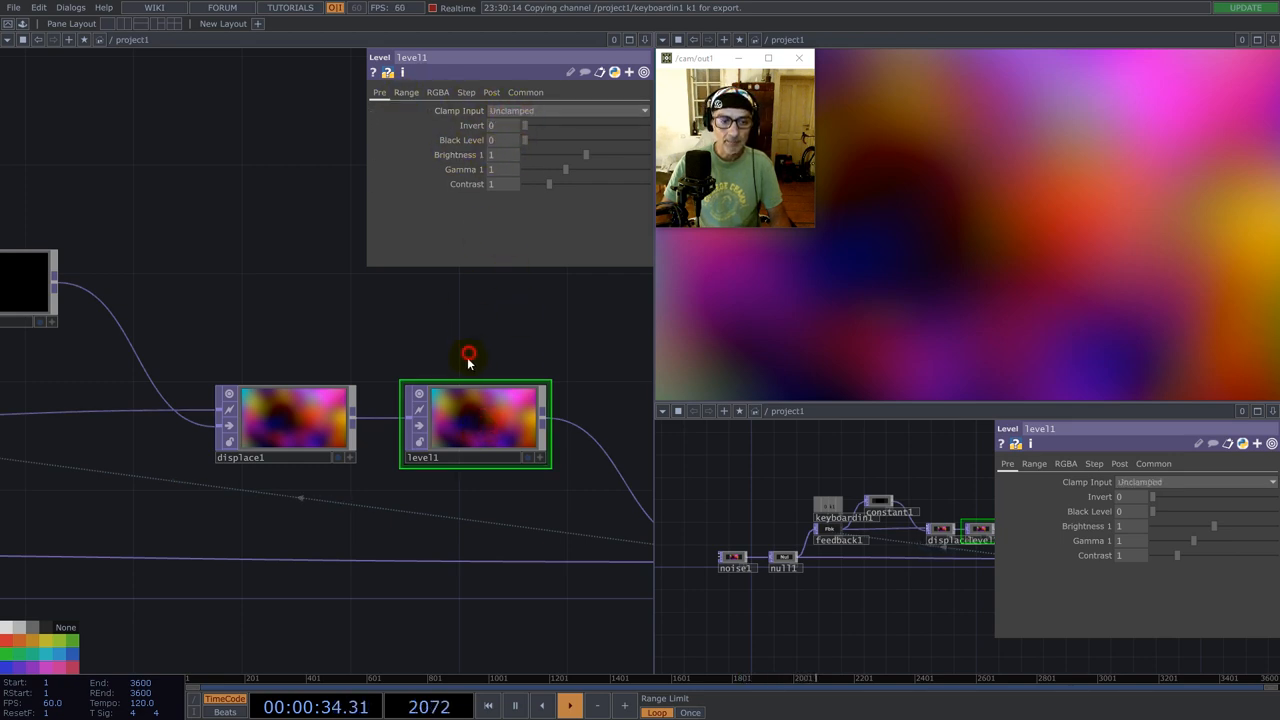
pyautogui.click(406, 92)
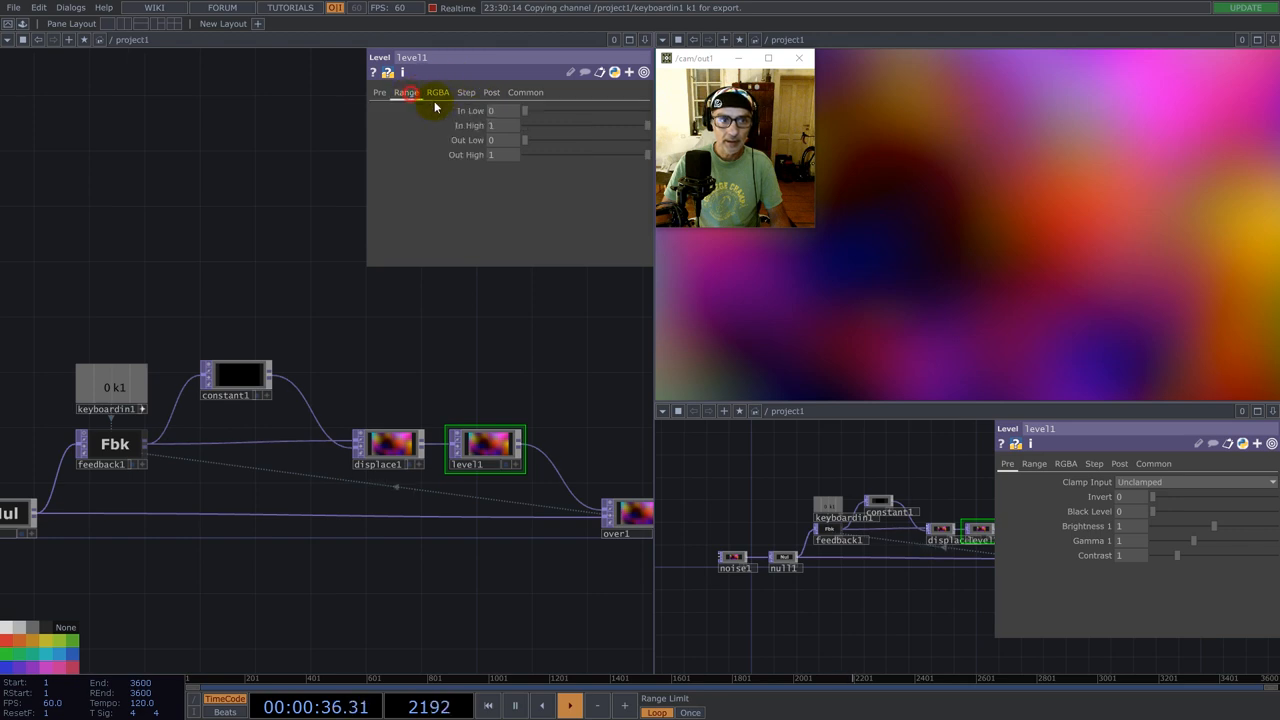
pyautogui.click(492, 92)
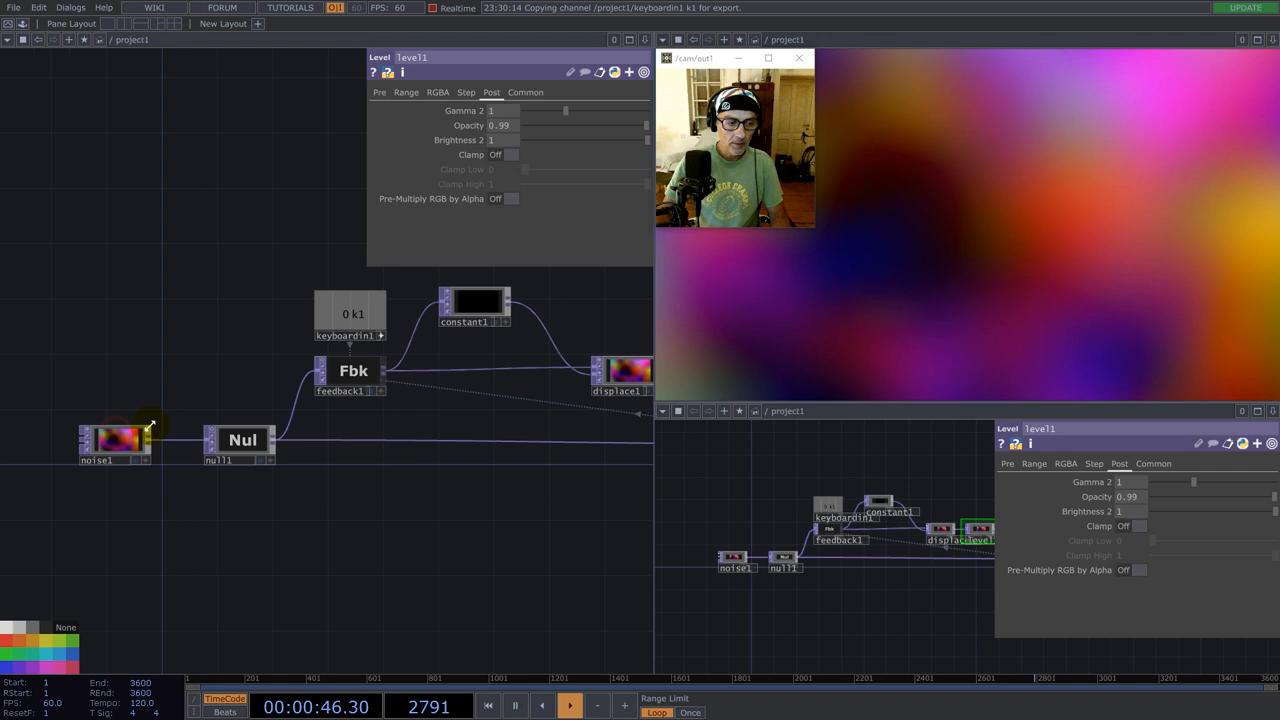
pyautogui.click(114, 444)
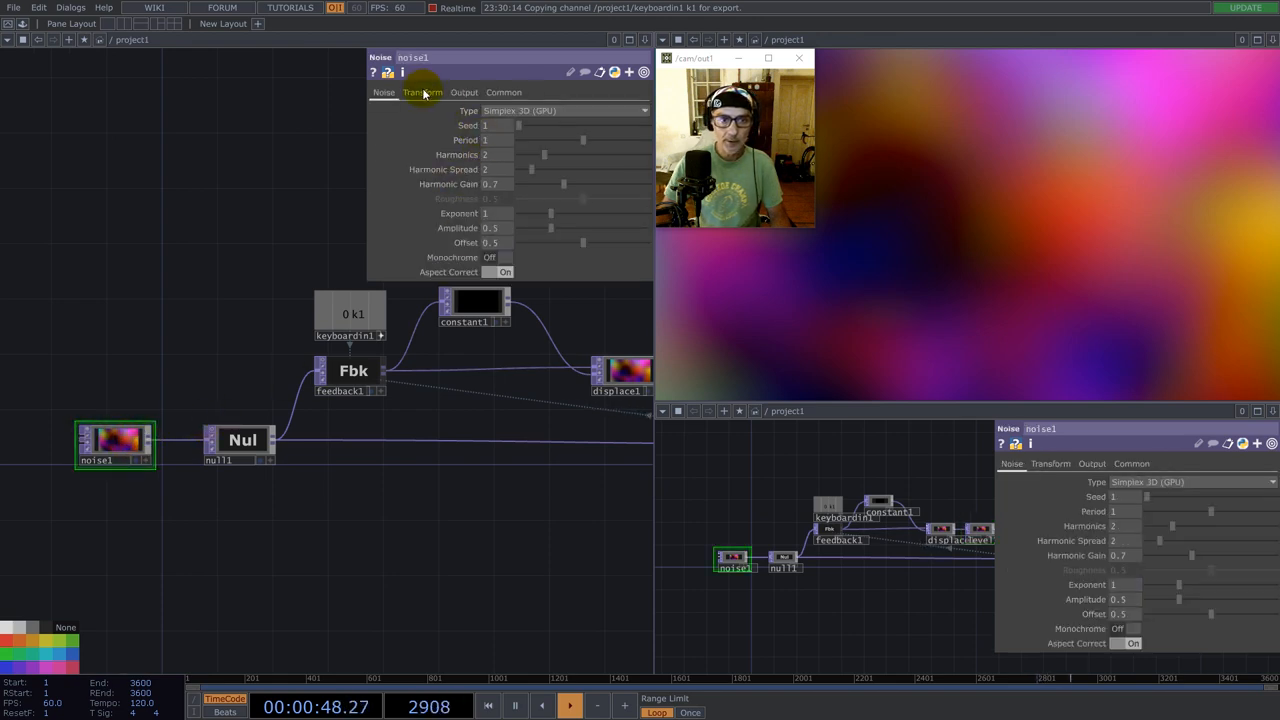
pyautogui.click(422, 92)
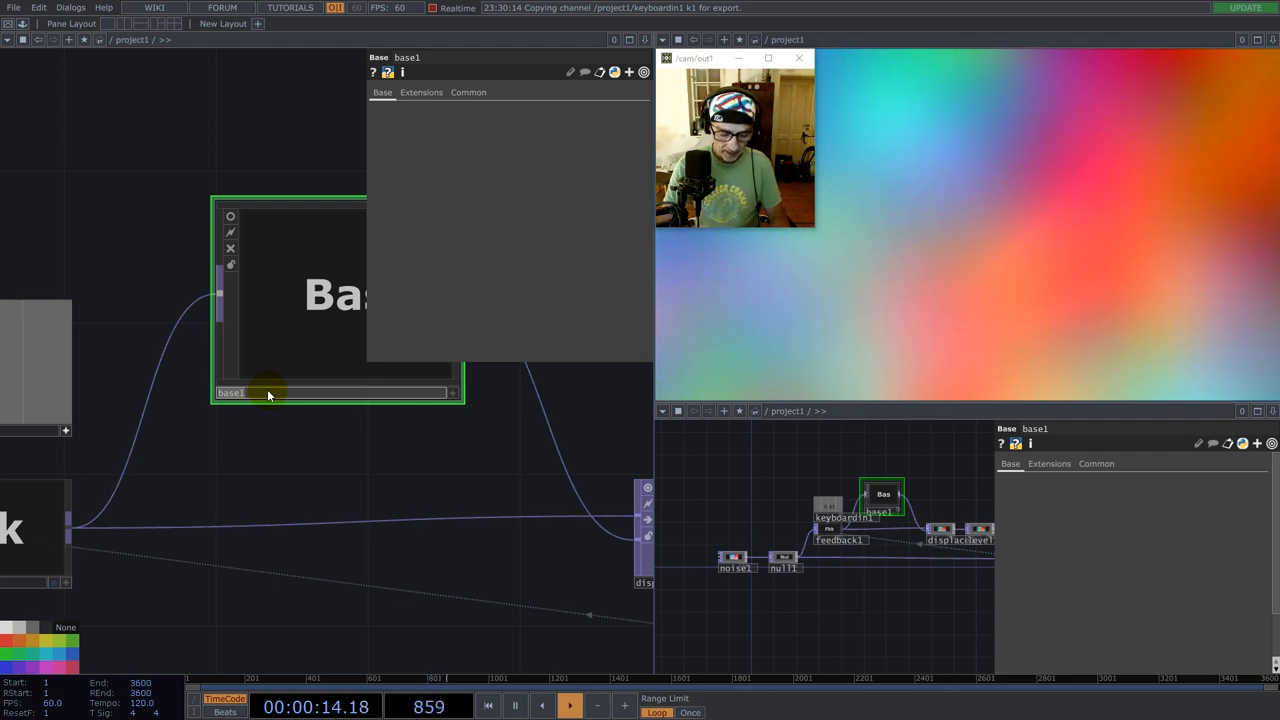
# - Rename the new Base COMP after the Feedback TOP to vectors
pyautogui.write('vectors')
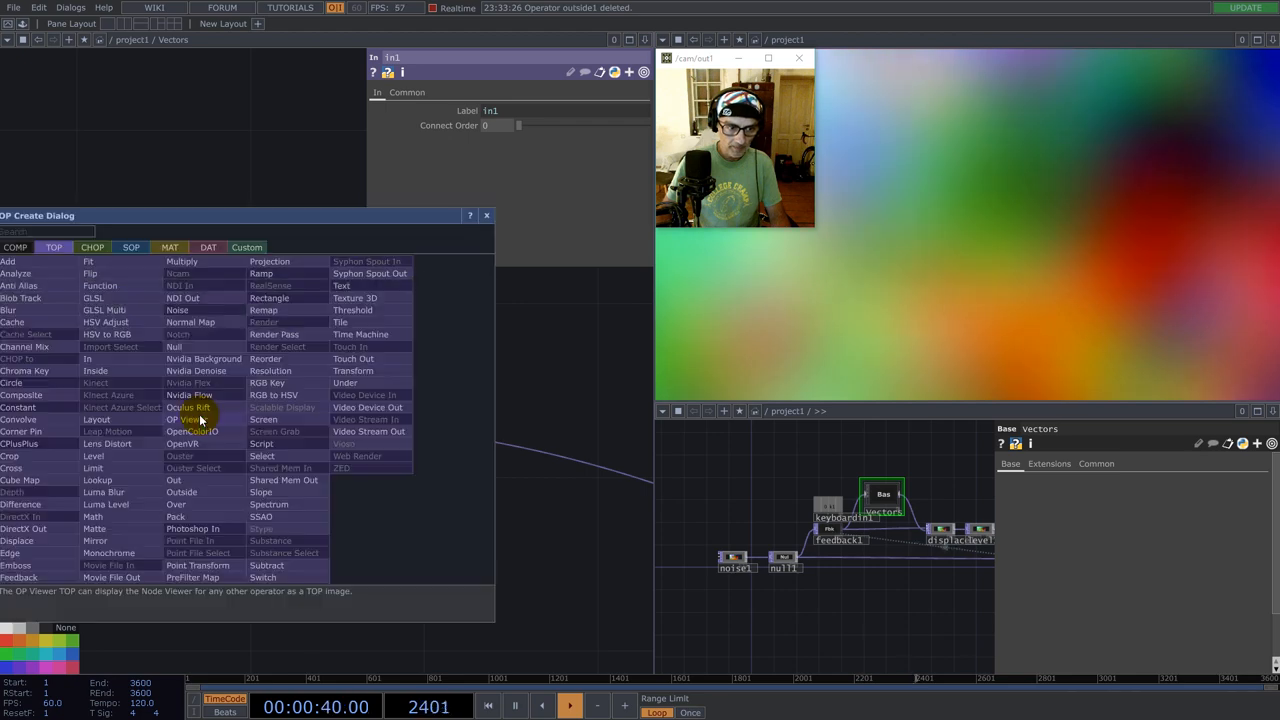
# - Add a Math TOP combining channels by Average into a 32-bit float mono image
pyautogui.write('ma')
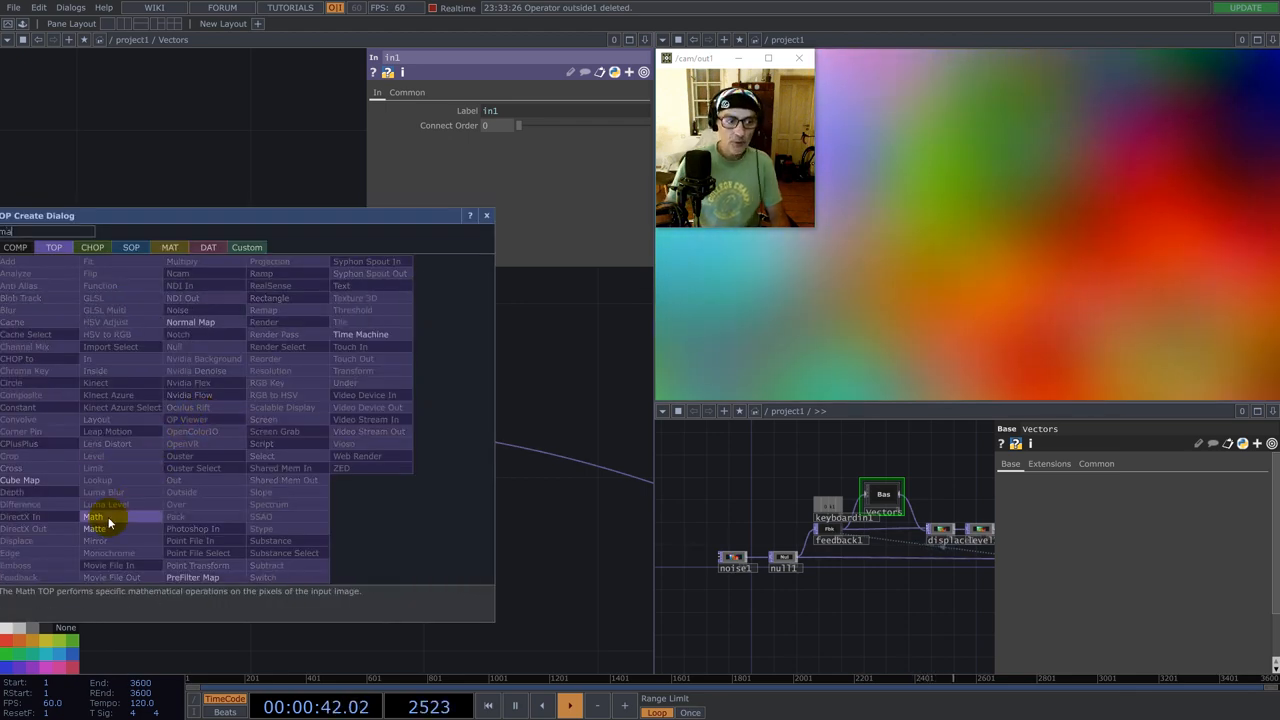
pyautogui.click(92, 528)
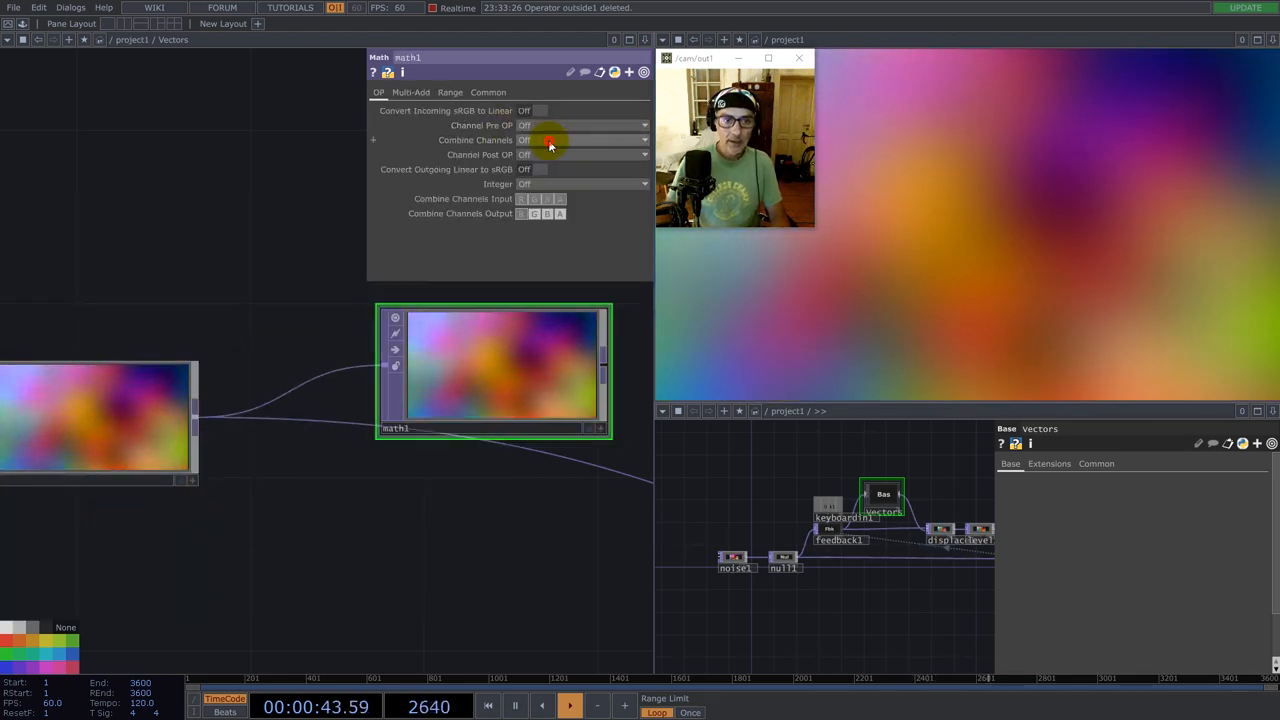
pyautogui.click(580, 140)
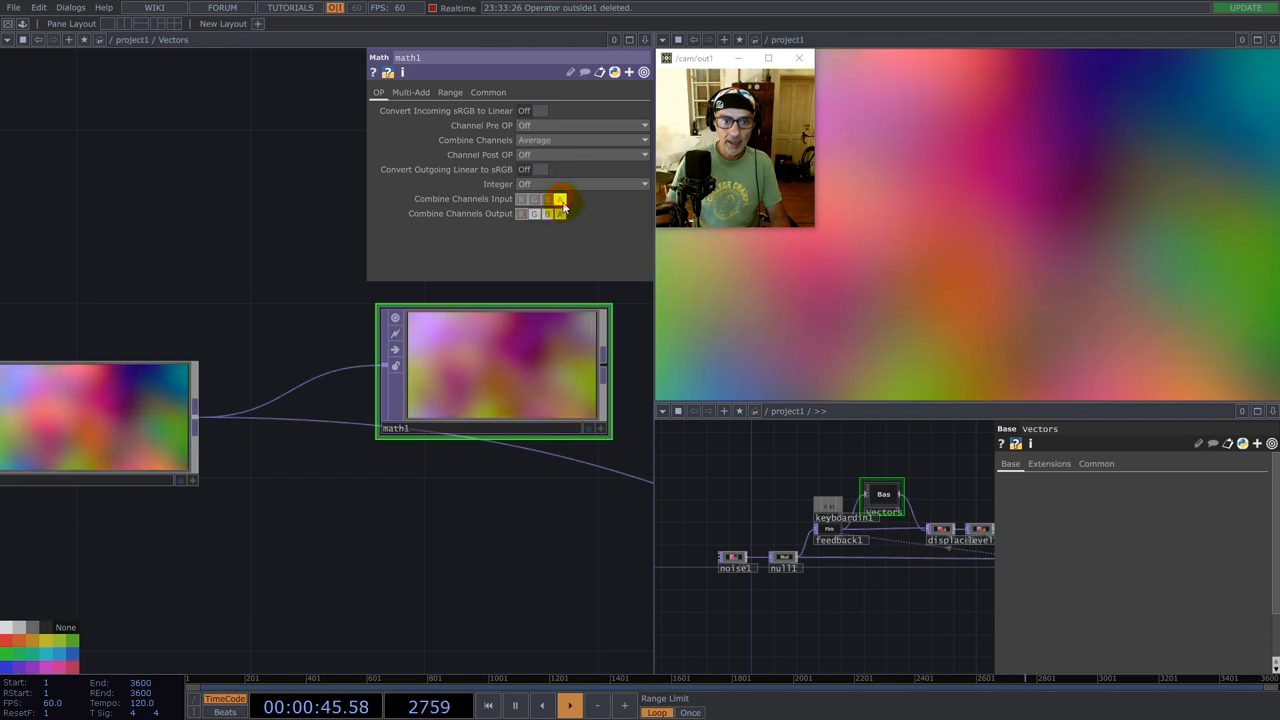
pyautogui.click(580, 256)
pyautogui.write('s')
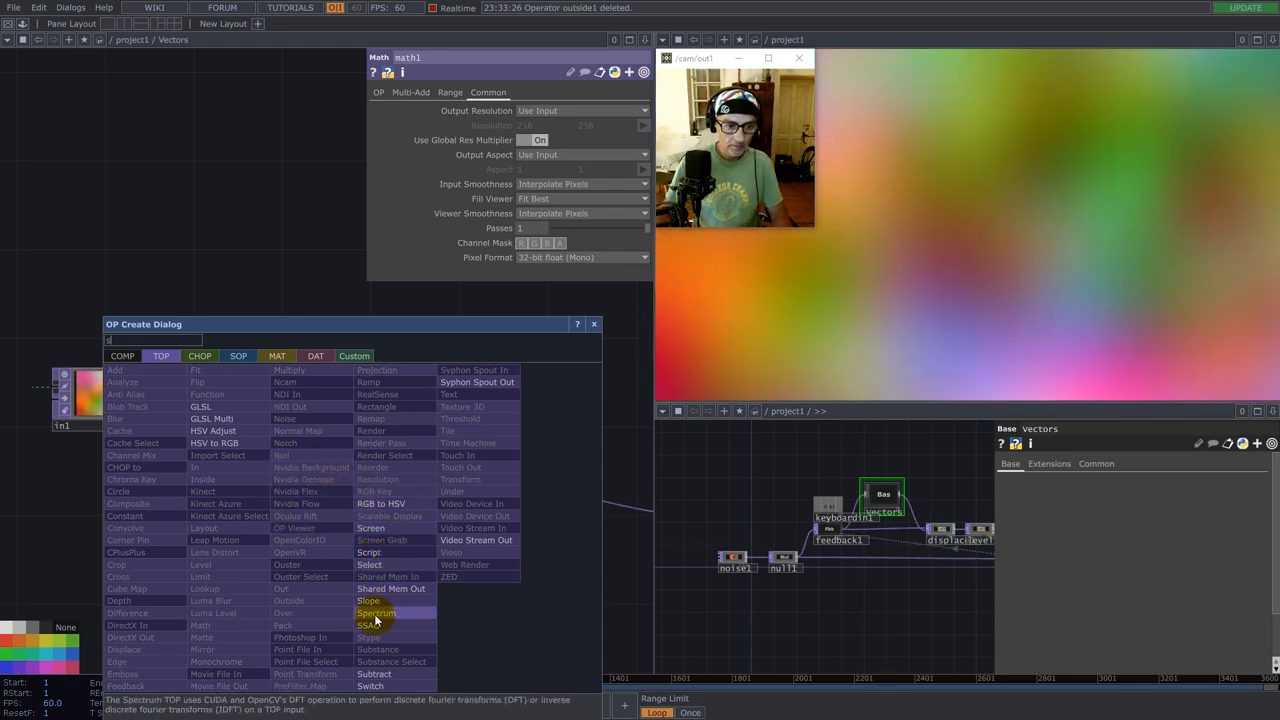
# - Add a Slope TOP after math1 with Red as Horizontal Luminance and Green as Vertical Luminance
pyautogui.click(368, 600)
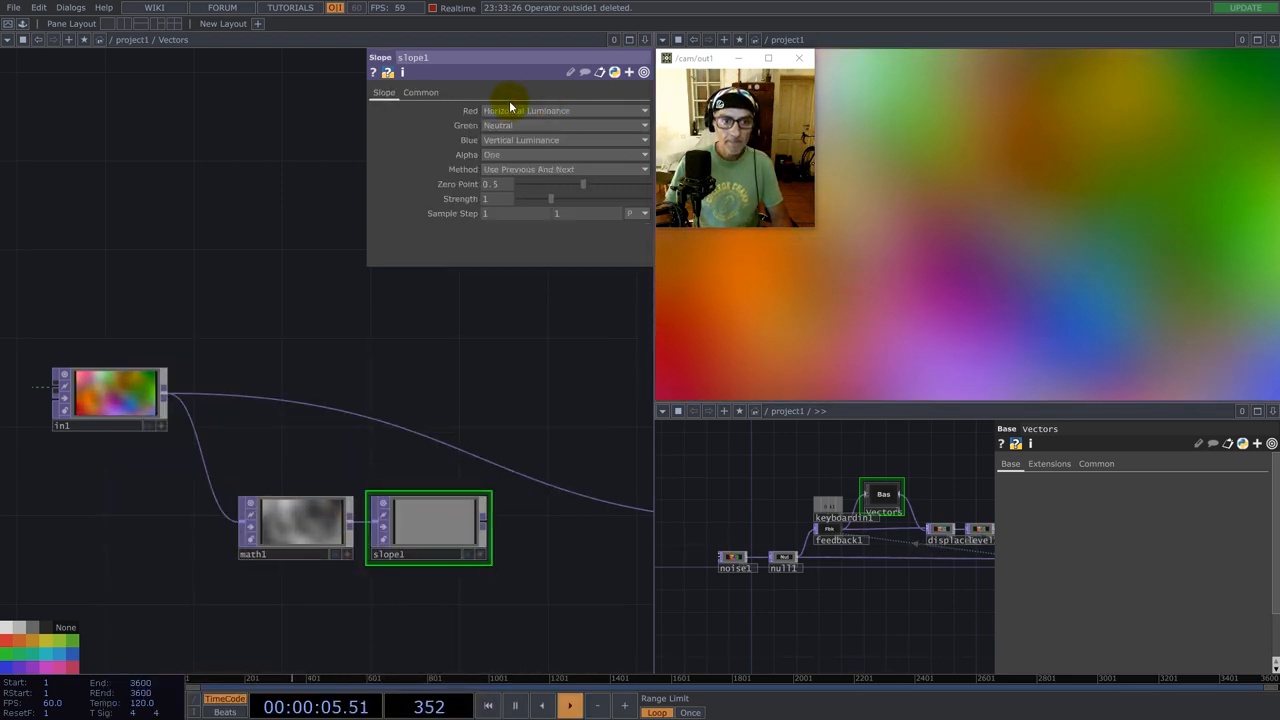
pyautogui.click(564, 110)
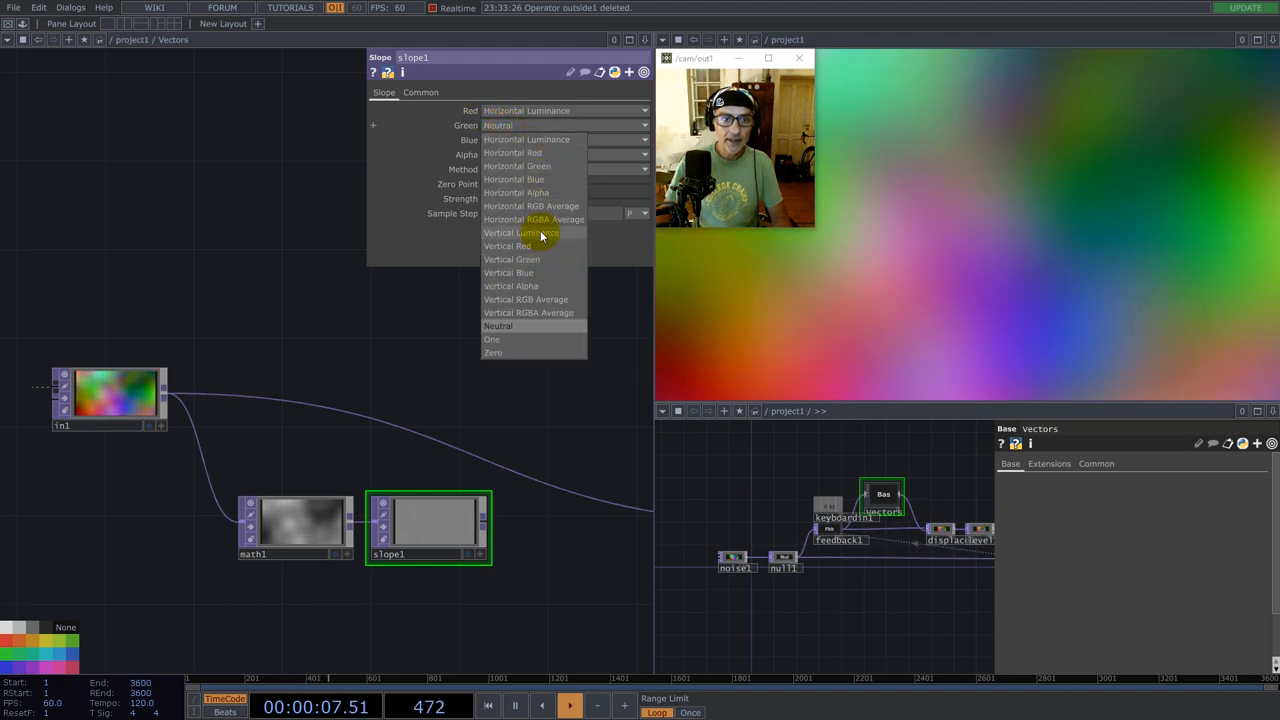
pyautogui.click(520, 232)
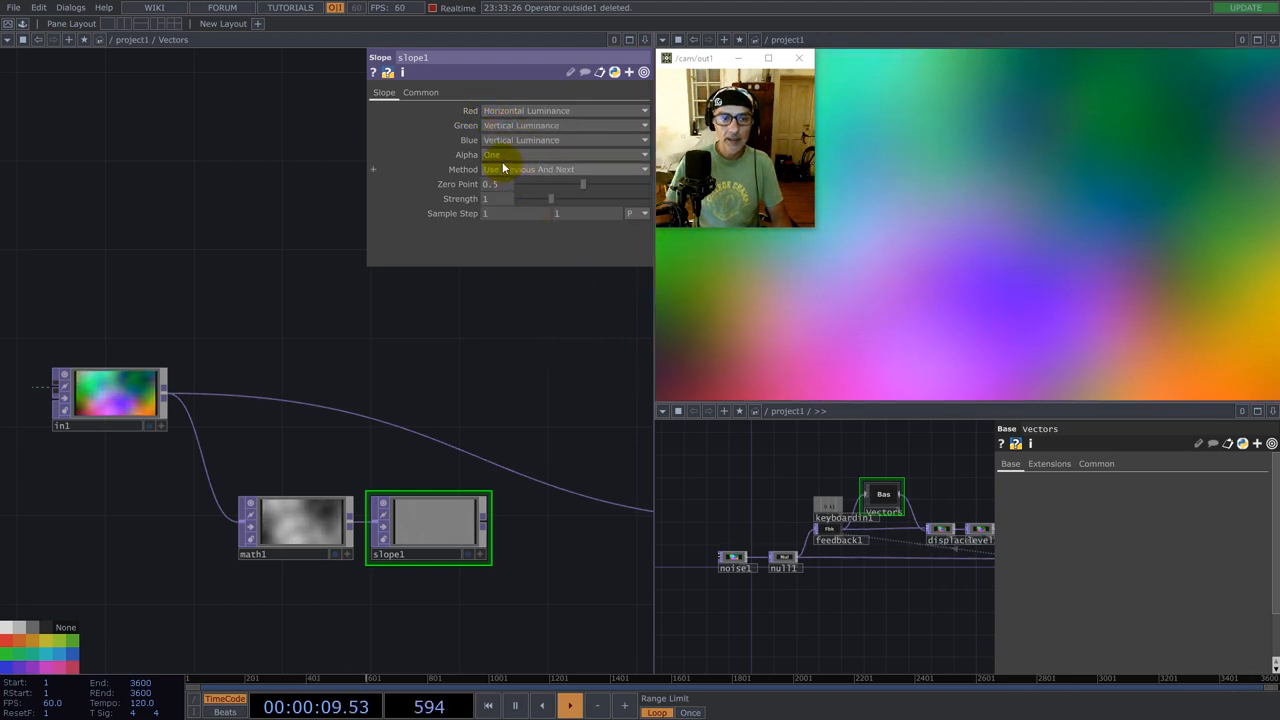
pyautogui.click(564, 168)
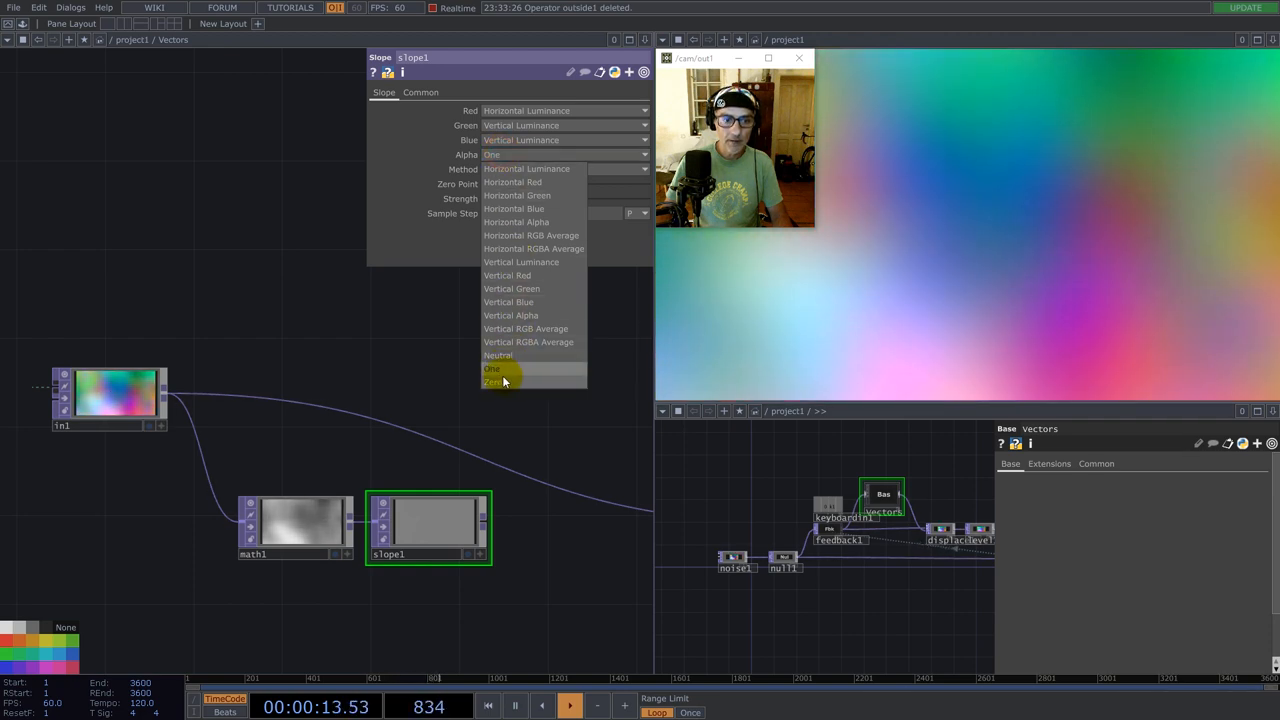
pyautogui.moveTo(504, 358)
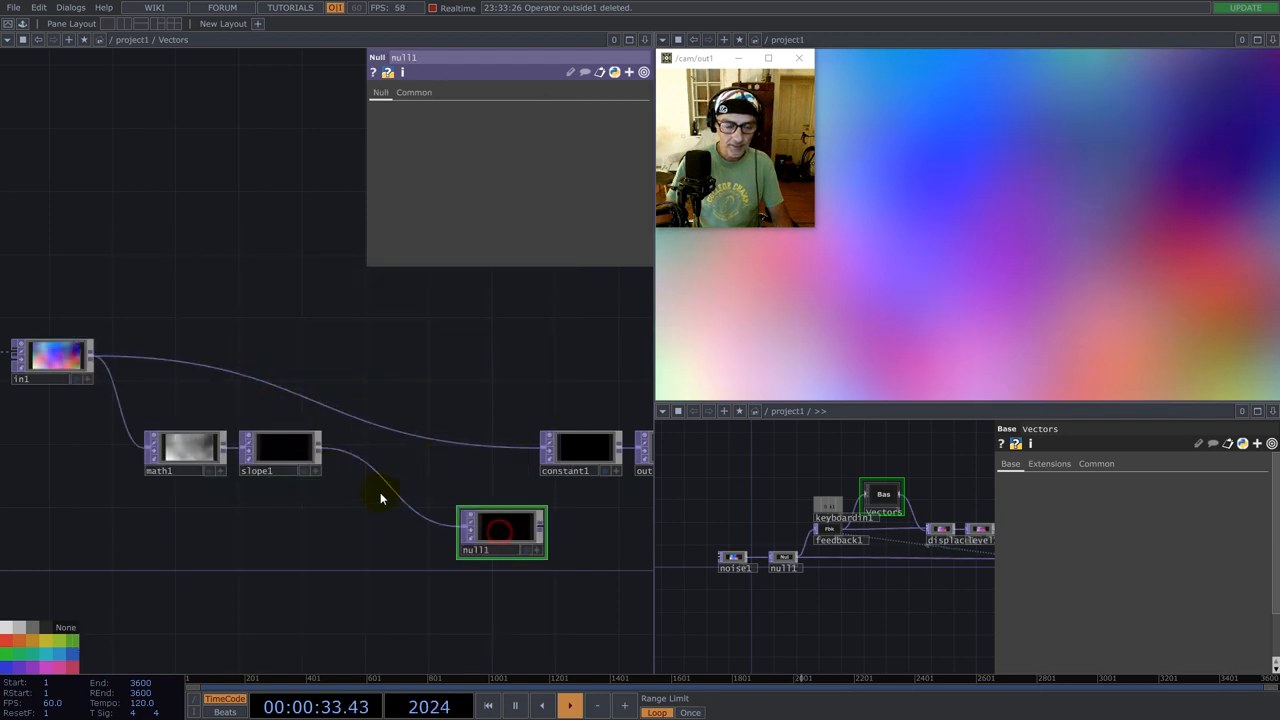
# - Insert a Null on the slope wire, collapse it into a Base COMP and rename it Normalize
pyautogui.rightClick(380, 496)
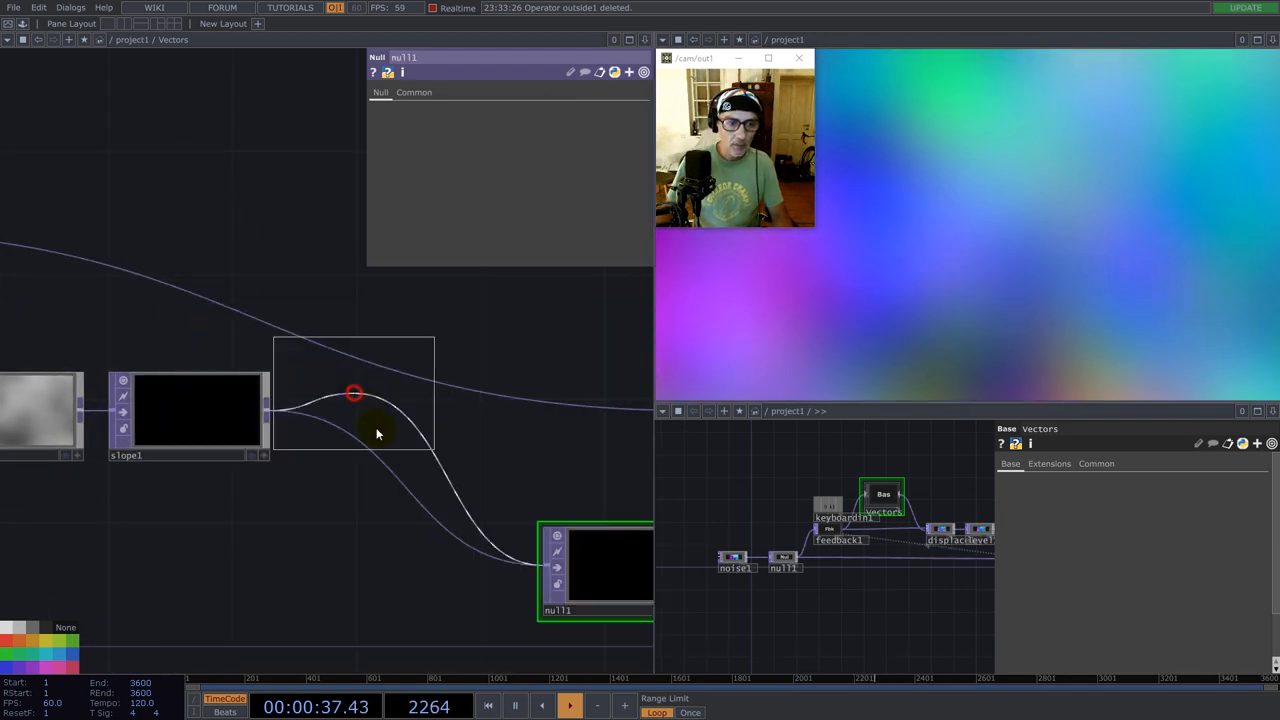
pyautogui.rightClick(378, 432)
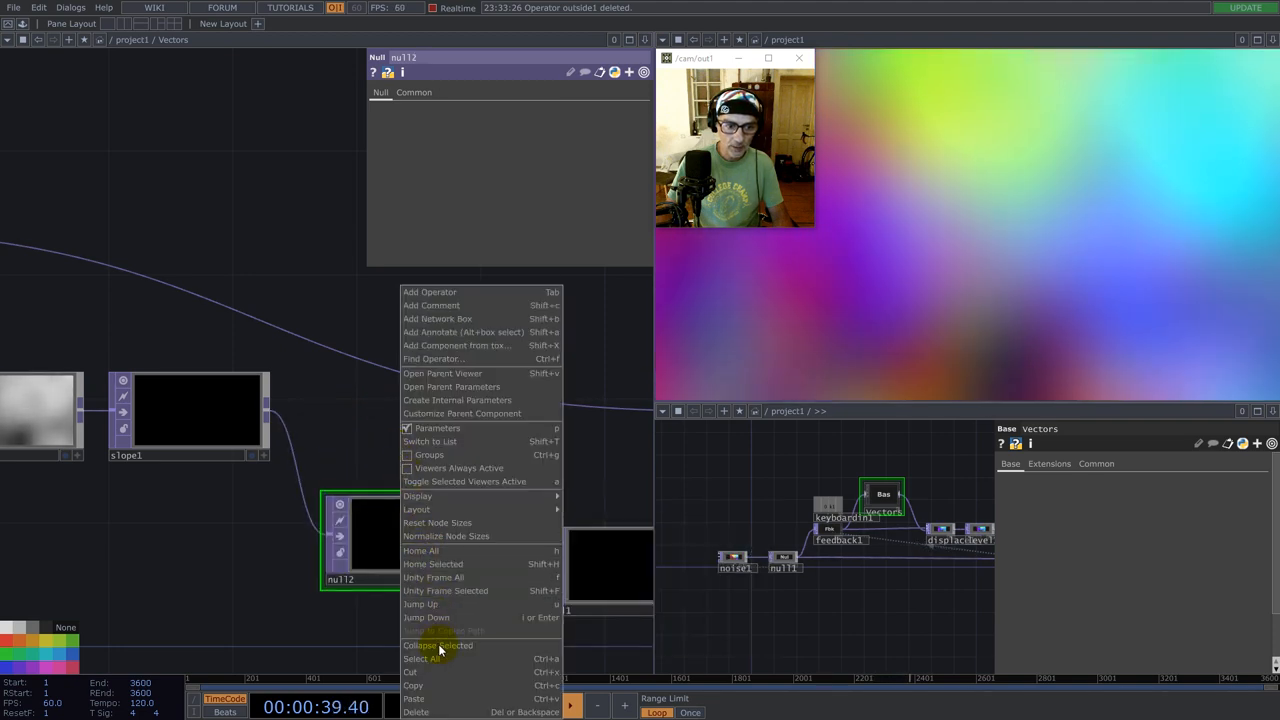
pyautogui.click(436, 644)
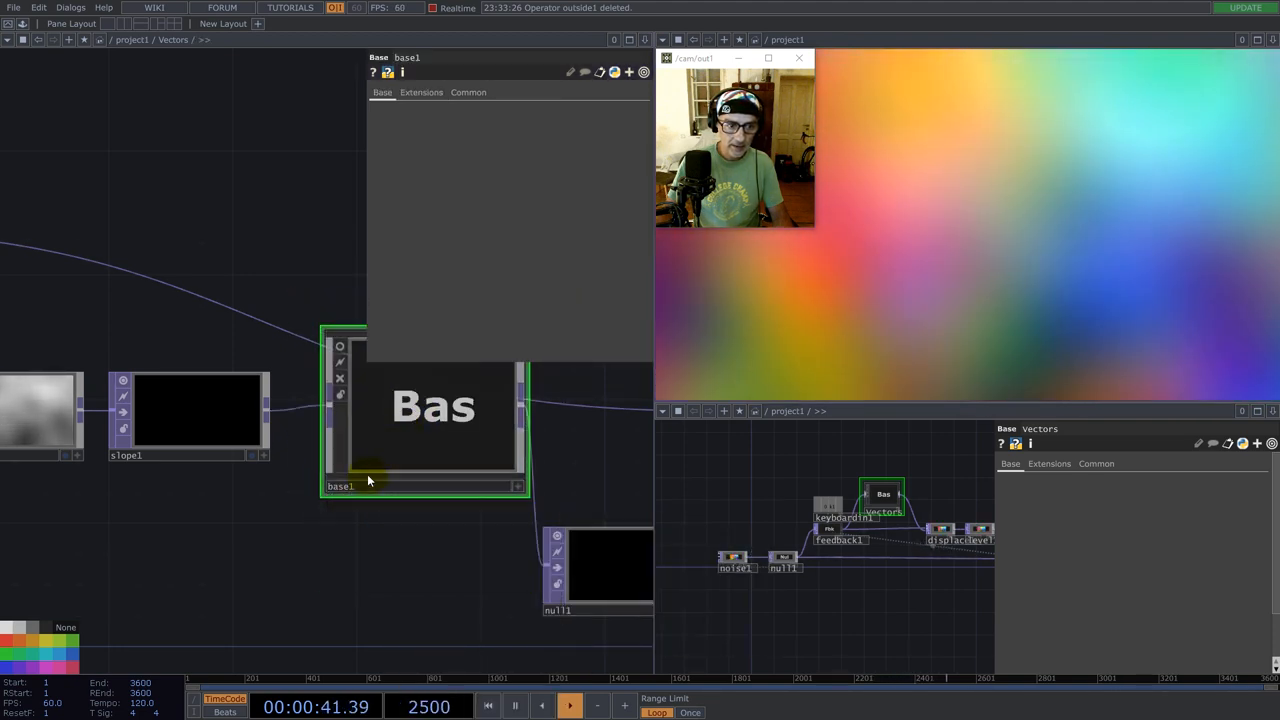
pyautogui.doubleClick(340, 486)
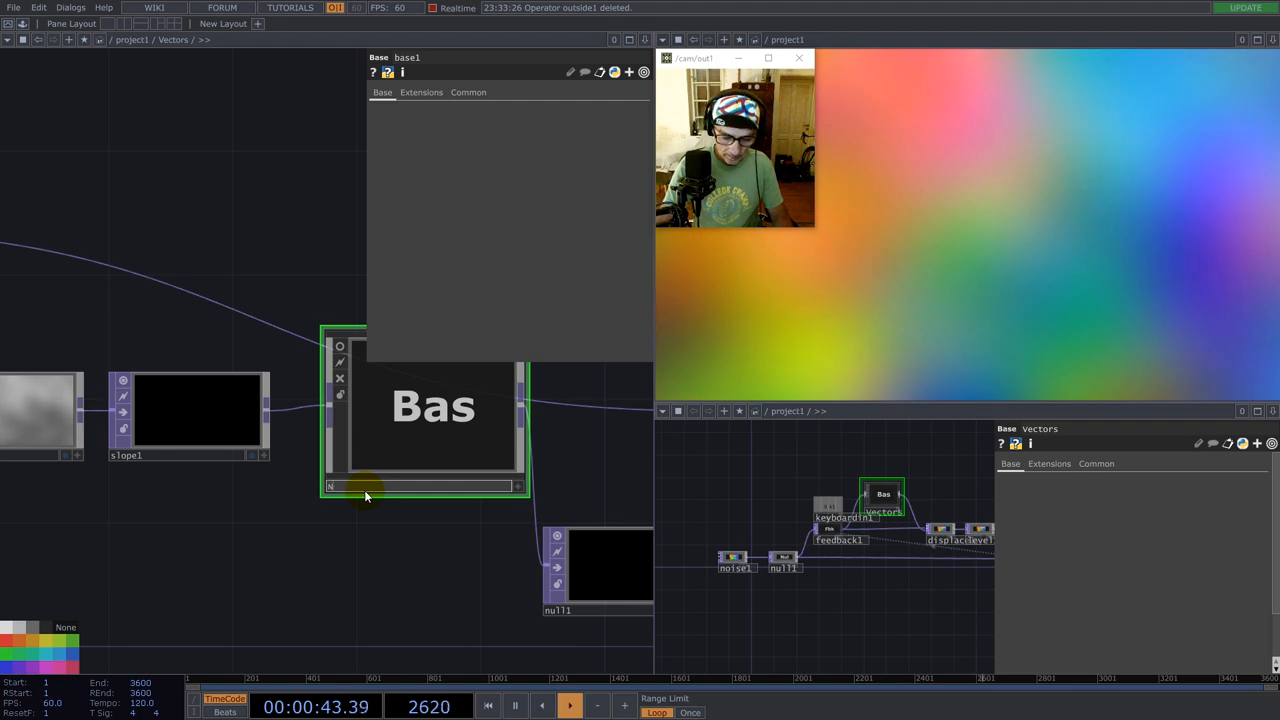
pyautogui.write('ormal')
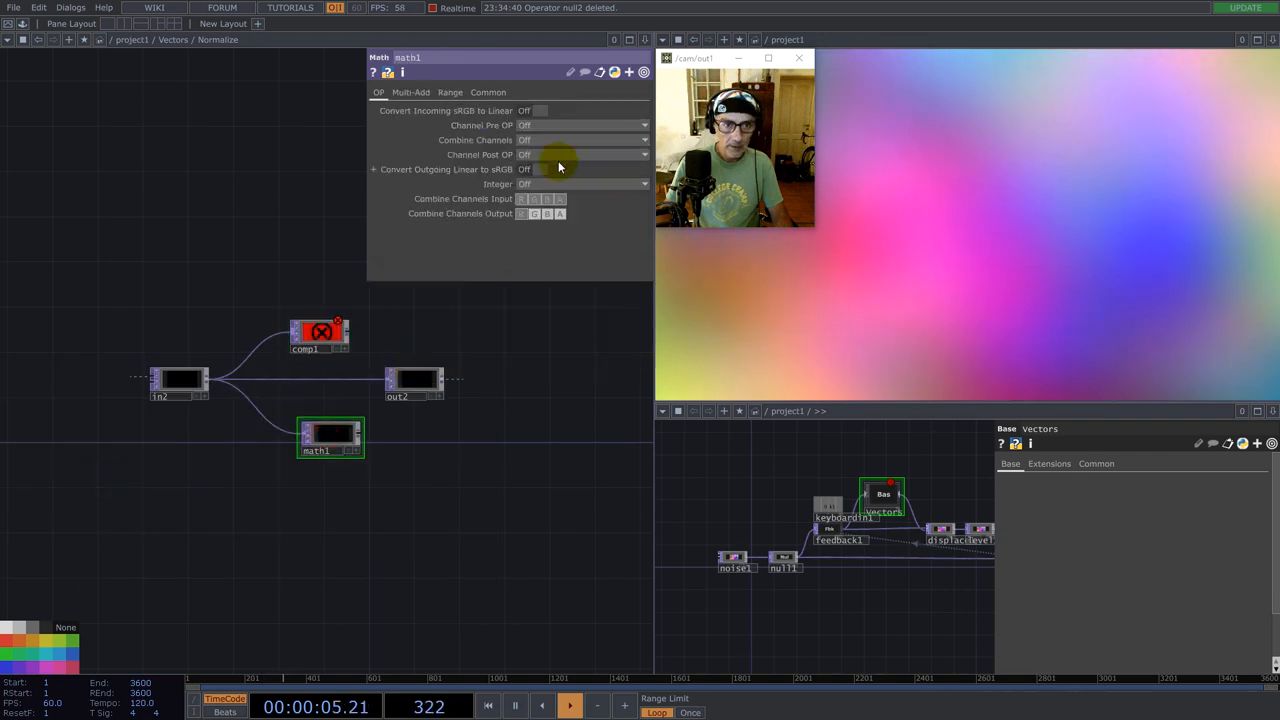
# - Configure math1's channel operation and set math1 and slope1 to a float pixel format
pyautogui.click(580, 140)
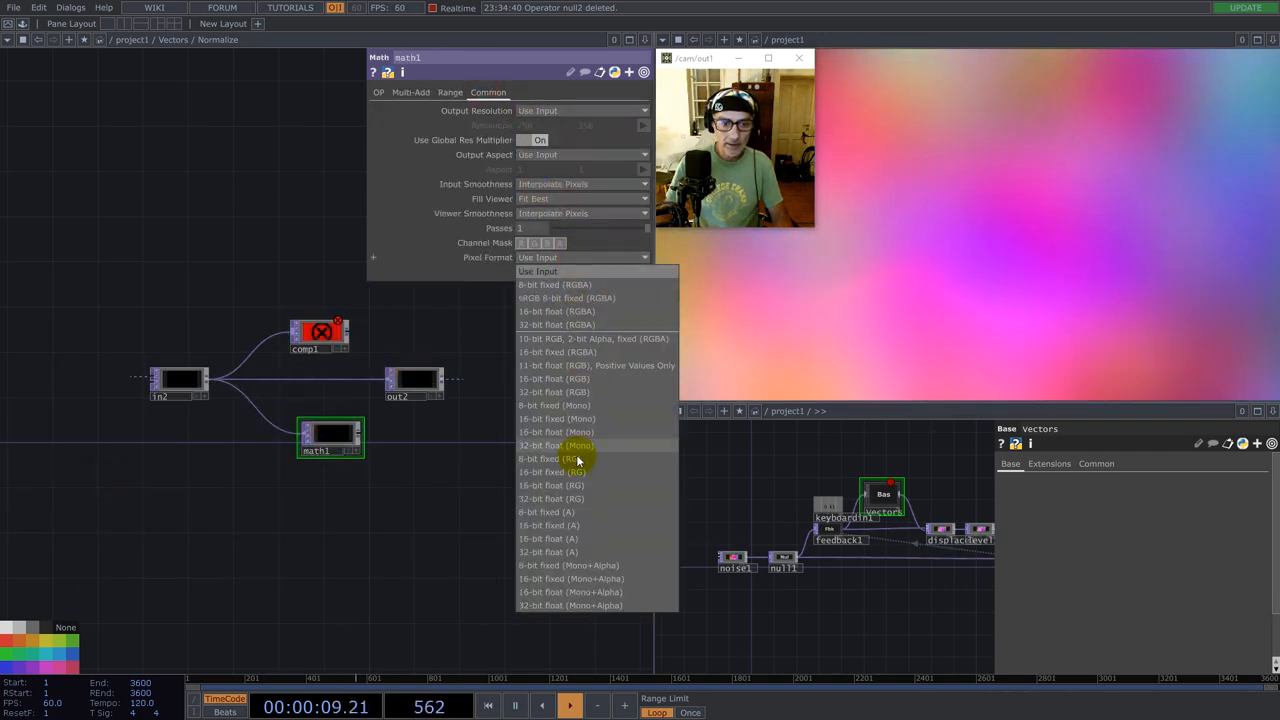
pyautogui.click(548, 444)
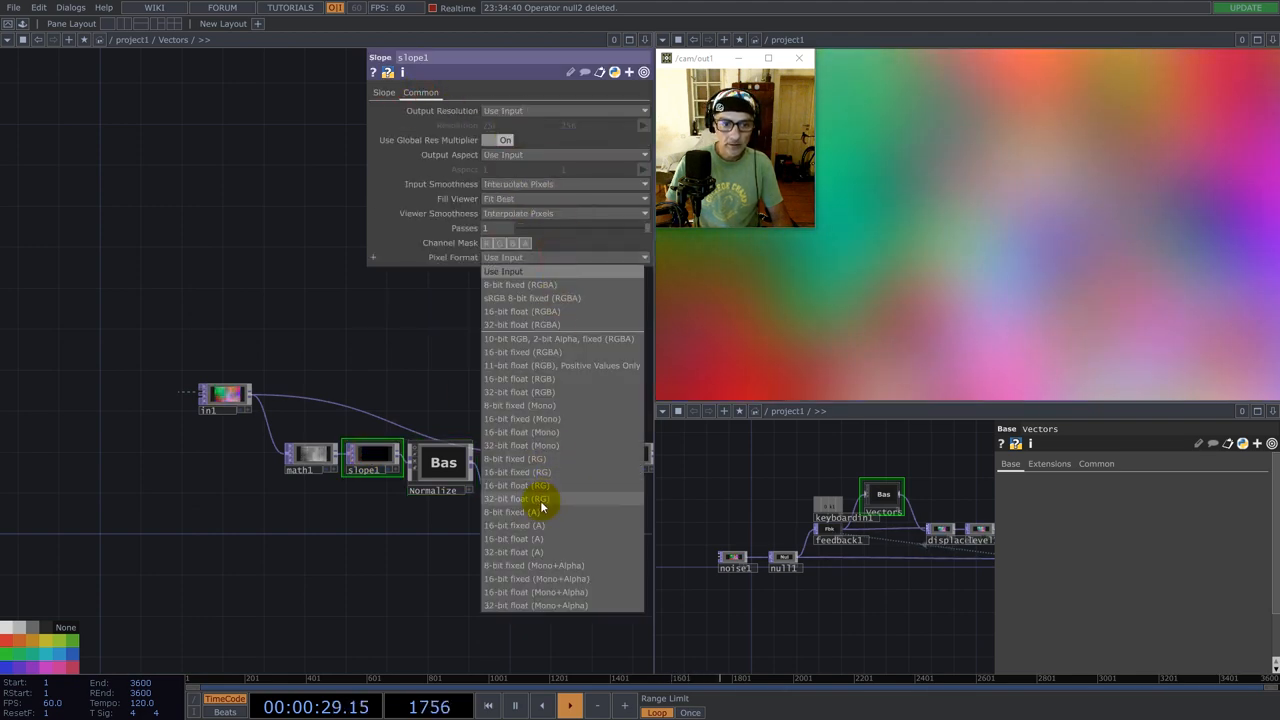
pyautogui.click(512, 498)
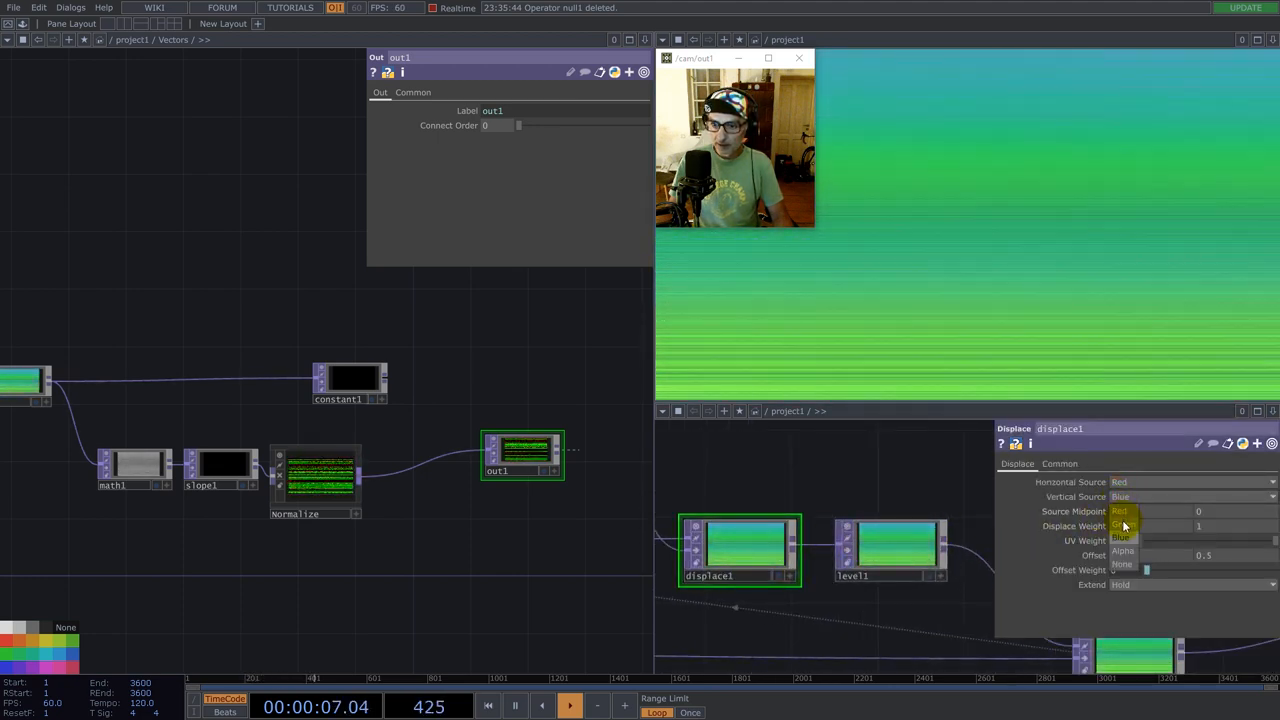
# - Set displace1's vertical source to Green and change its Extend mode
pyautogui.click(1120, 524)
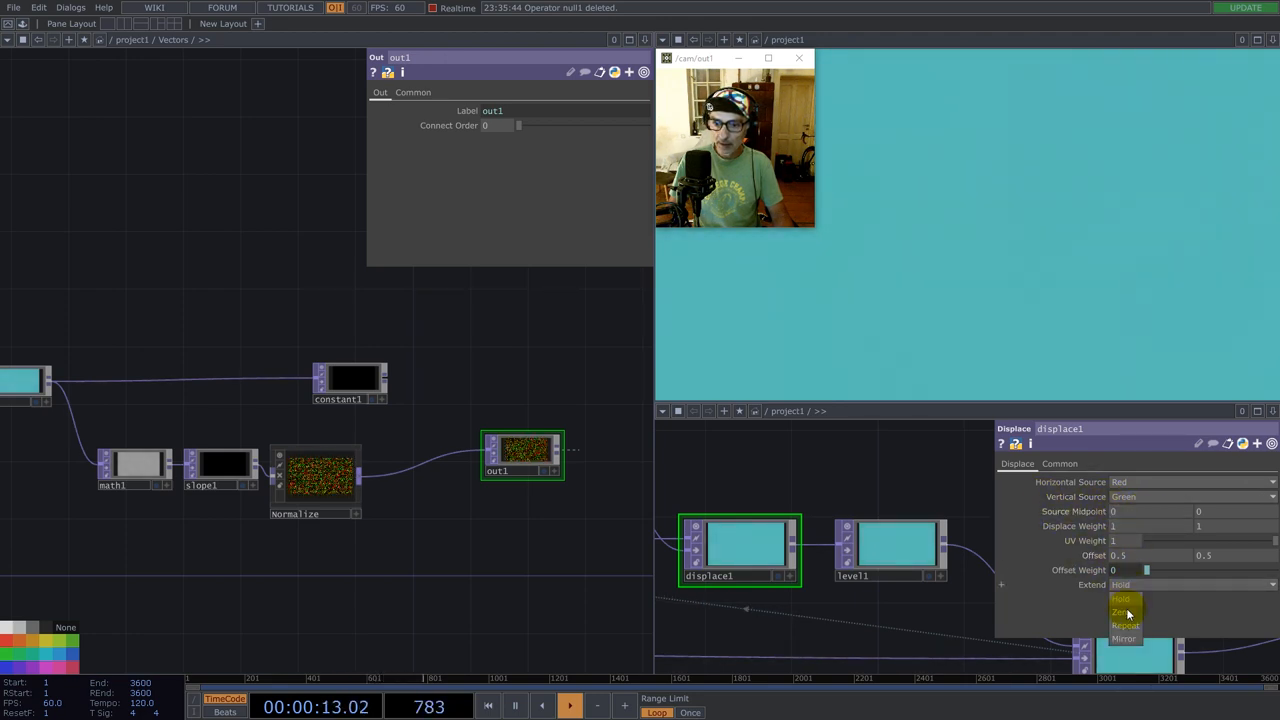
pyautogui.click(1126, 624)
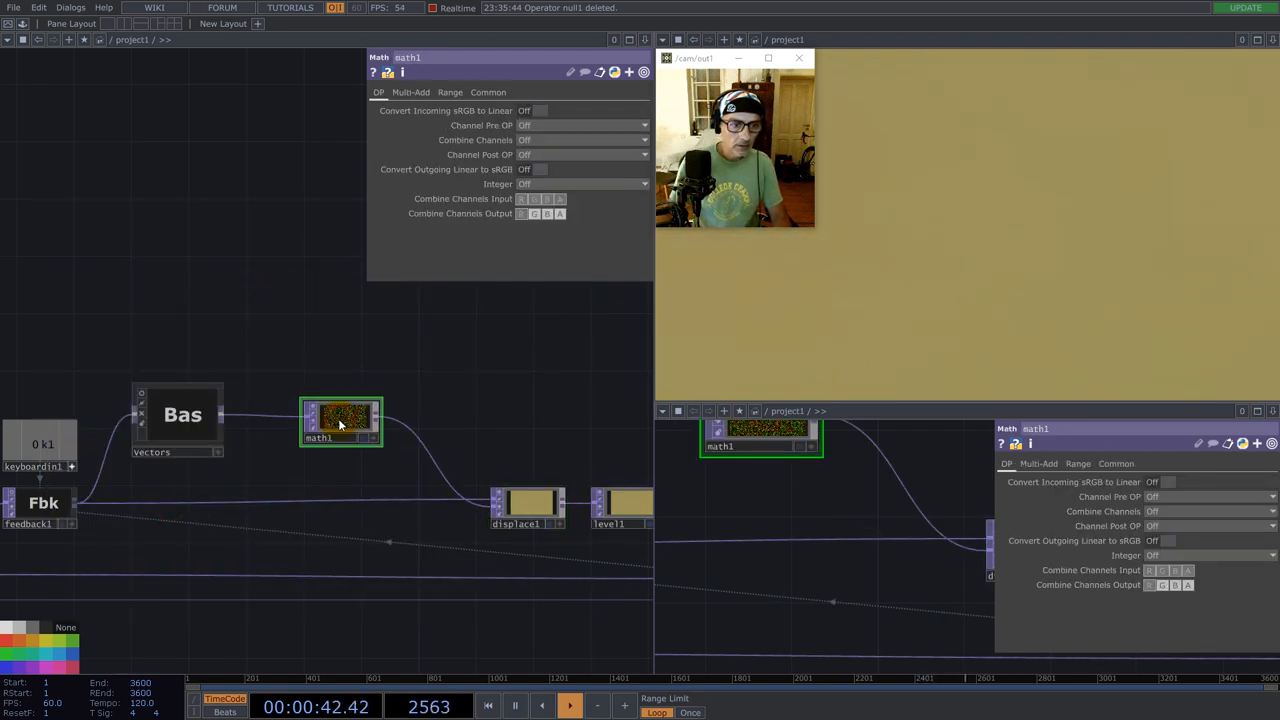
# - Enter the source-noise network and view noise1's Common page settings
pyautogui.click(412, 92)
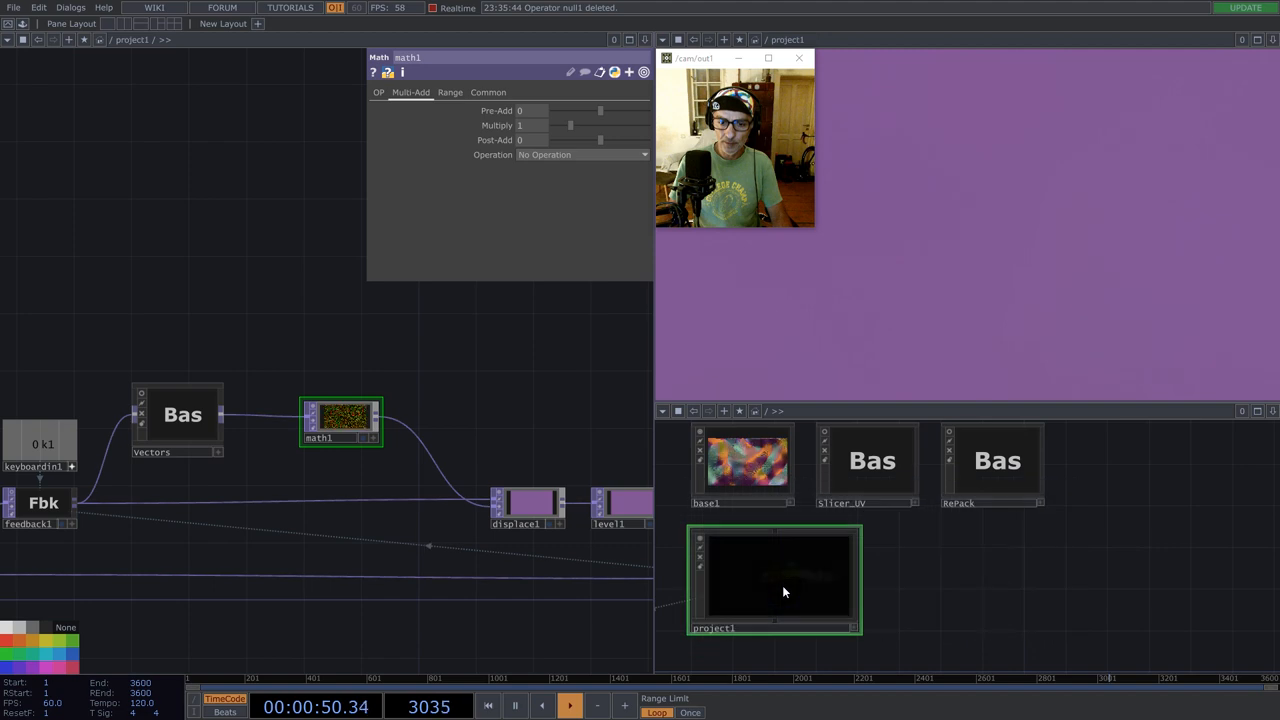
pyautogui.doubleClick(776, 580)
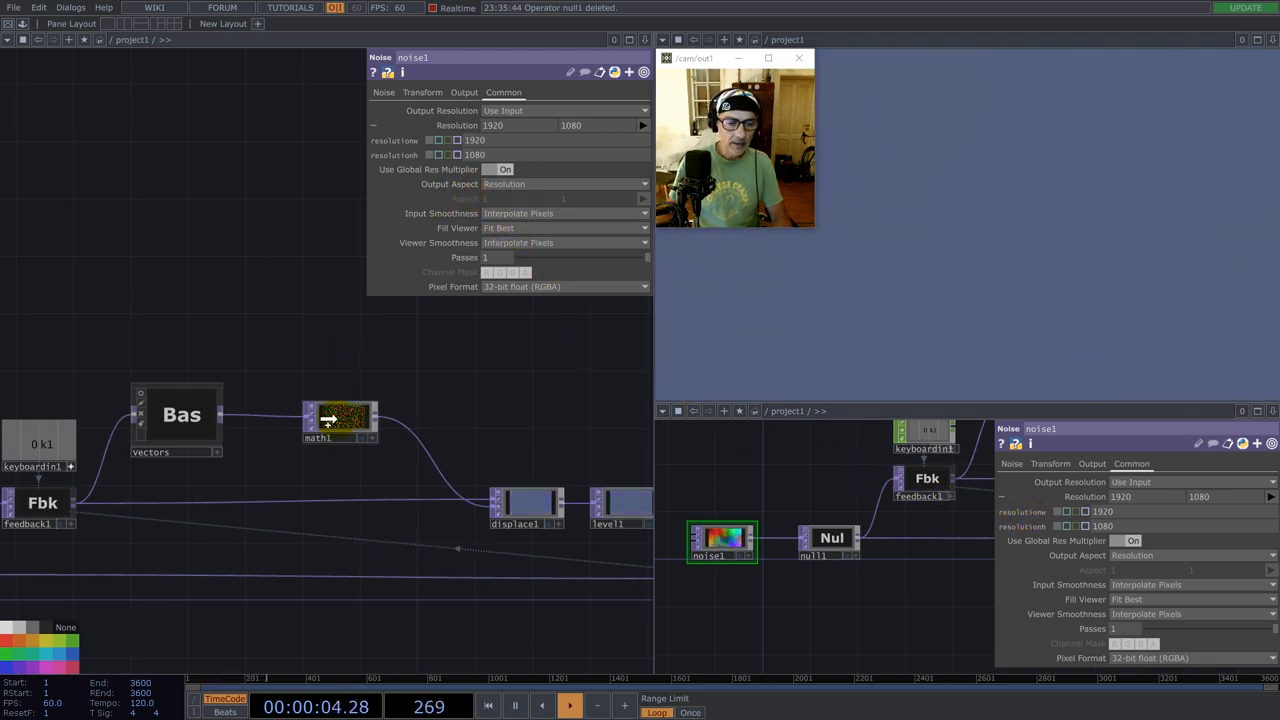
pyautogui.click(340, 418)
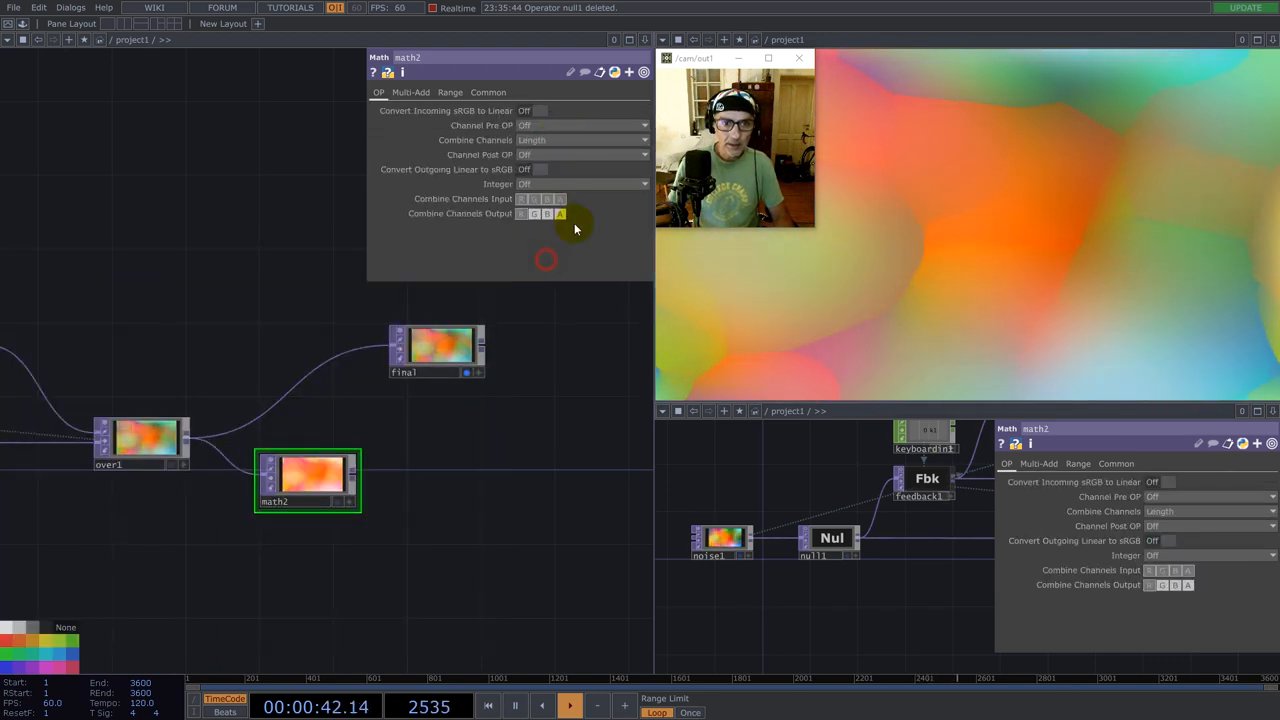
# - Set math2's pixel format to 16-bit float mono on its Common page
pyautogui.click(488, 92)
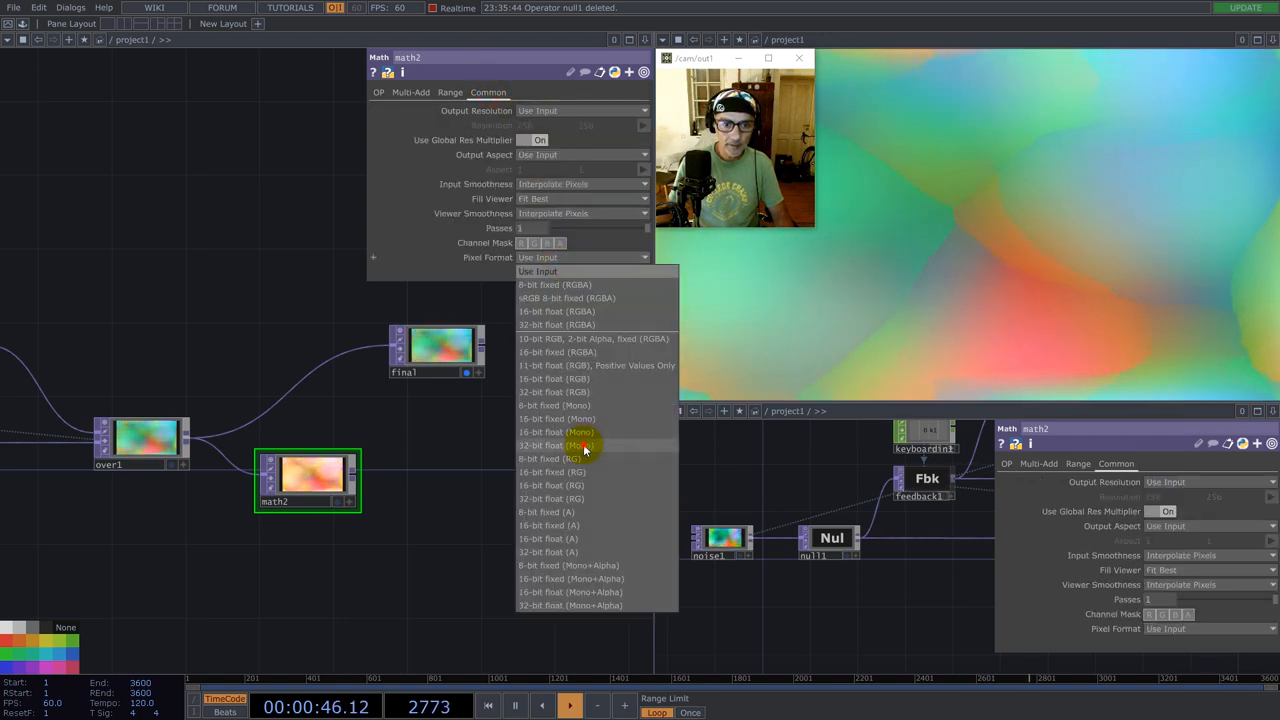
pyautogui.click(556, 444)
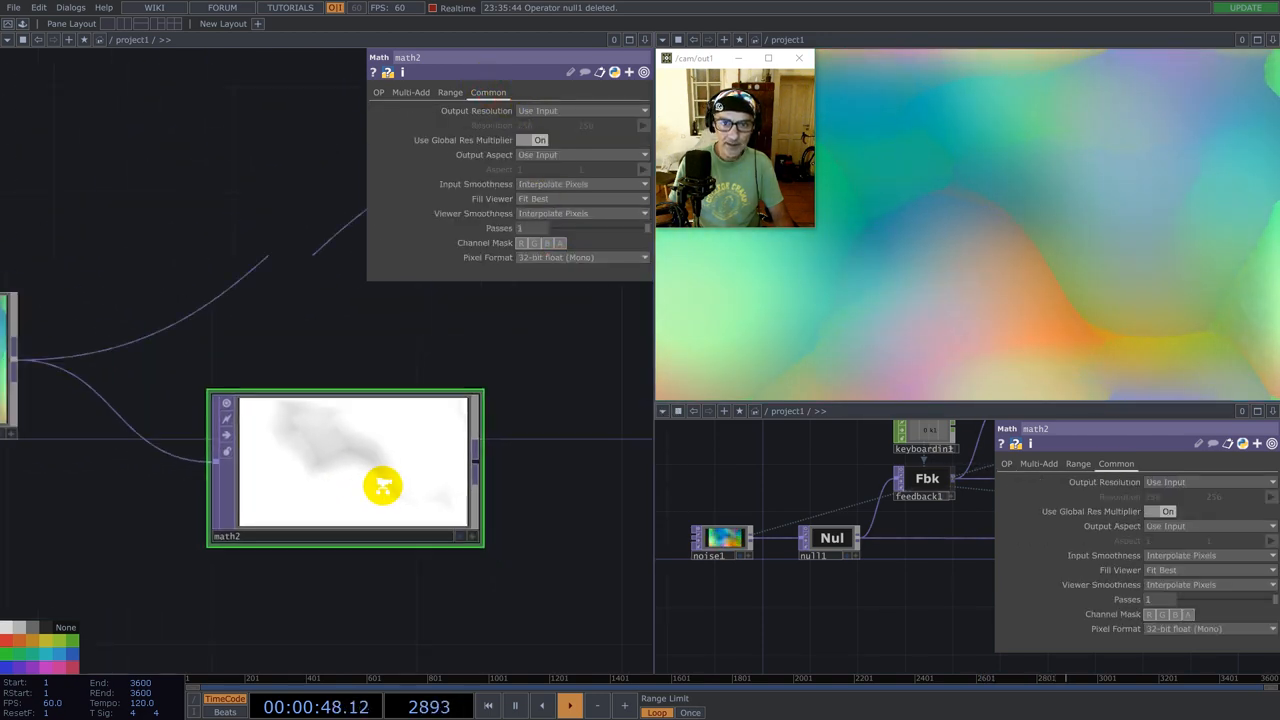
pyautogui.click(20, 38)
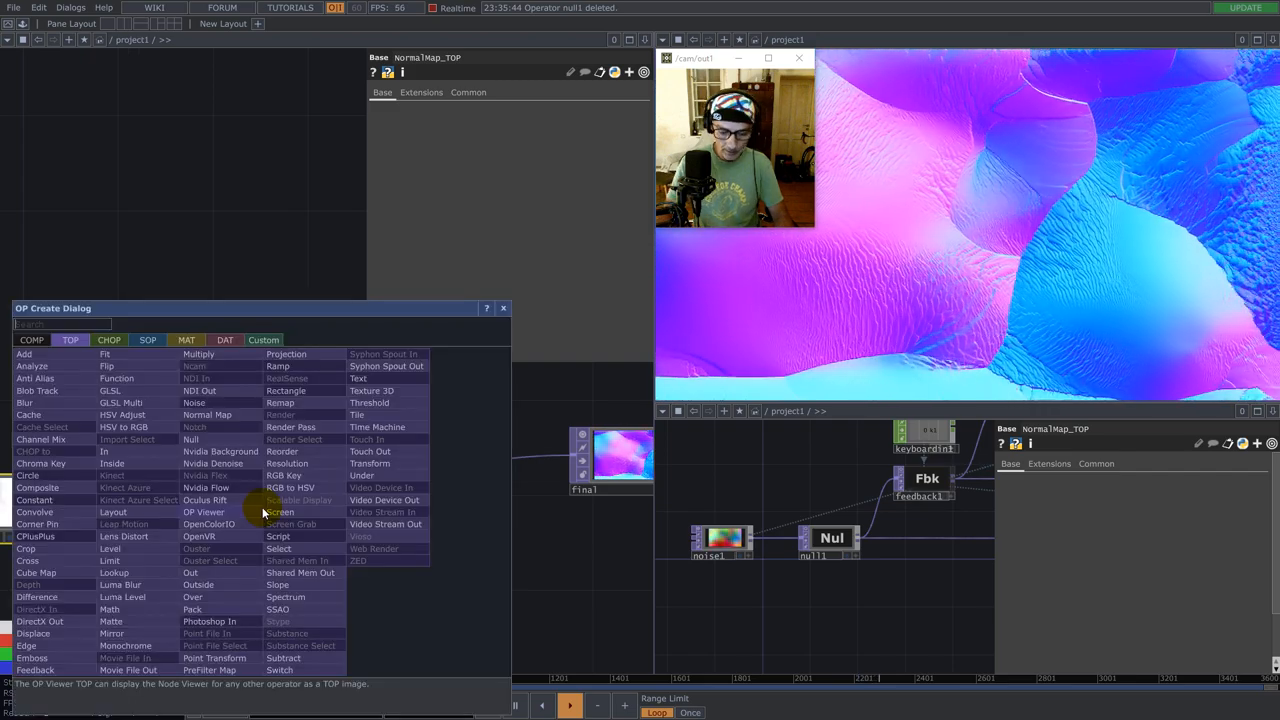
# - Add a Monochrome TOP after the normal map and wire over1 into the multiply composite
pyautogui.write('m')
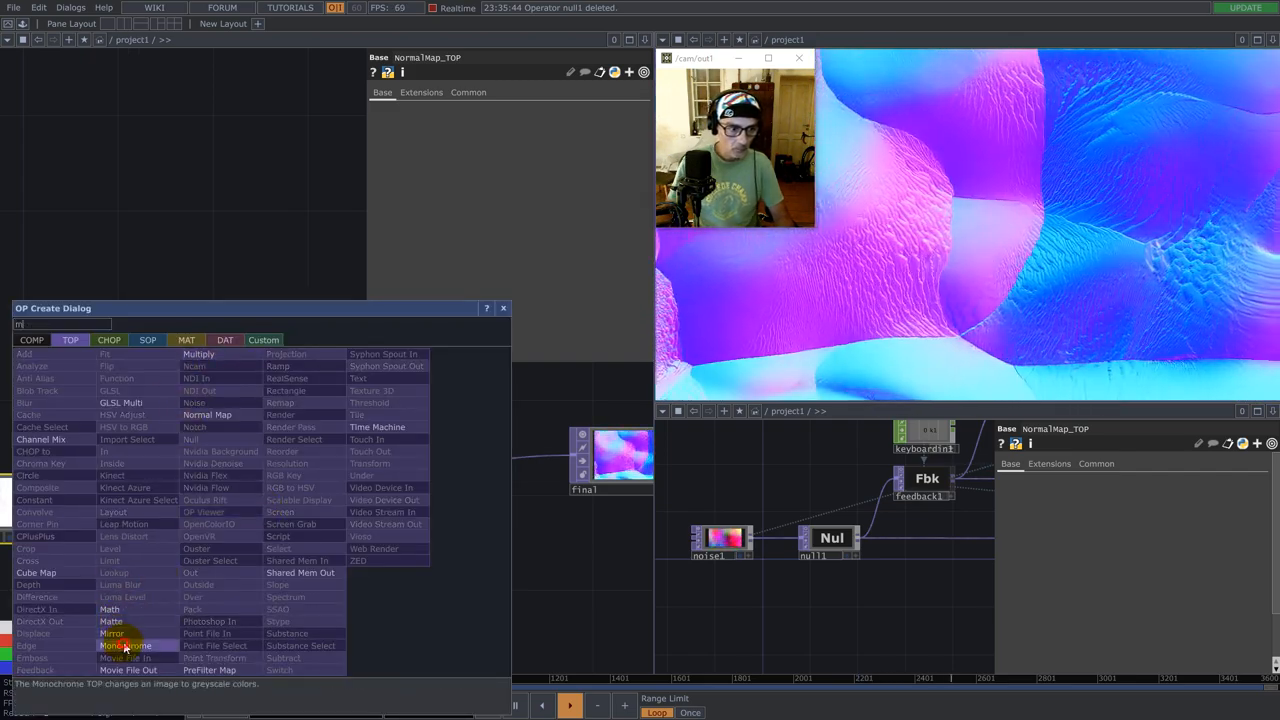
pyautogui.click(124, 644)
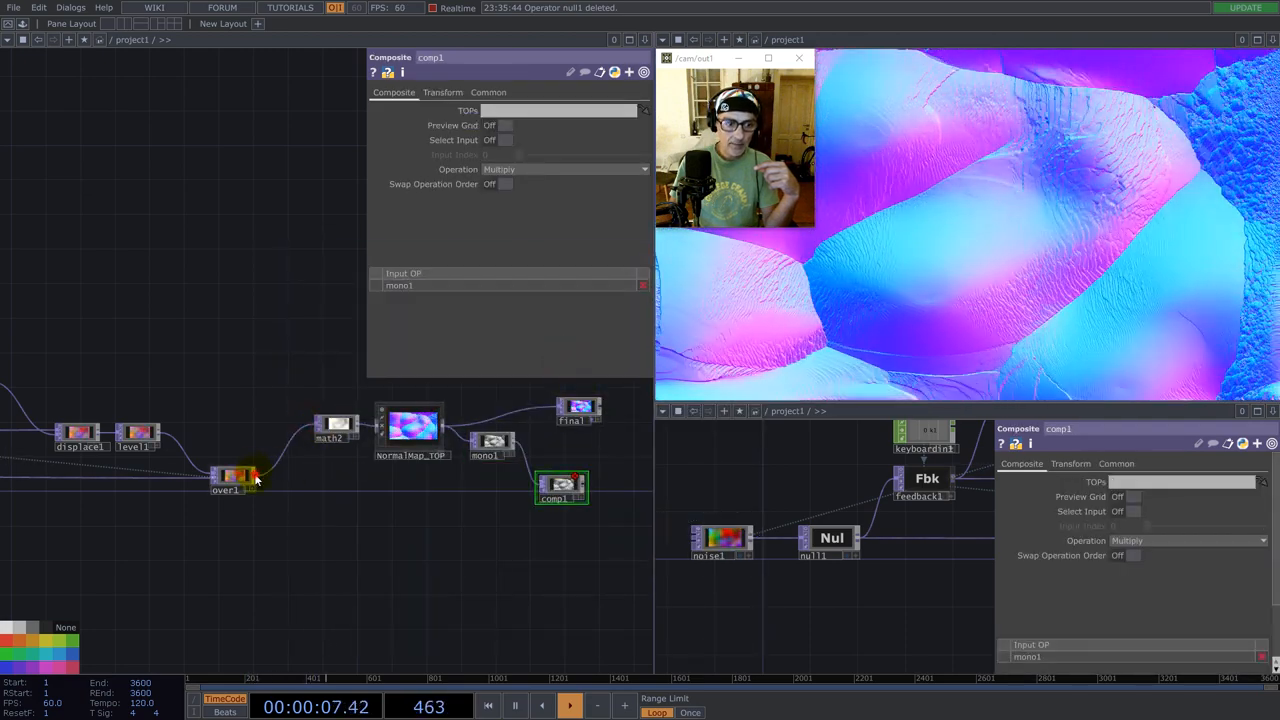
pyautogui.moveTo(250, 478); pyautogui.dragTo(544, 414)
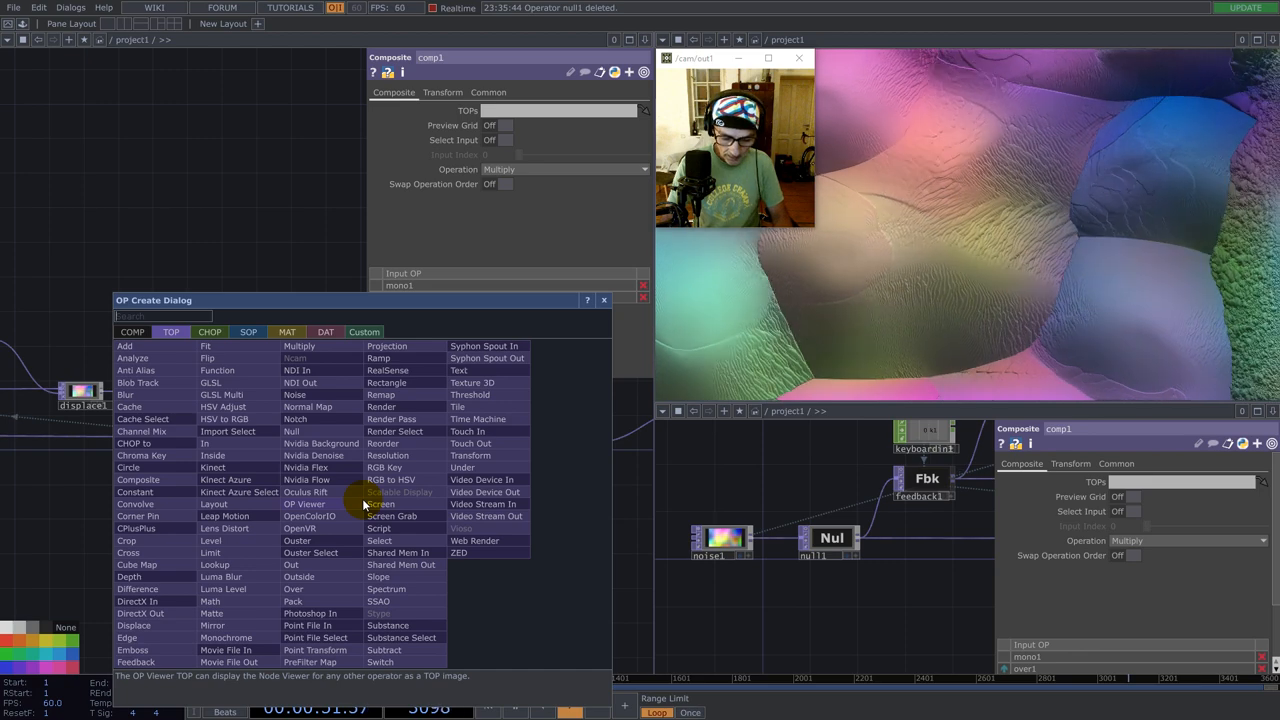
# - Add a Noise TOP with 32-bit float RGB output and Monochrome turned off
pyautogui.write('noi')
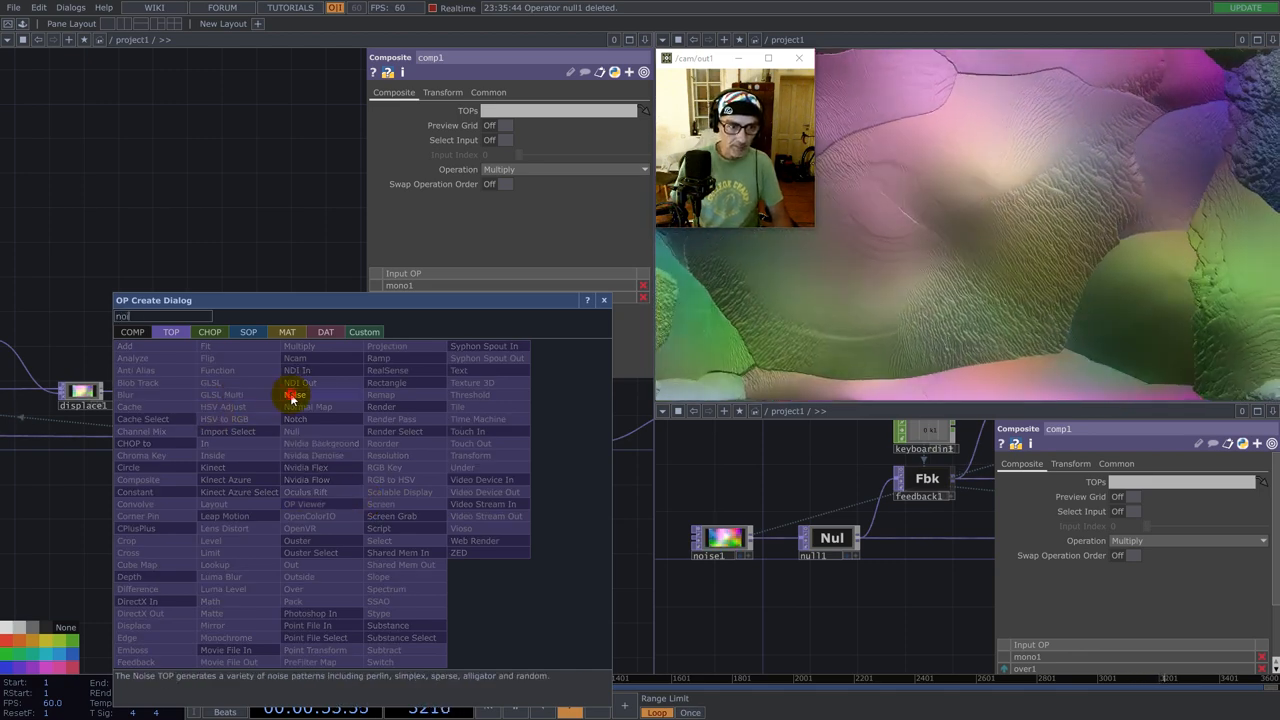
pyautogui.click(296, 394)
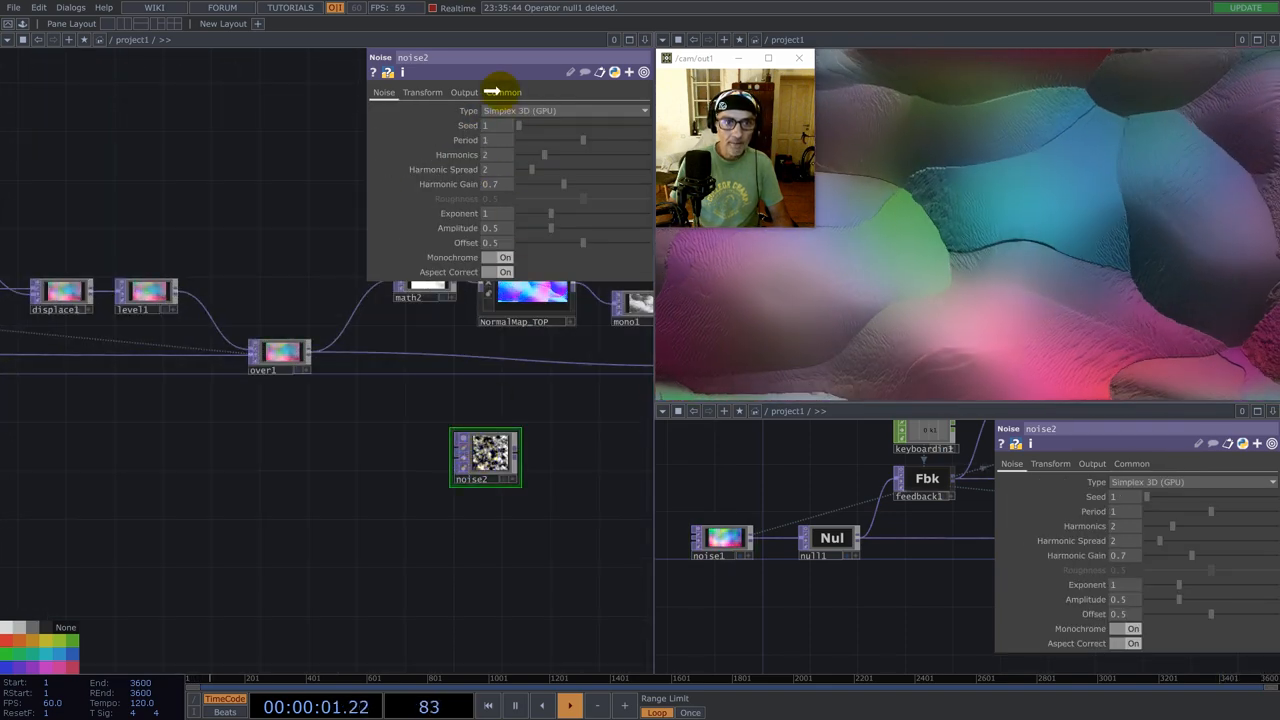
pyautogui.click(464, 92)
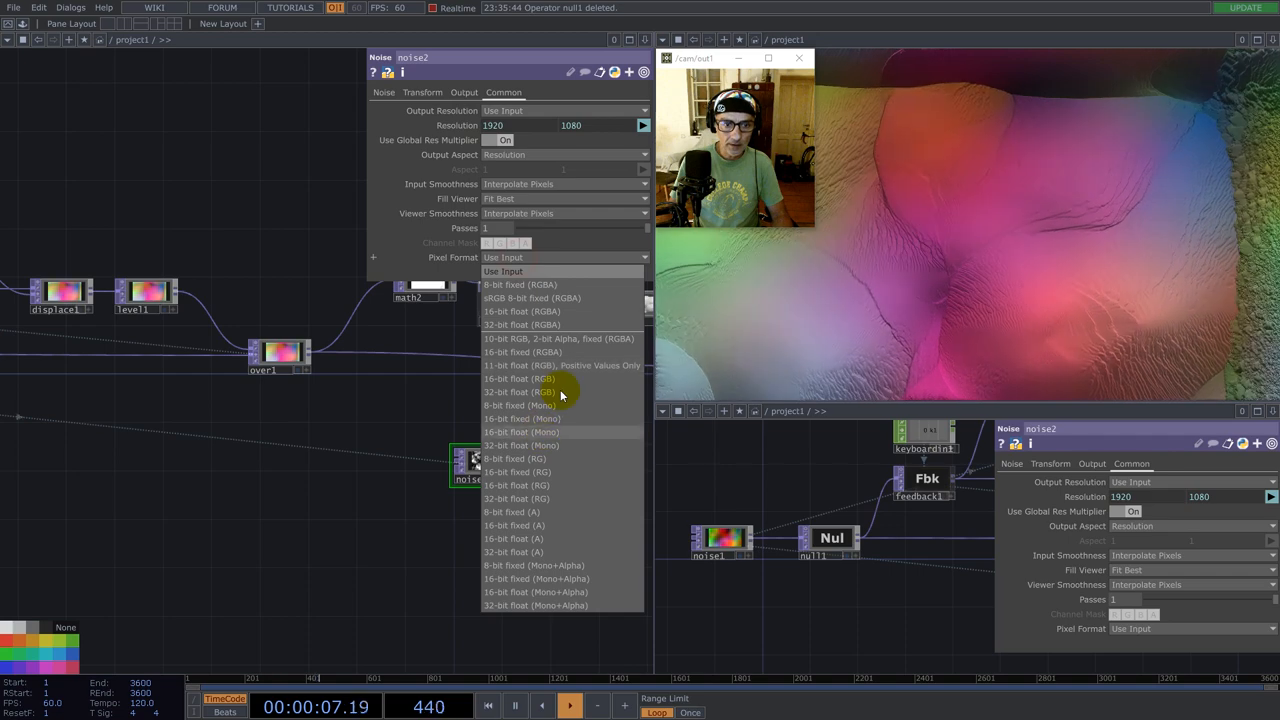
pyautogui.click(520, 390)
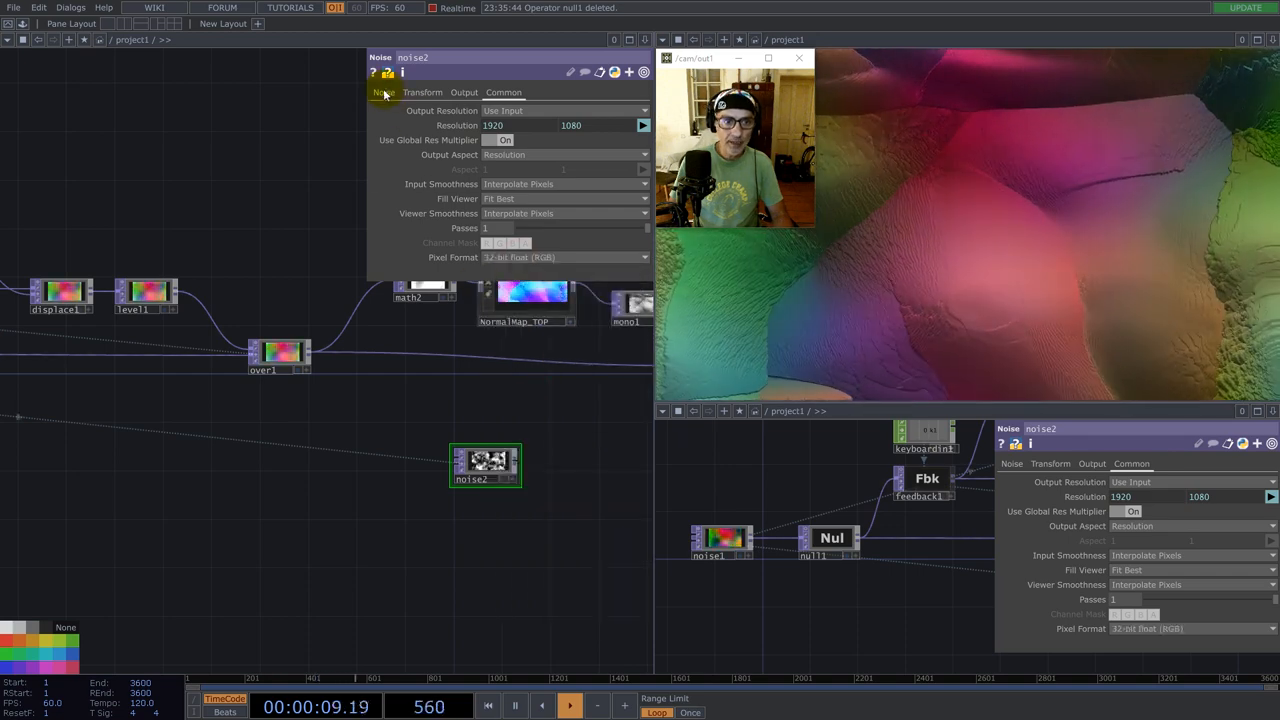
pyautogui.click(384, 92)
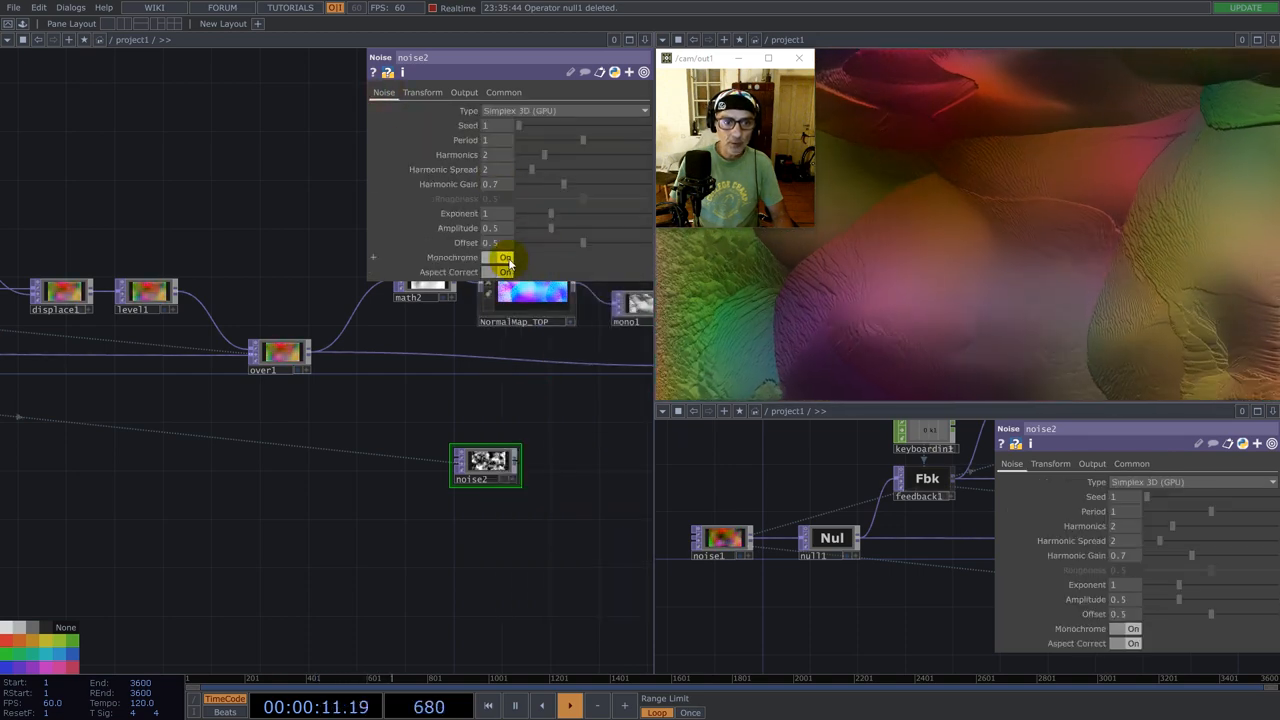
pyautogui.click(504, 256)
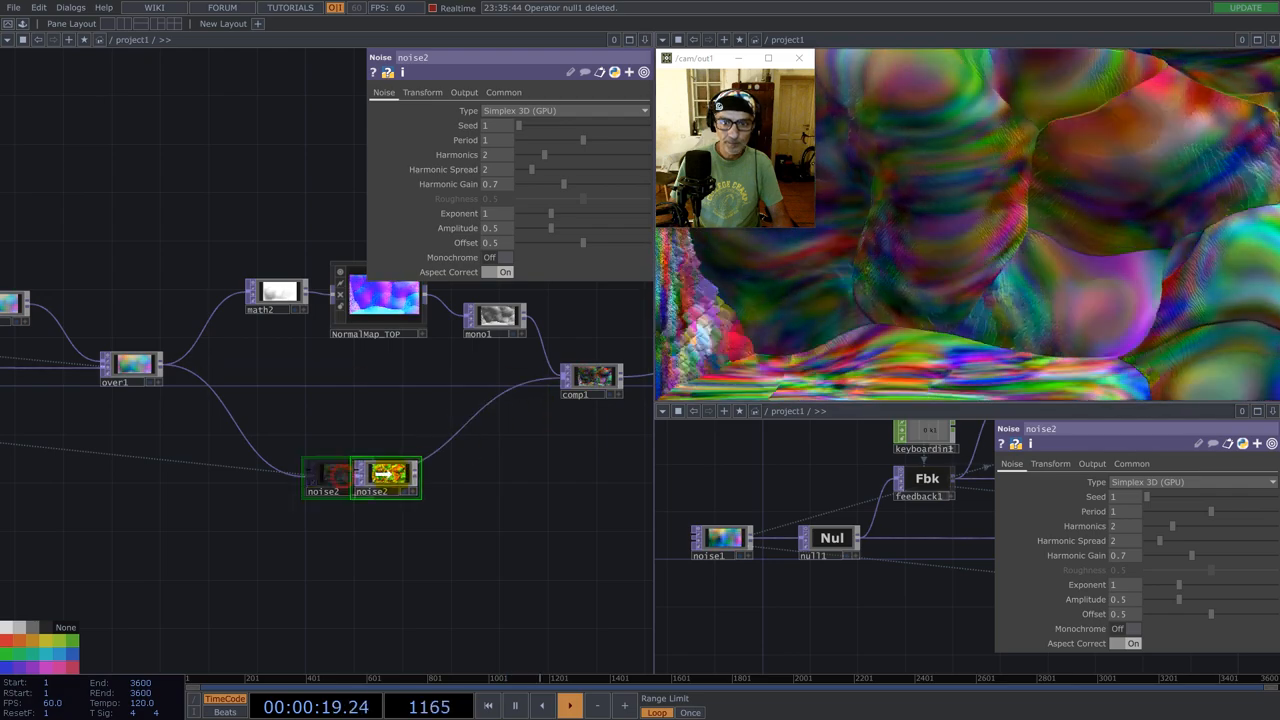
# - Reduce noise2's Period to about 0.49 for finer detail
pyautogui.click(504, 92)
pyautogui.write('2')
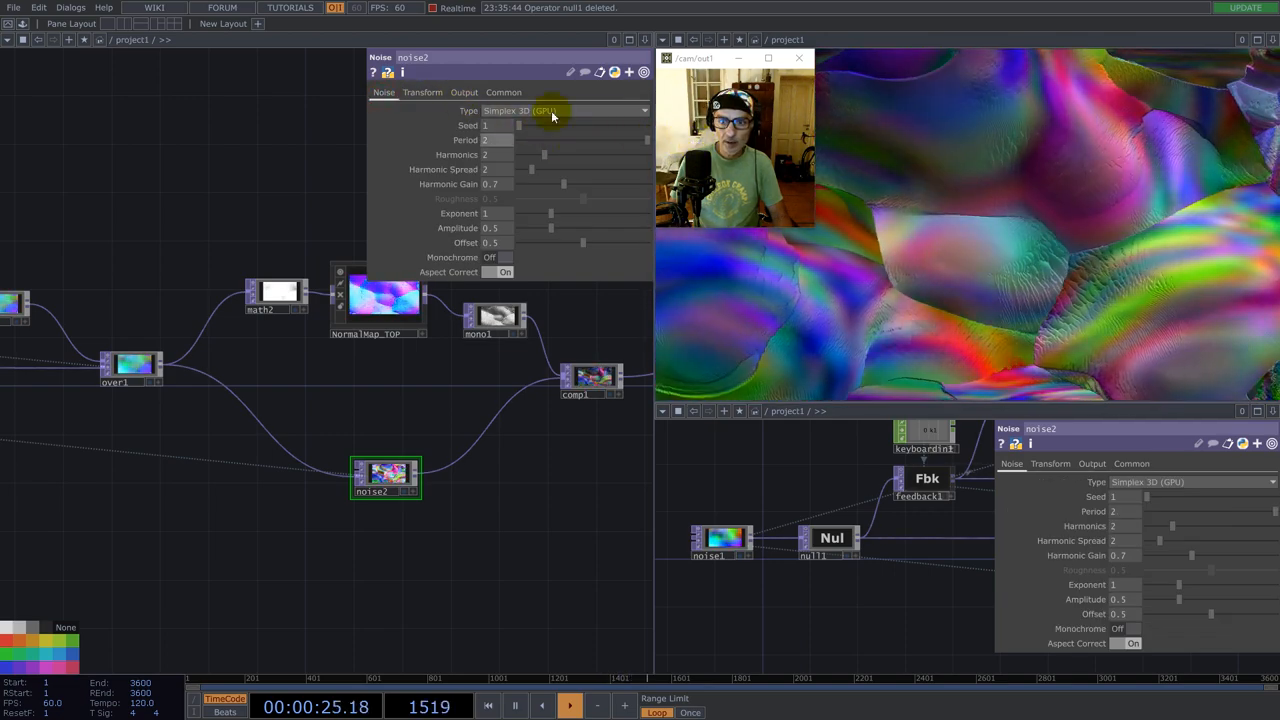
pyautogui.click(422, 92)
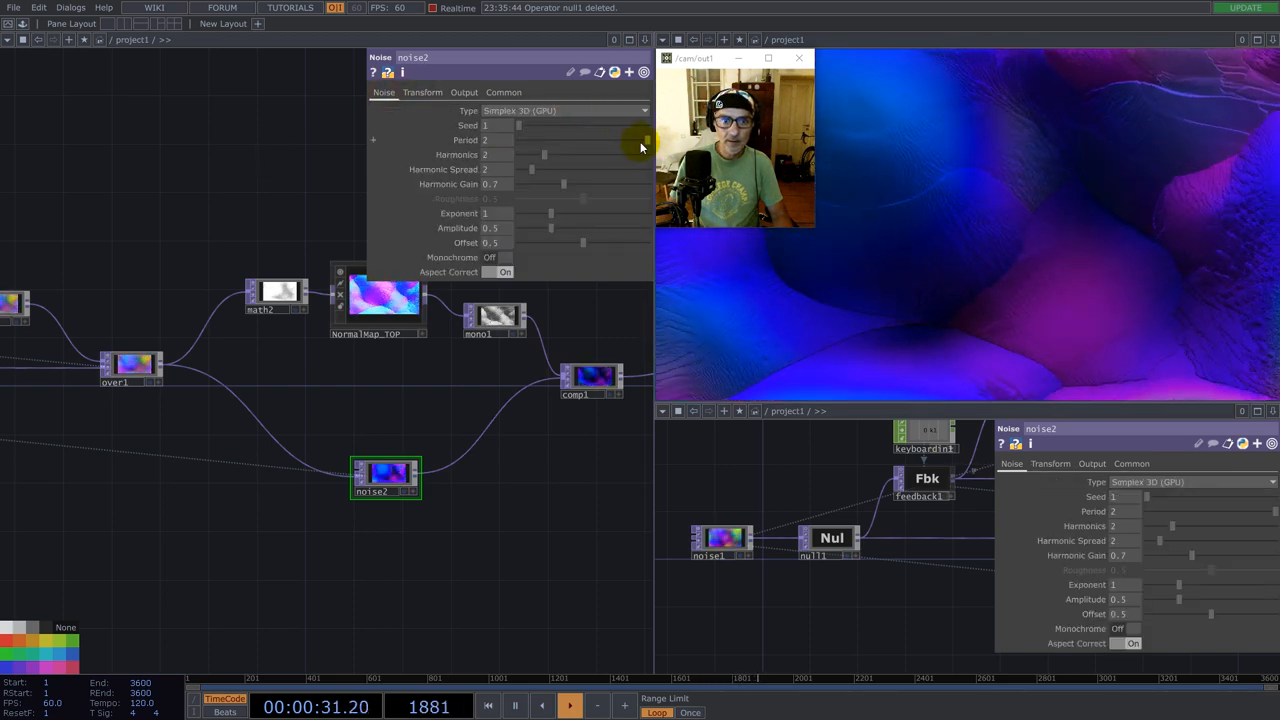
pyautogui.moveTo(640, 140); pyautogui.dragTo(544, 140)
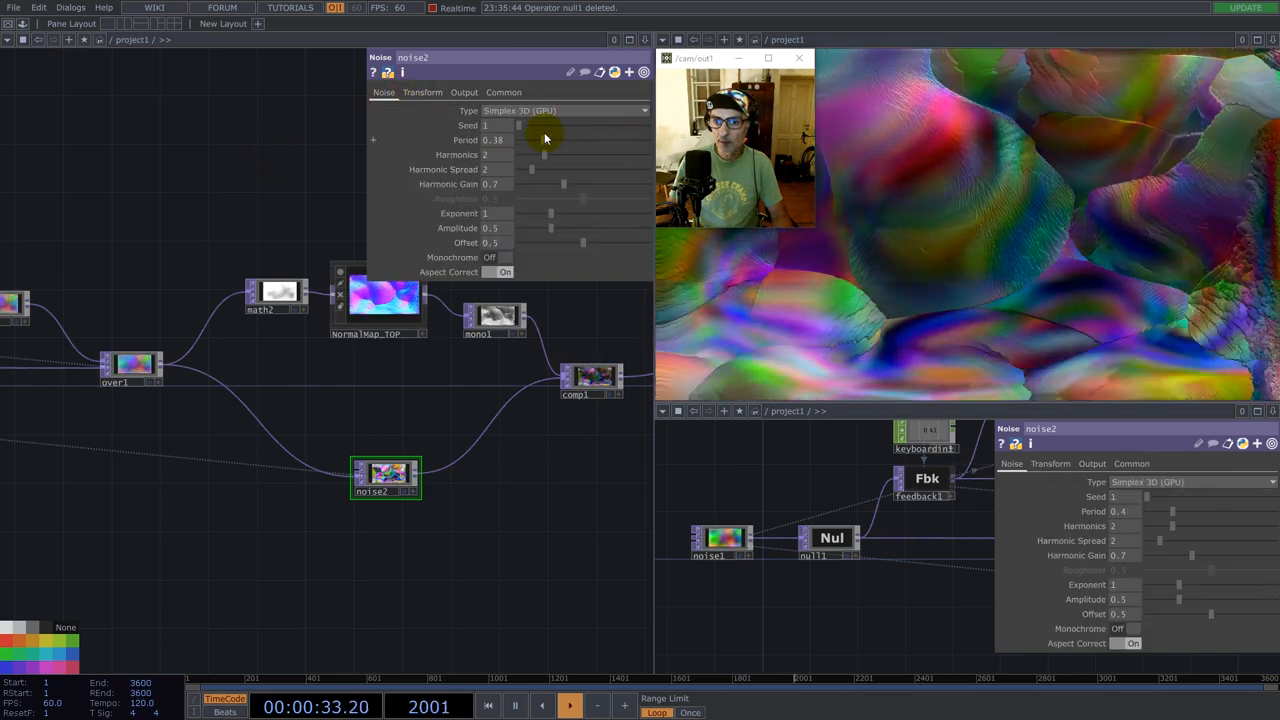
pyautogui.moveTo(544, 140); pyautogui.dragTo(580, 140)
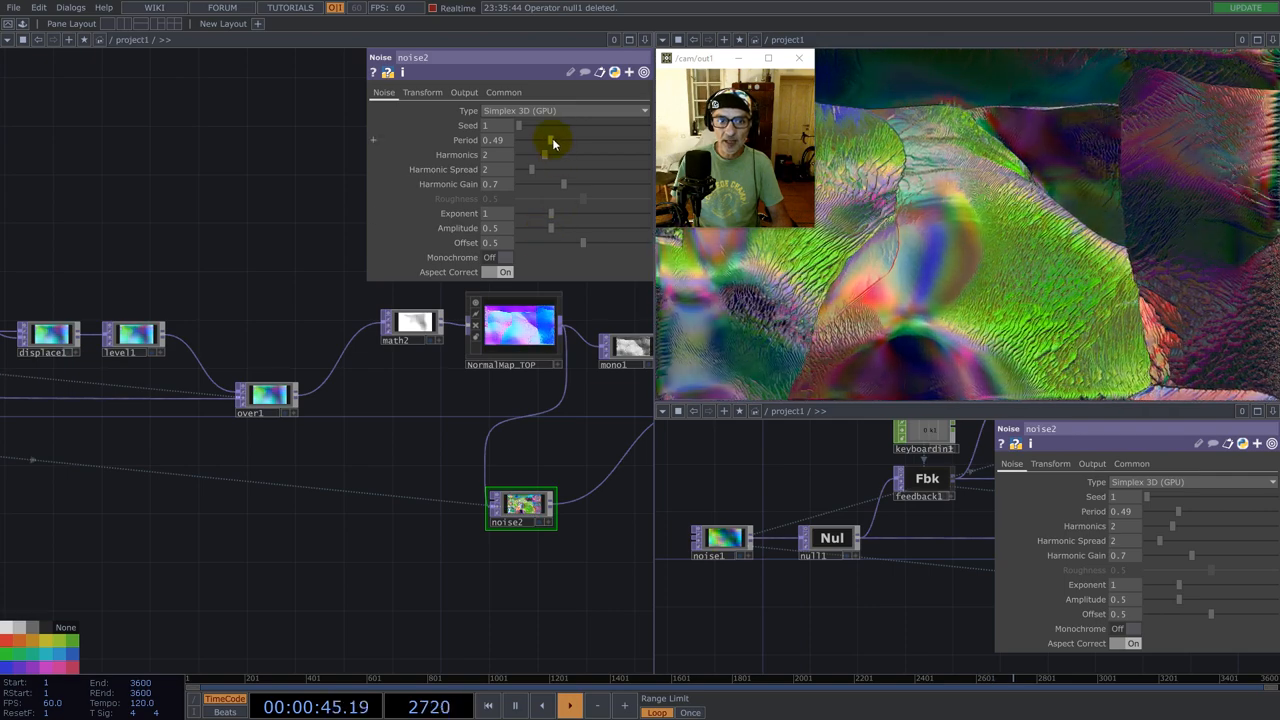
pyautogui.moveTo(550, 140); pyautogui.dragTo(614, 140)
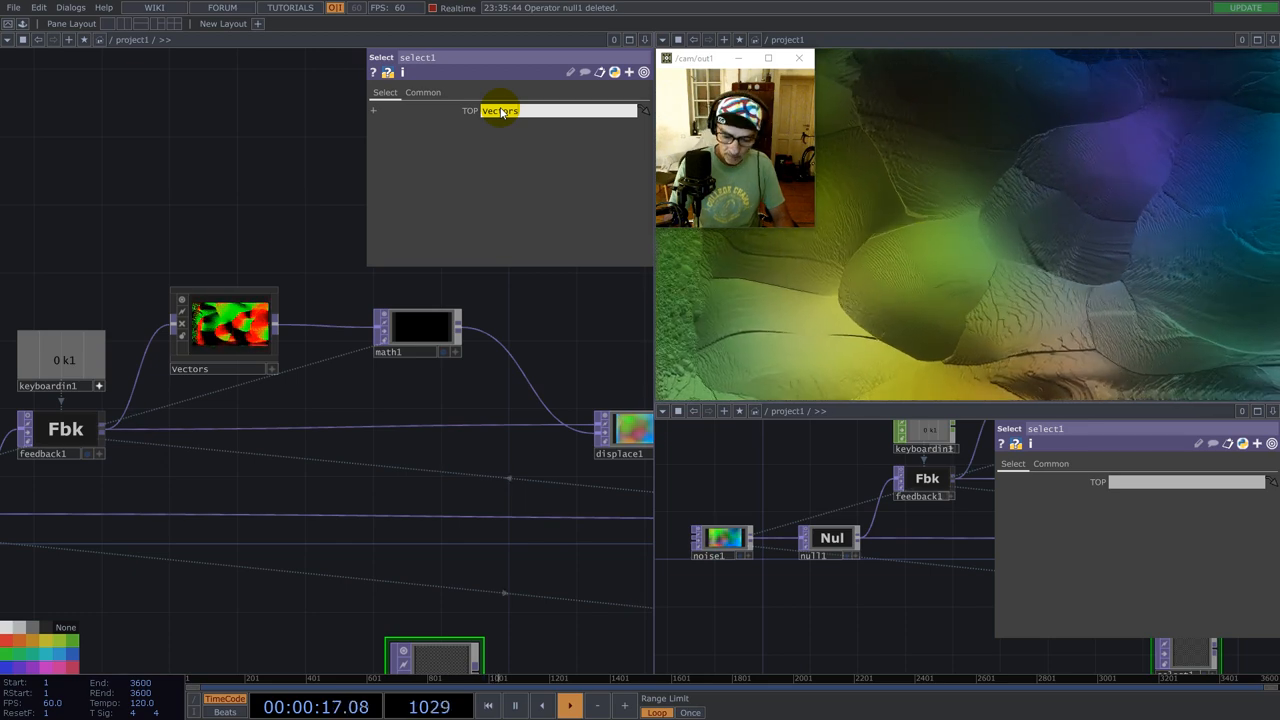
# - Point the Select TOP at the Vectors /out and insert an operator on its wire to noise2
pyautogui.write('/out')
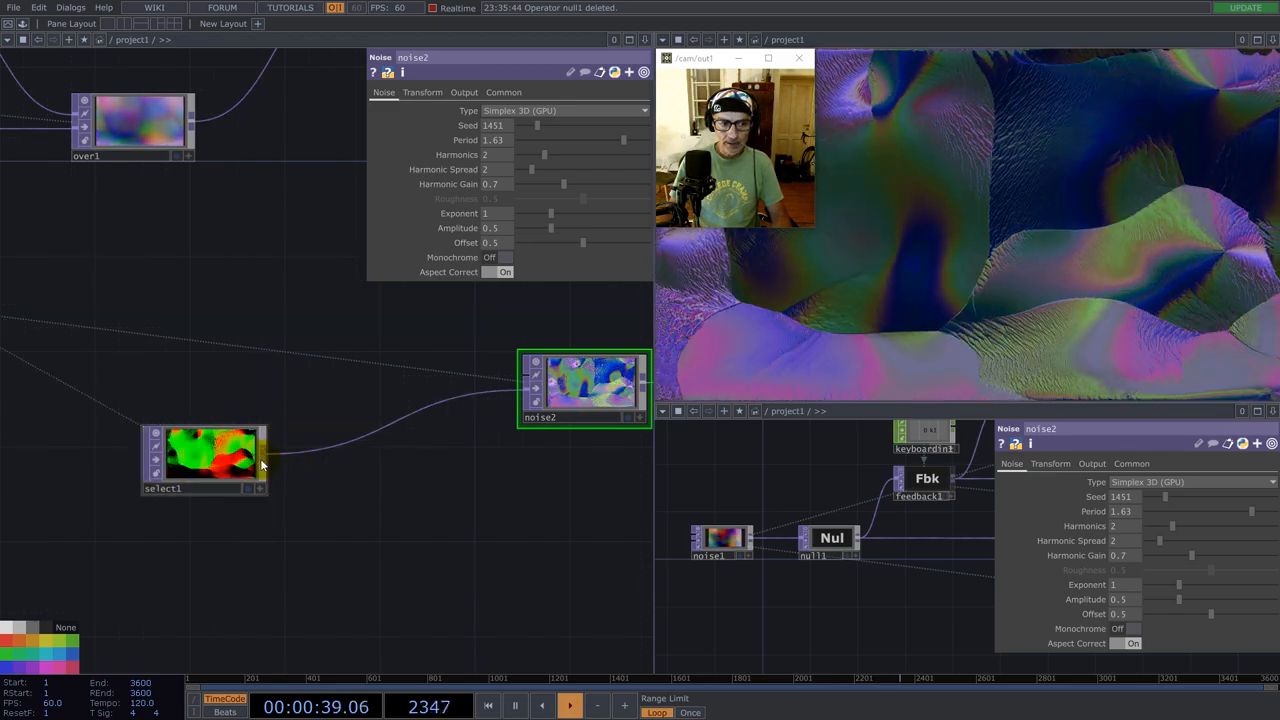
pyautogui.rightClick(340, 436)
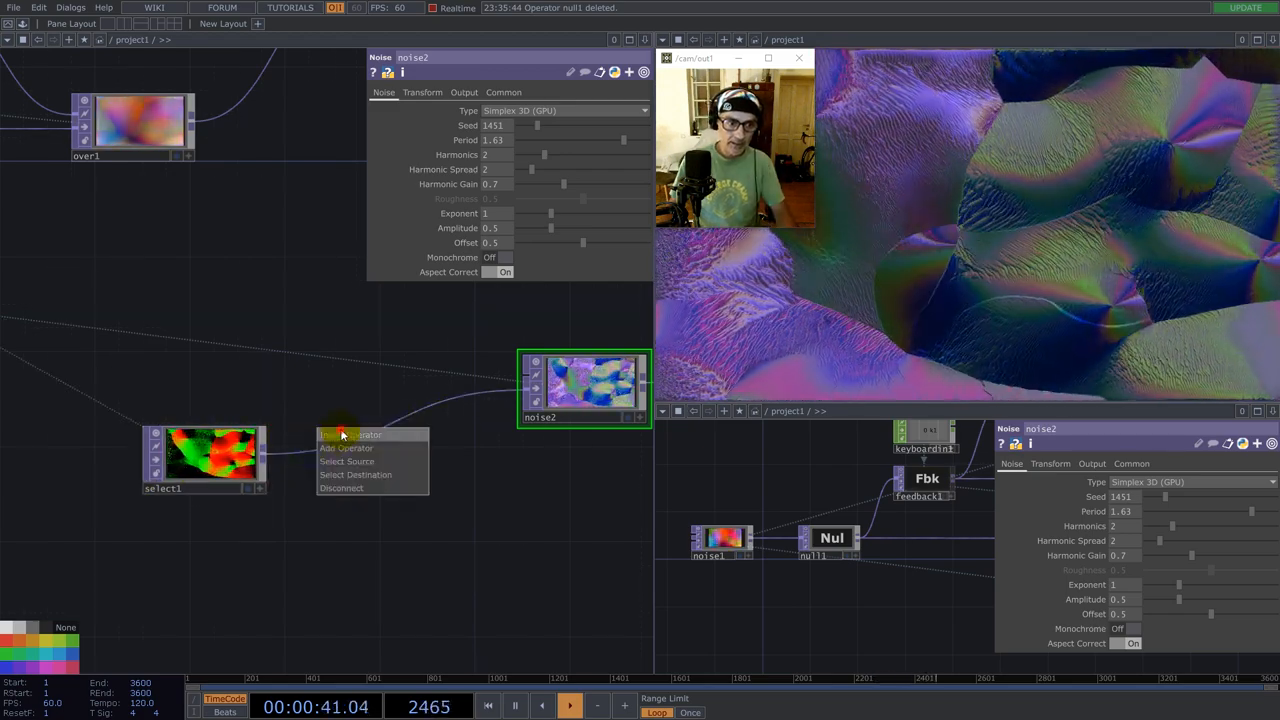
pyautogui.click(348, 448)
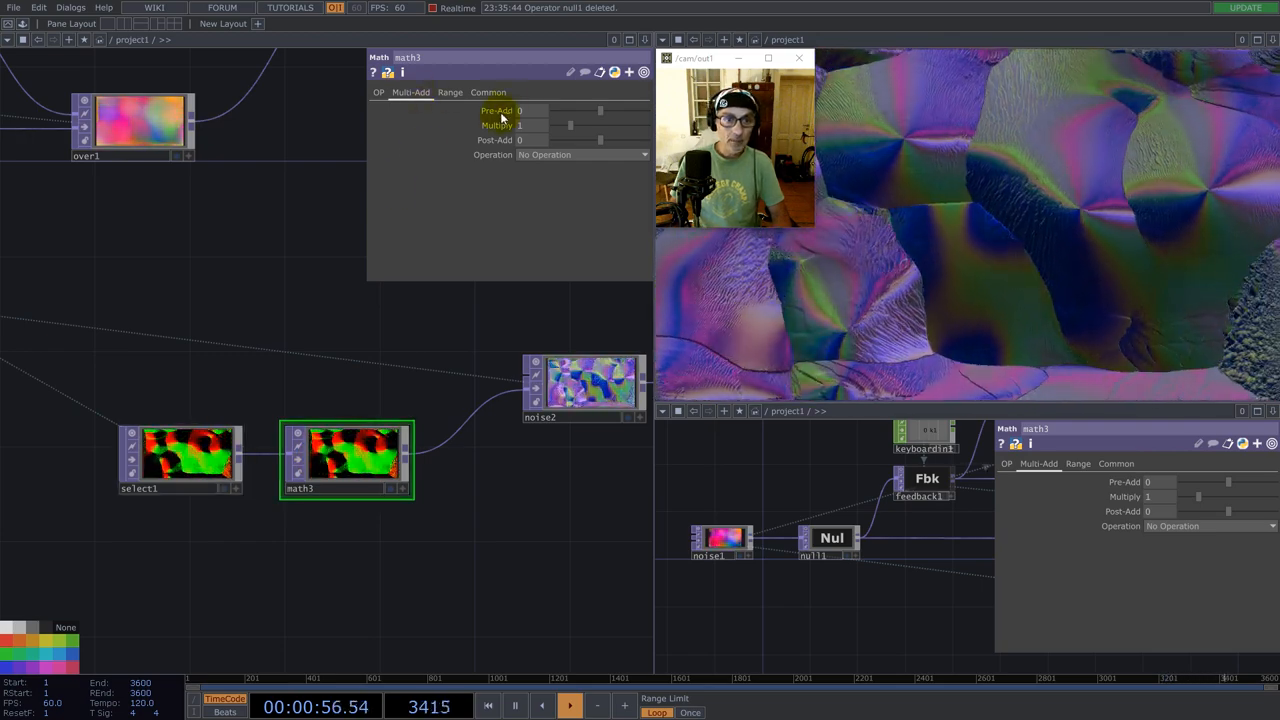
# - View math3's Multiply-Add page between select1 and noise2
pyautogui.click(450, 92)
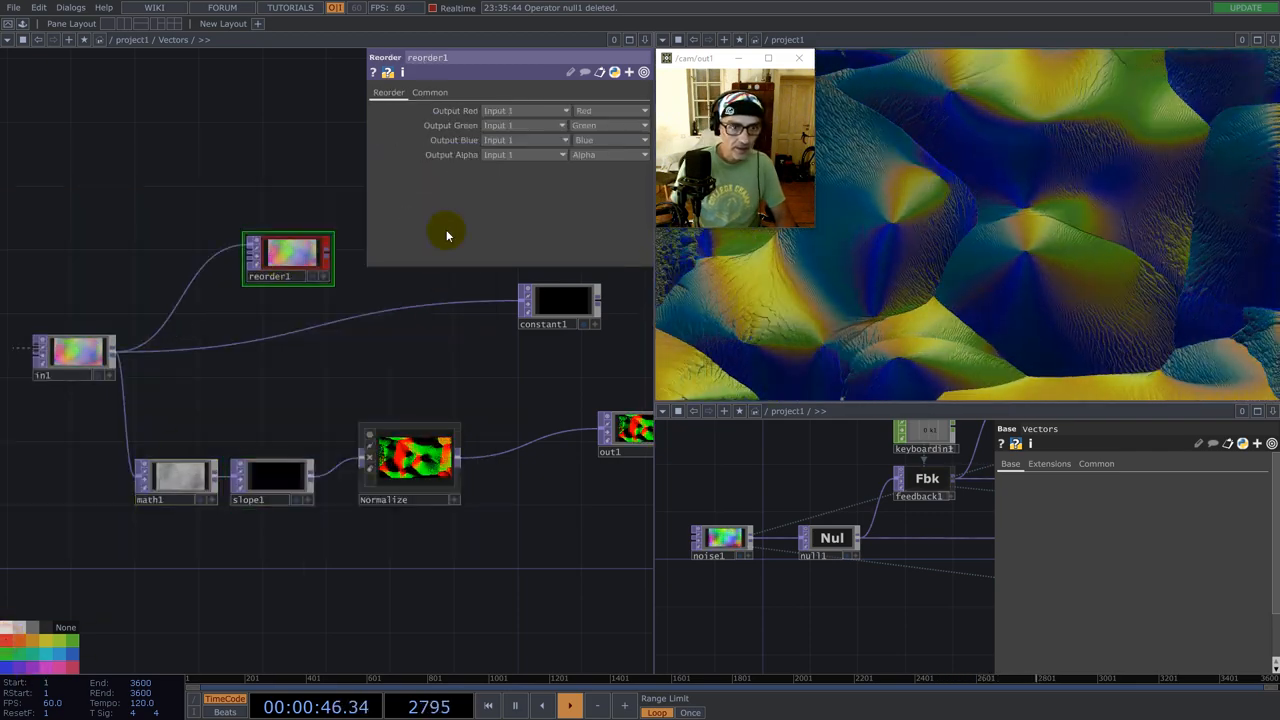
# - Set channel mappings on reorder1 and choose reorder2's Output Red channel
pyautogui.click(428, 92)
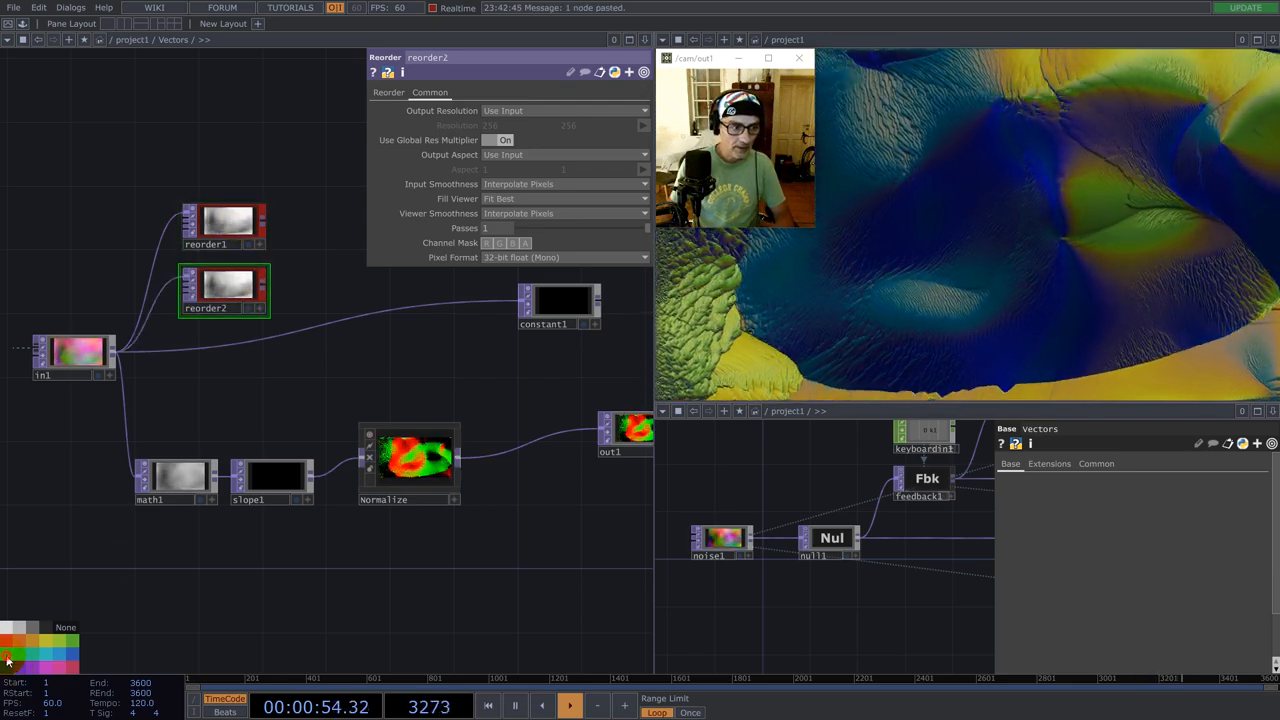
pyautogui.click(388, 92)
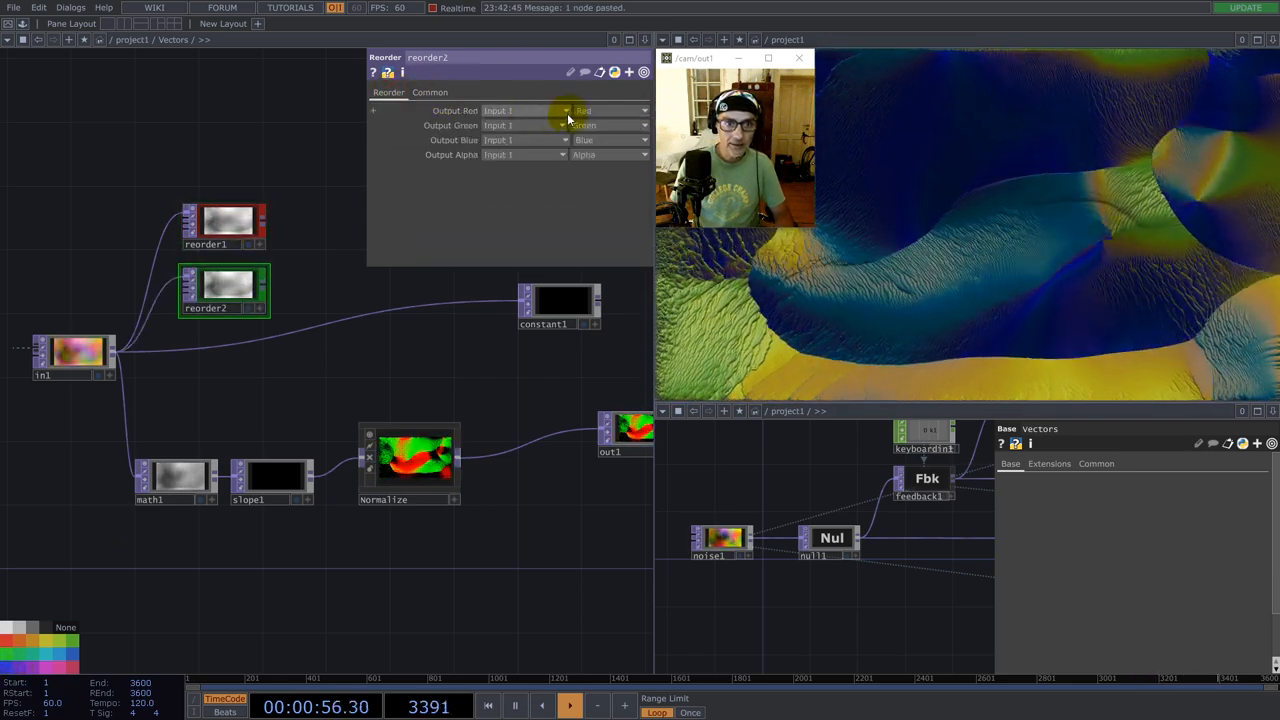
pyautogui.click(610, 110)
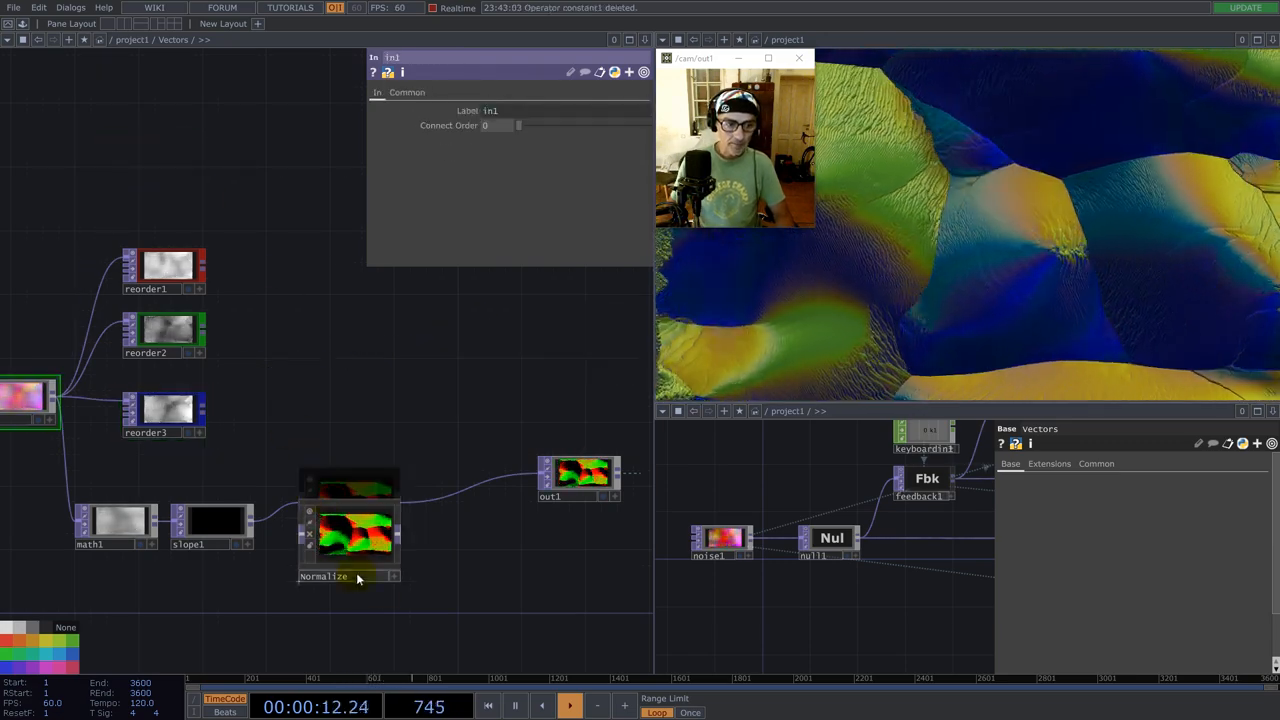
# - Duplicate the Normalize branch per Reorder copy and feed Normalize1–3 into Composite comp1
pyautogui.click(348, 536)
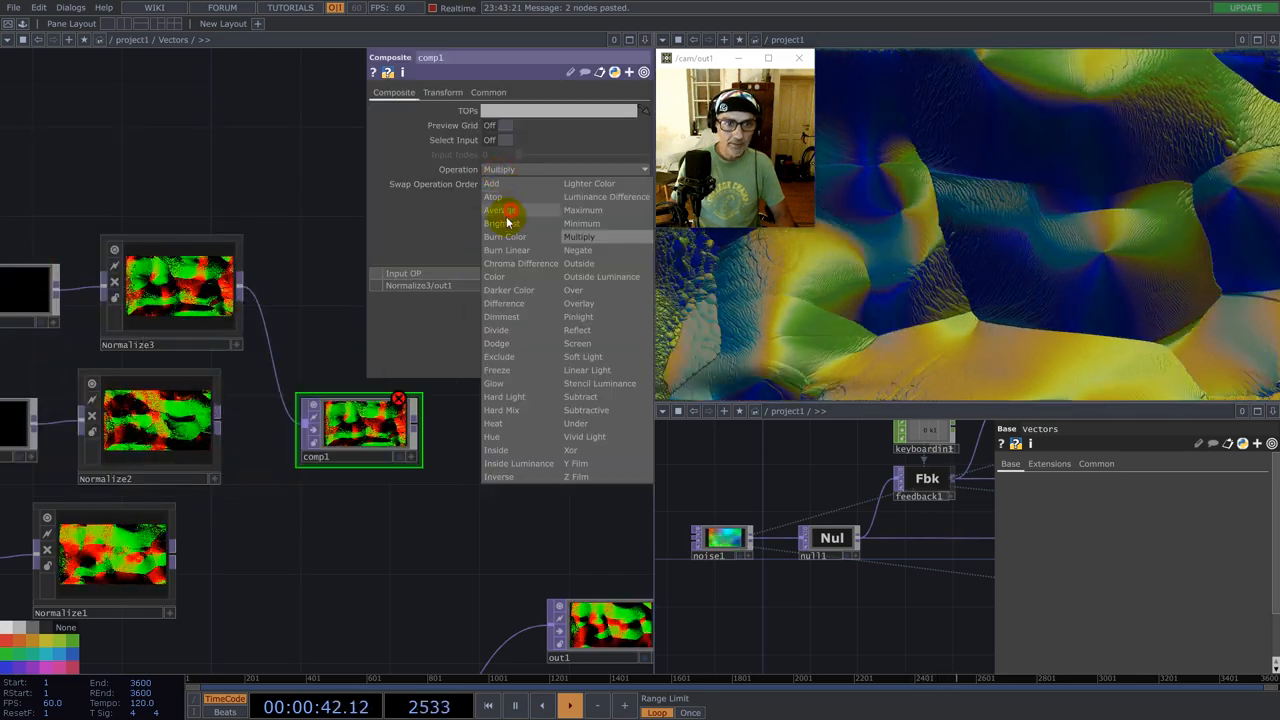
# - Set comp1's Operation to Add so the three normalized branches are summed
pyautogui.click(496, 210)
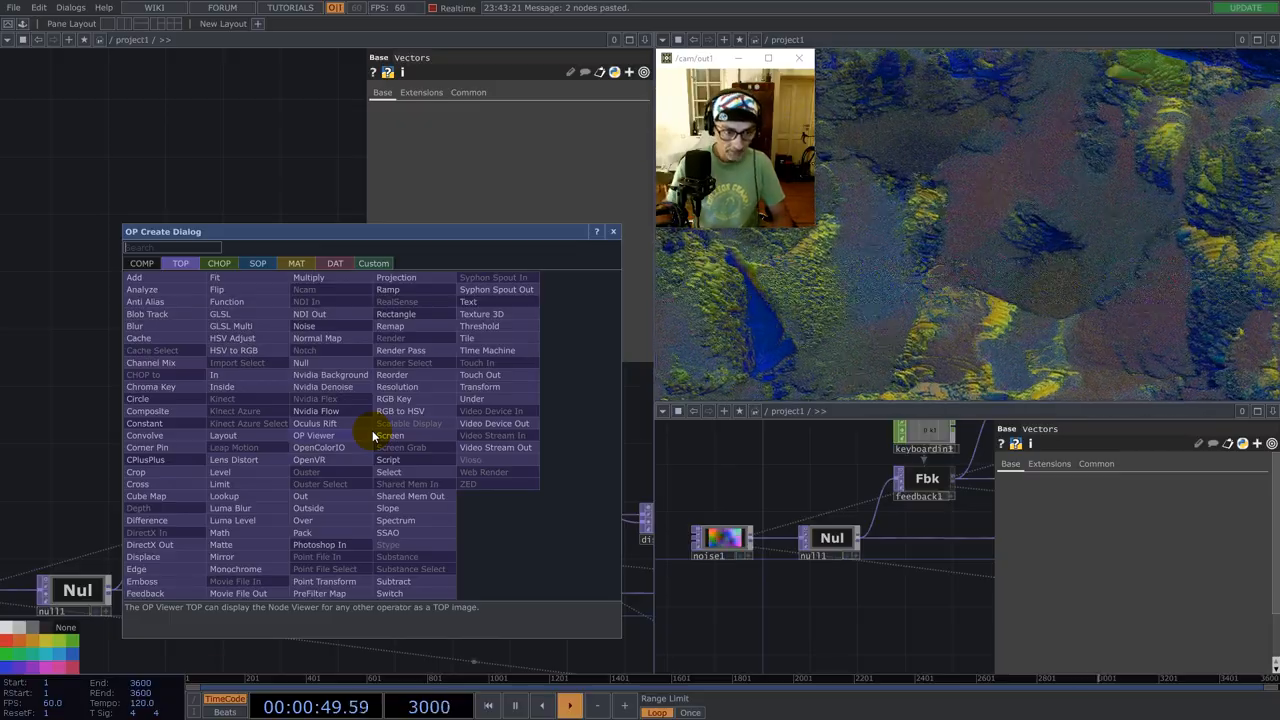
pyautogui.write('b')
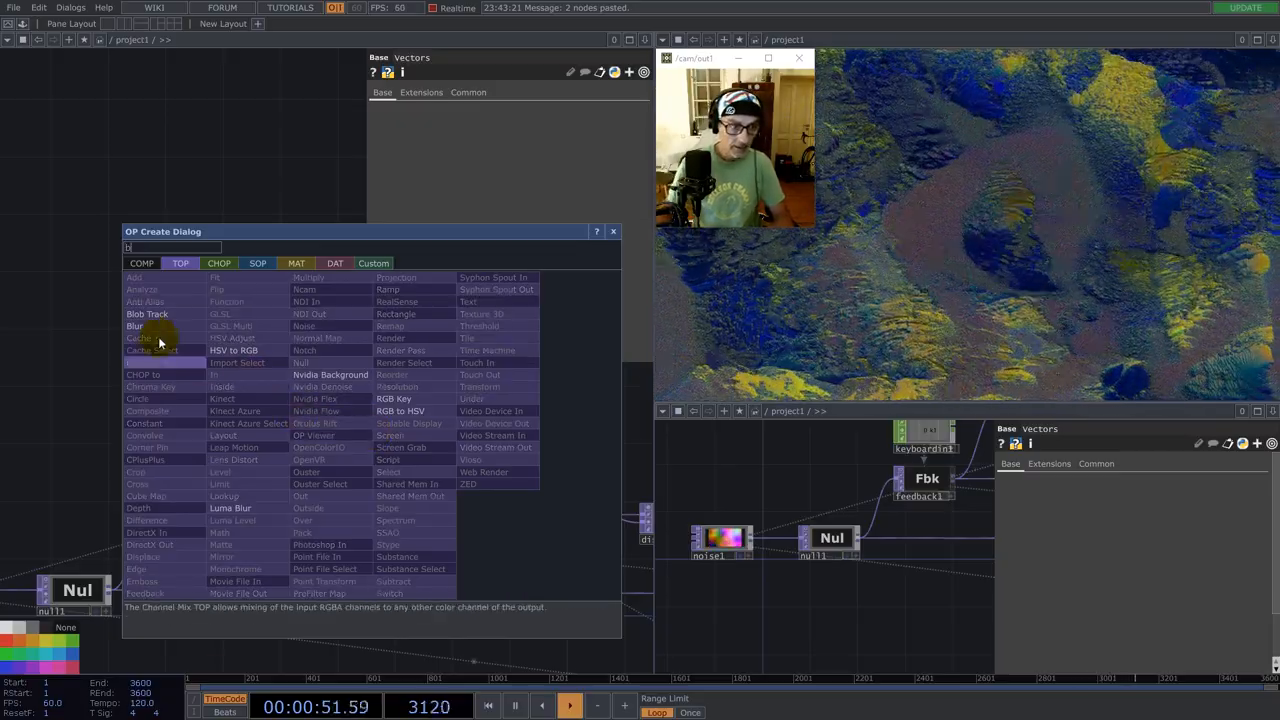
pyautogui.click(136, 326)
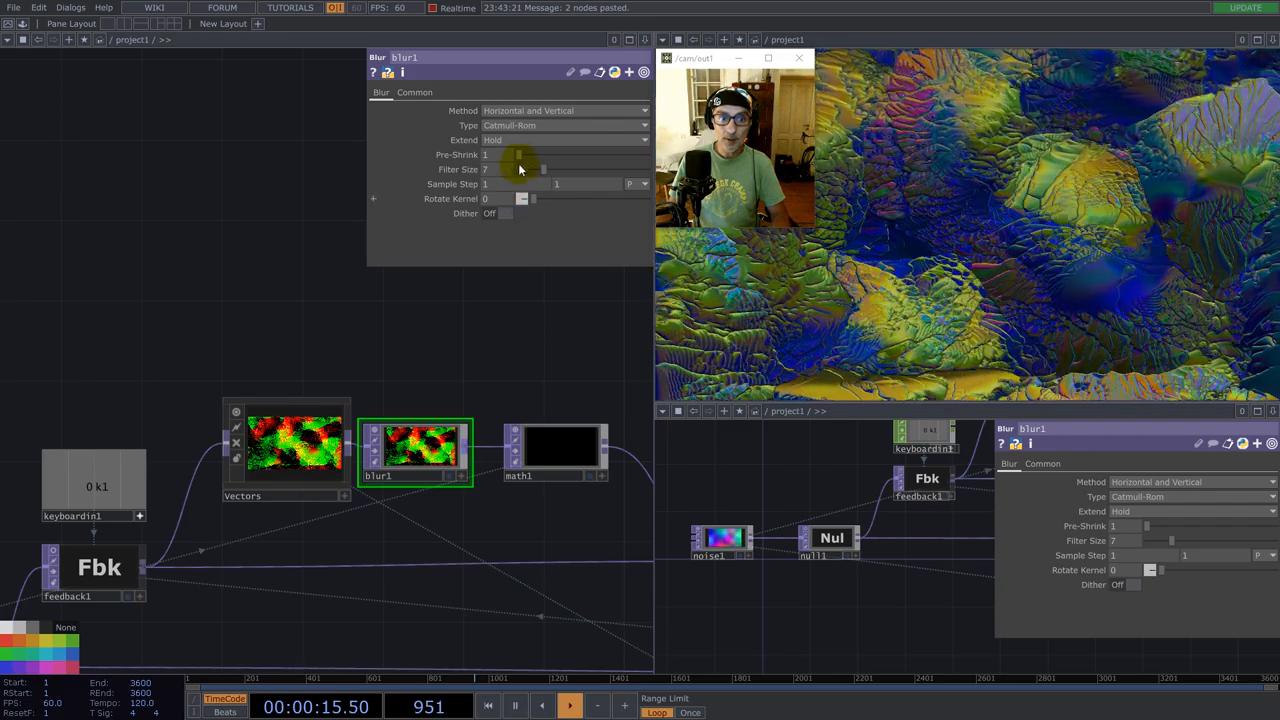
pyautogui.moveTo(520, 168); pyautogui.dragTo(618, 168)
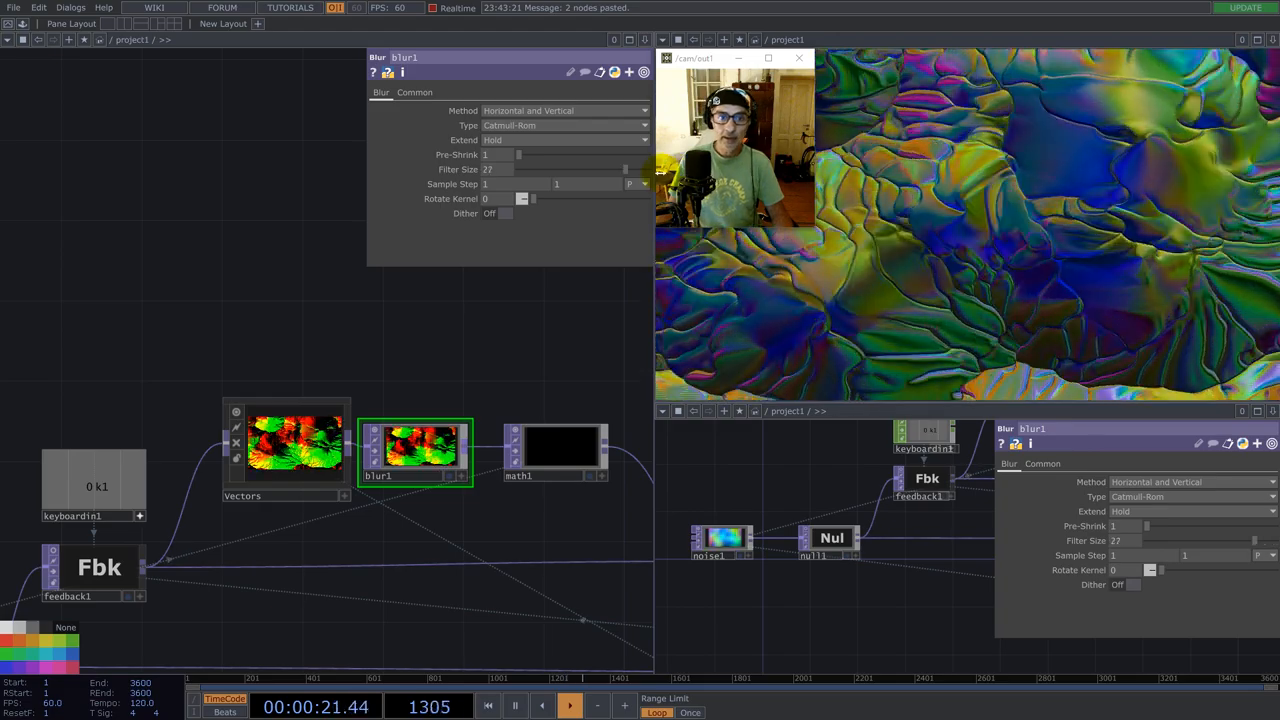
pyautogui.moveTo(620, 168); pyautogui.dragTo(588, 168)
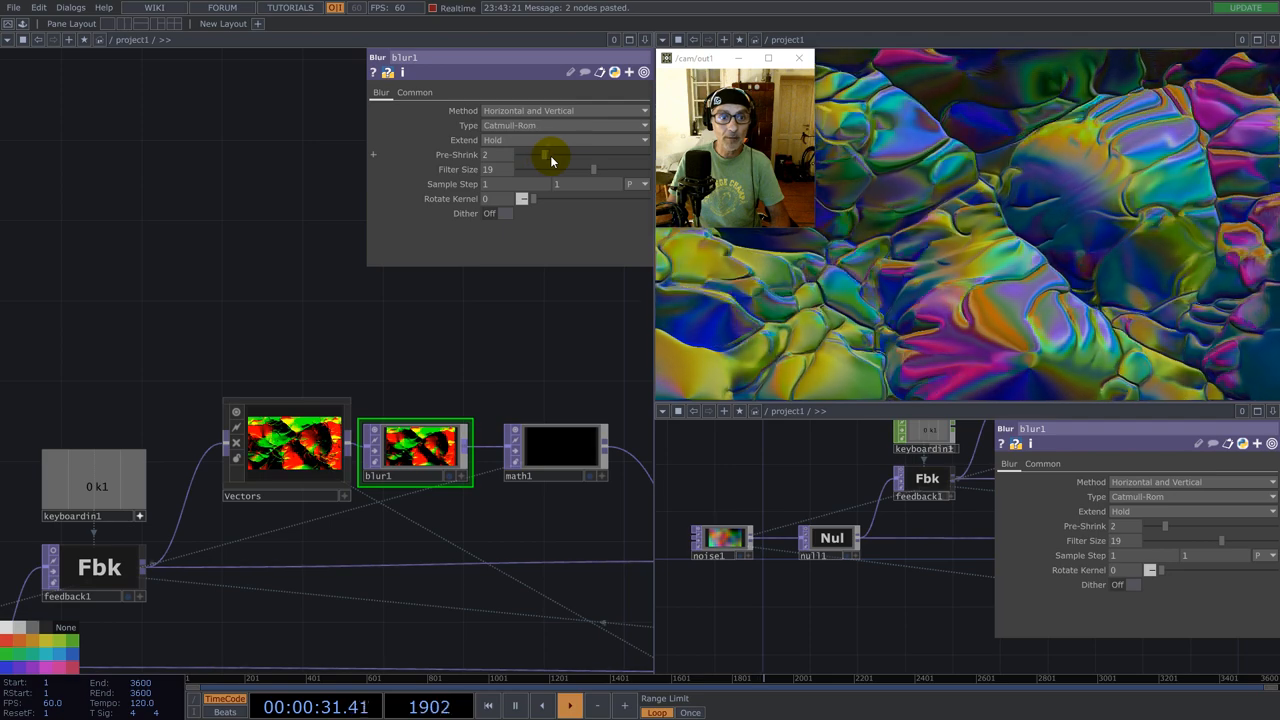
pyautogui.moveTo(544, 160); pyautogui.dragTo(600, 160)
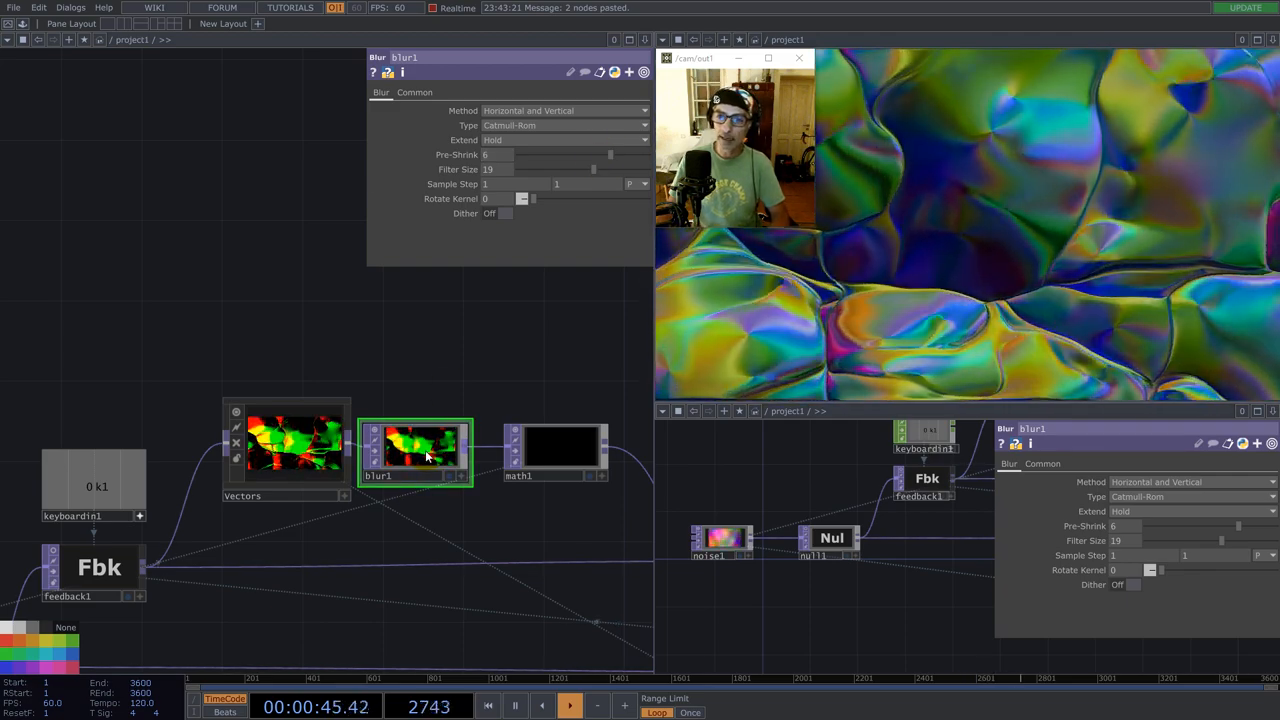
pyautogui.press('Delete')
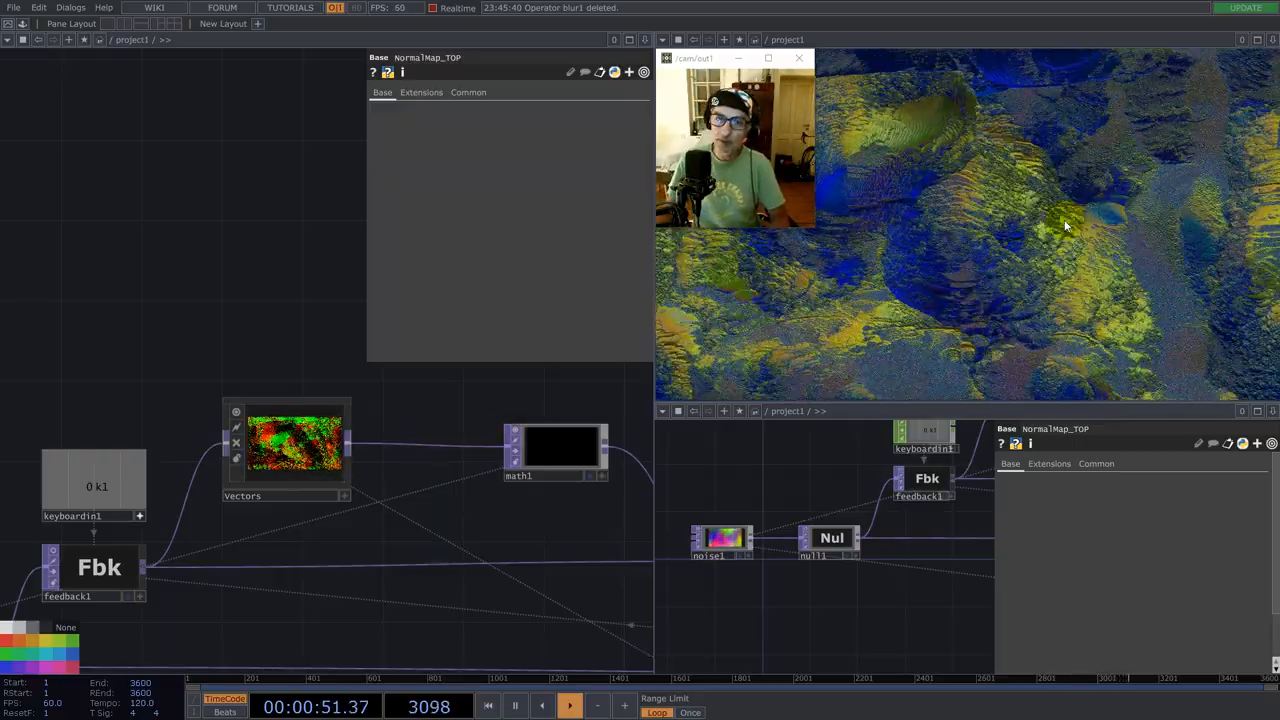
# - Inside Vectors, switch comp1 to a different Operation for combining the three branches
pyautogui.click(294, 444)
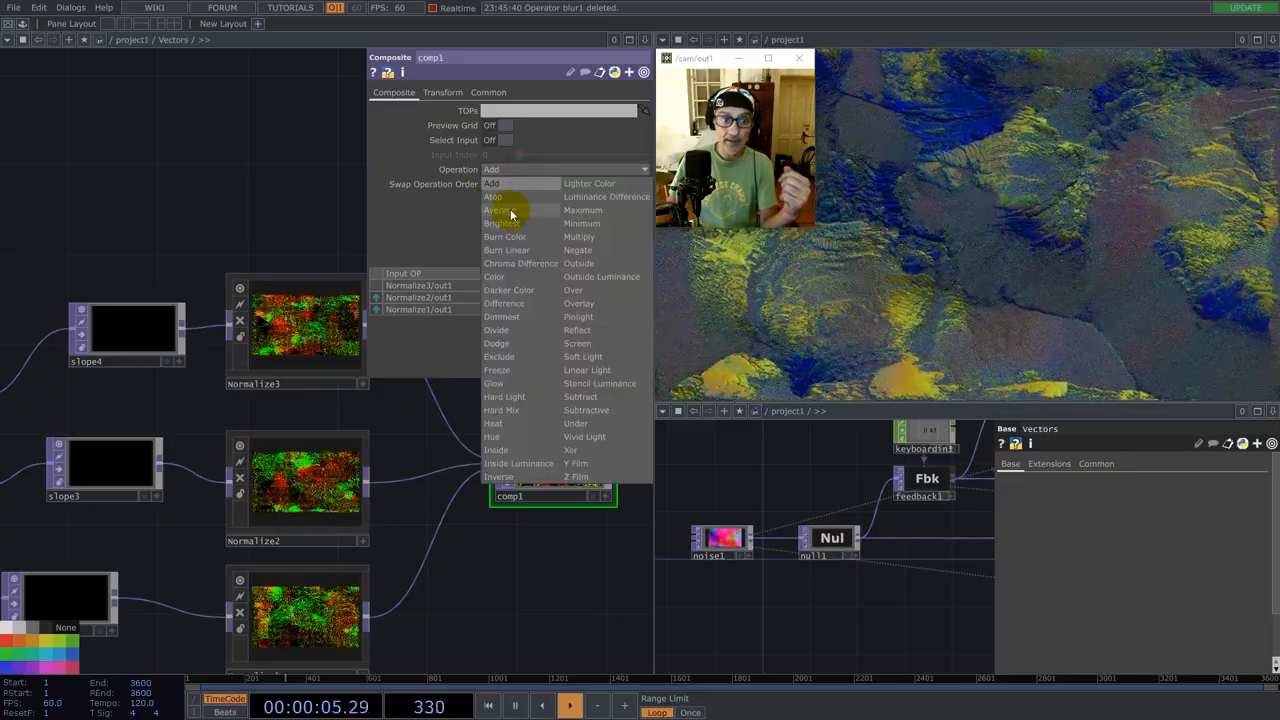
pyautogui.click(498, 210)
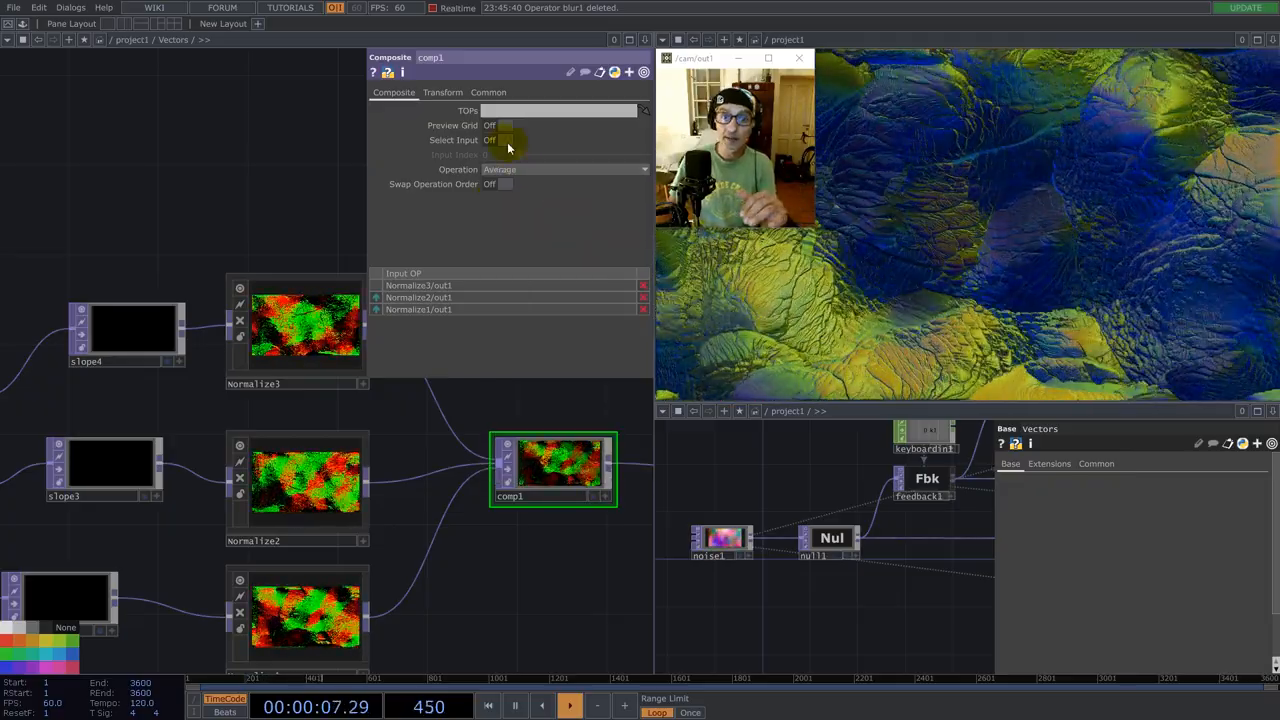
pyautogui.click(564, 168)
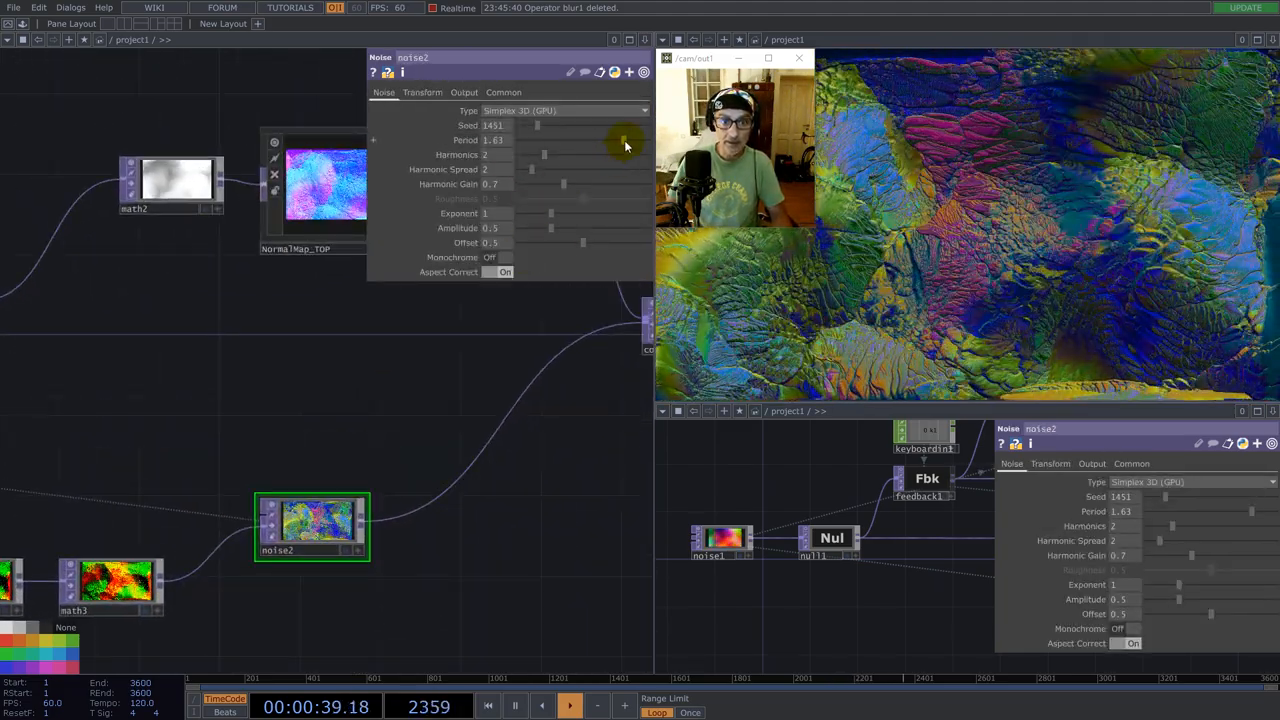
# - Set noise2 to Period 8, Seed 2694 and Harmonic Gain 0.75
pyautogui.click(422, 92)
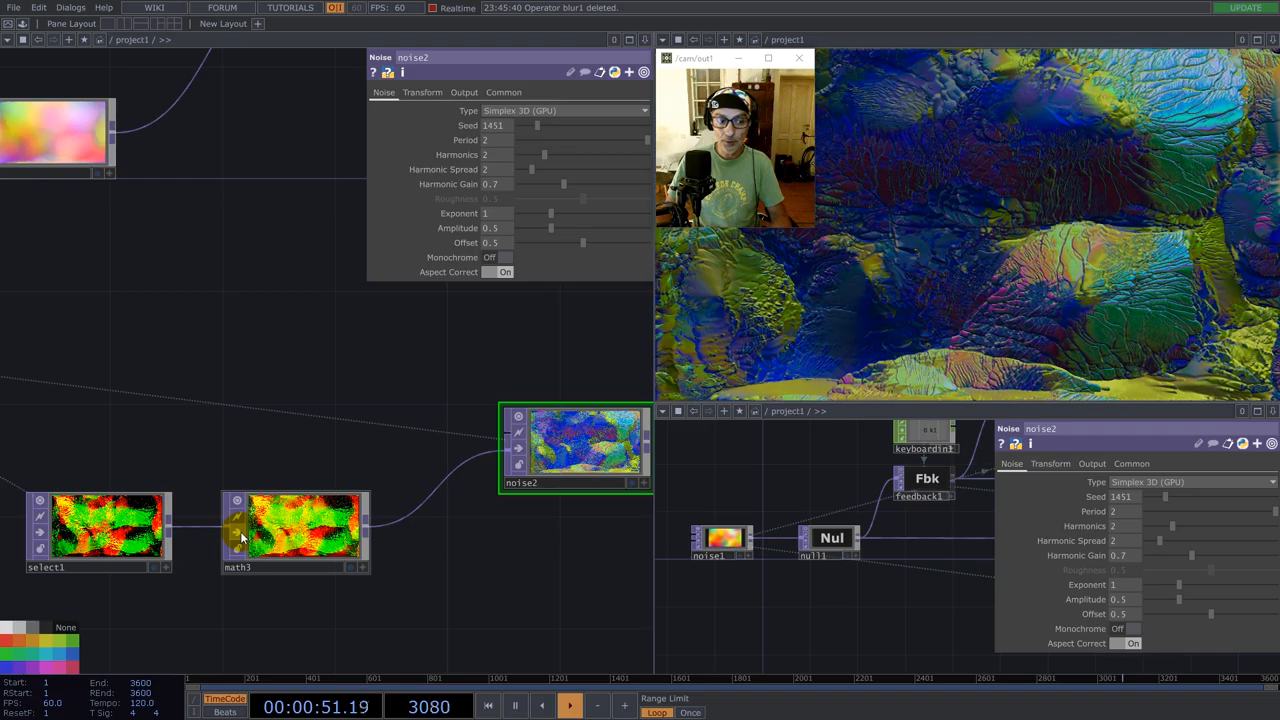
pyautogui.click(296, 530)
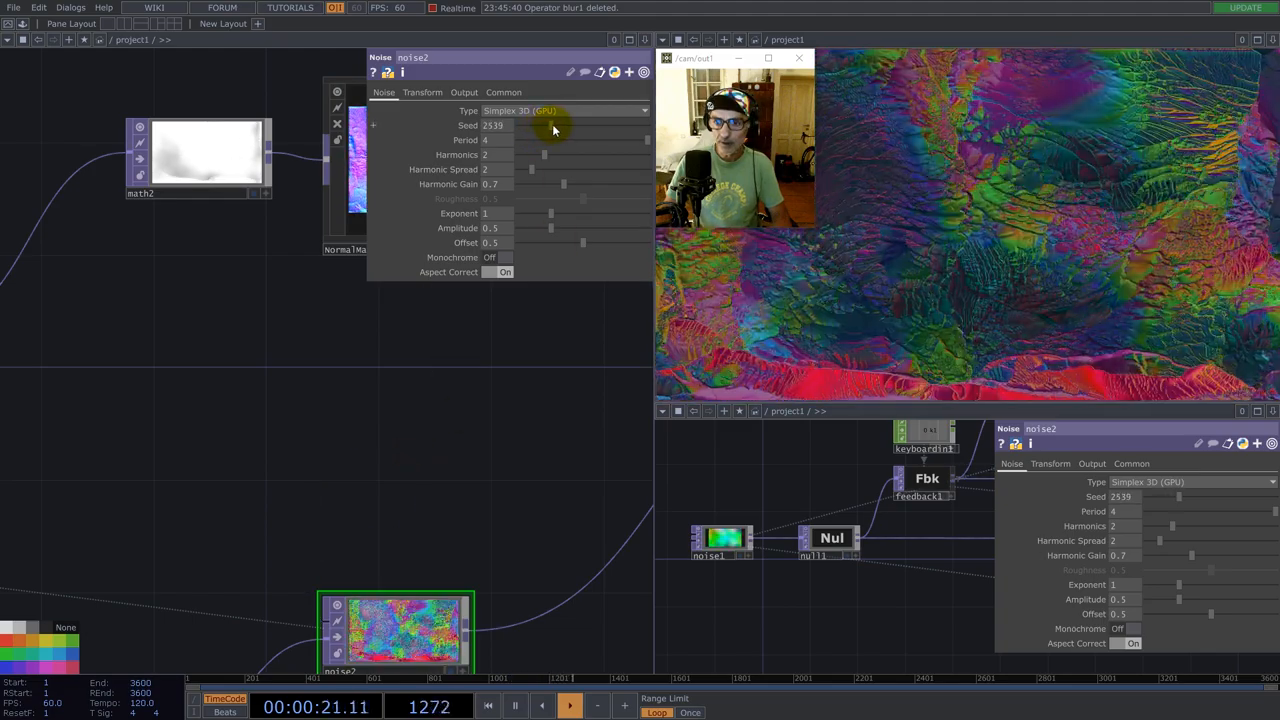
pyautogui.moveTo(540, 124); pyautogui.dragTo(556, 124)
pyautogui.write('8')
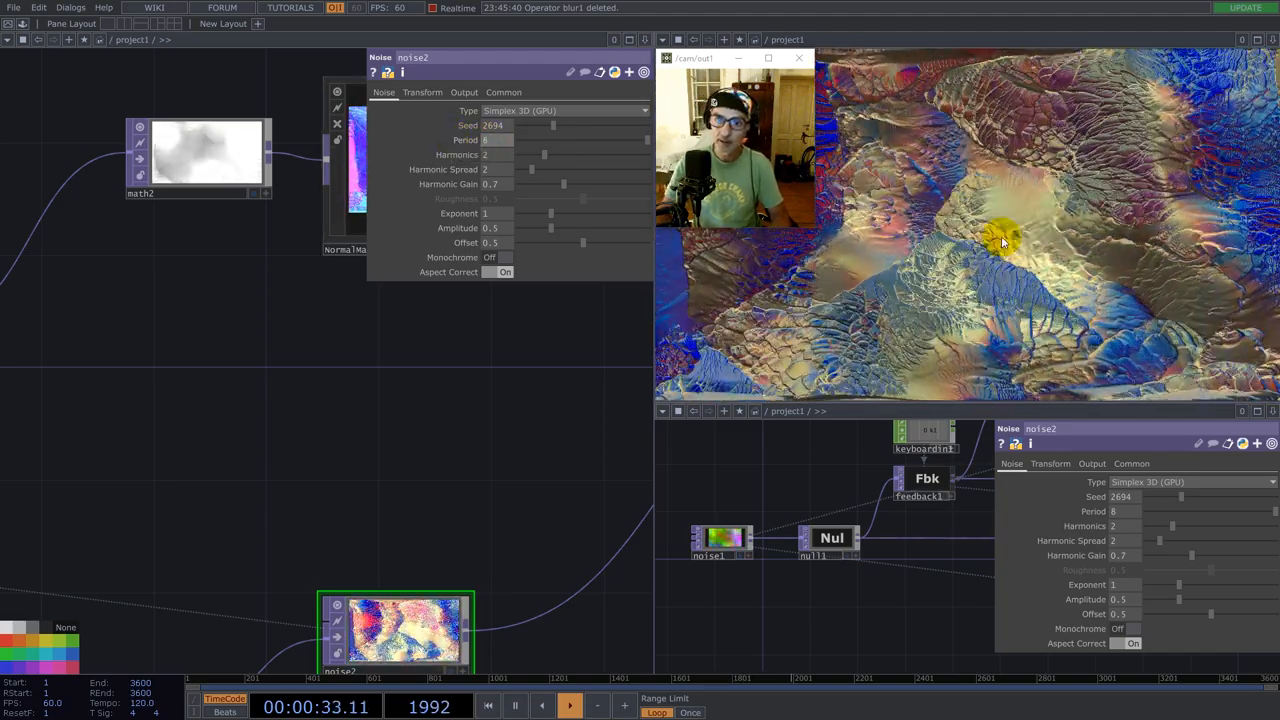
pyautogui.moveTo(564, 184); pyautogui.dragTo(576, 184)
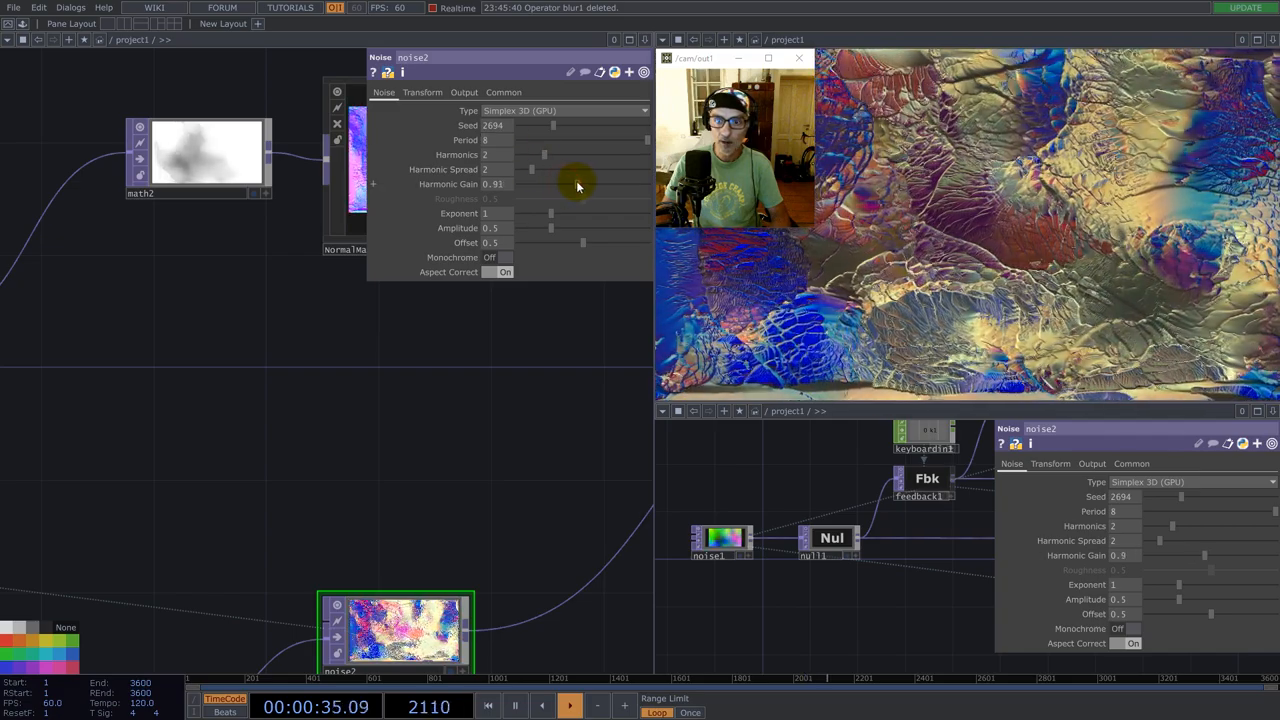
pyautogui.moveTo(576, 184); pyautogui.dragTo(528, 184)
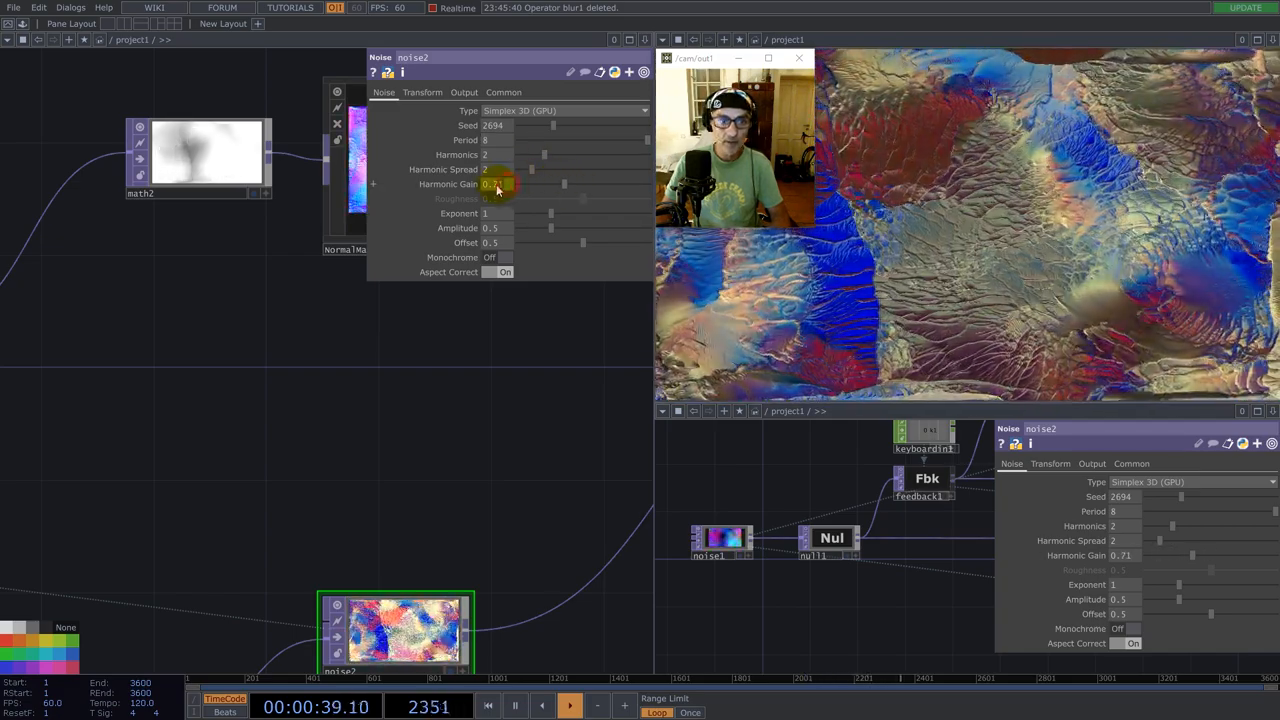
pyautogui.moveTo(500, 184); pyautogui.dragTo(516, 184)
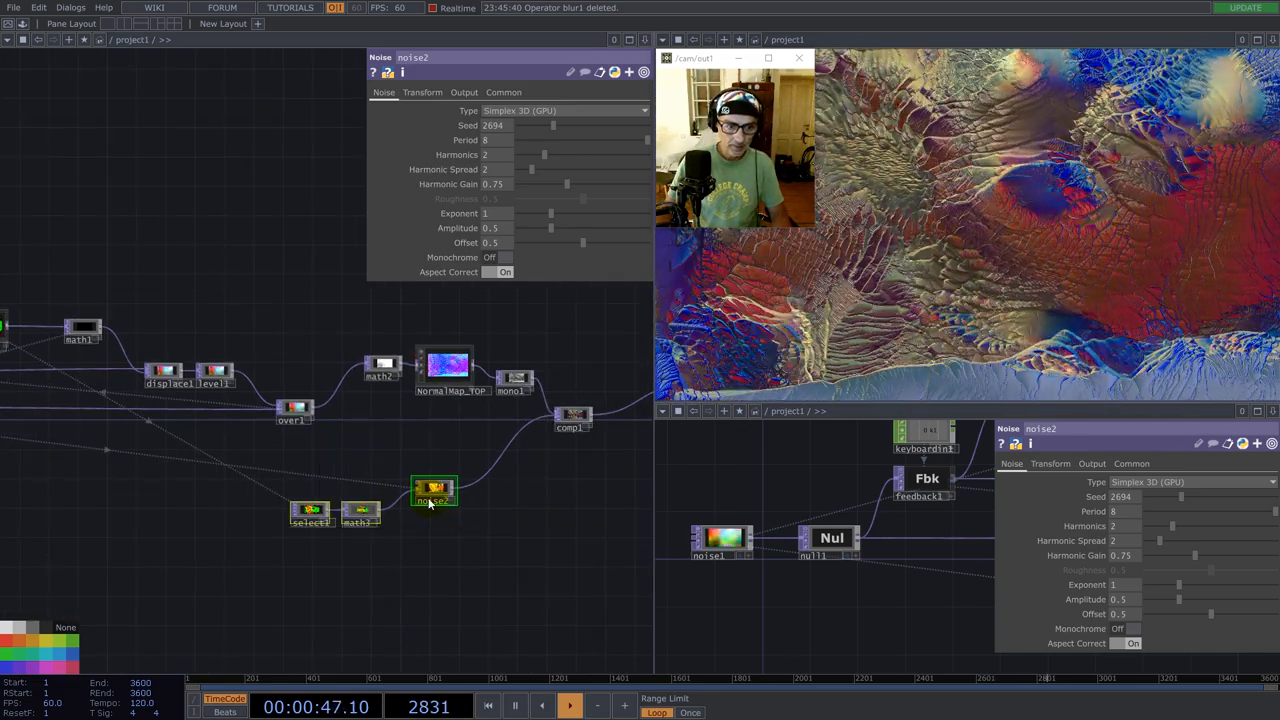
pyautogui.click(516, 378)
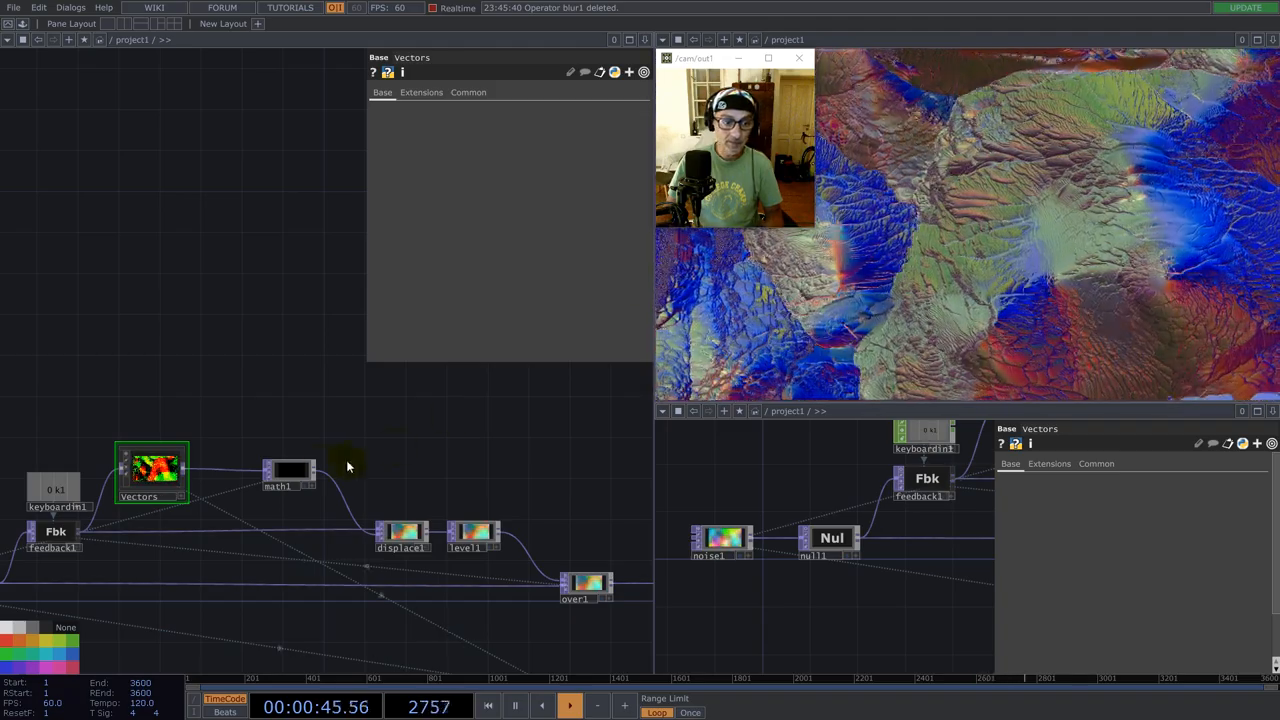
# - Set math1's Multiply to 0.0001 and bring up the TOP palette for a new image operator
pyautogui.click(288, 472)
pyautogui.write('noi')
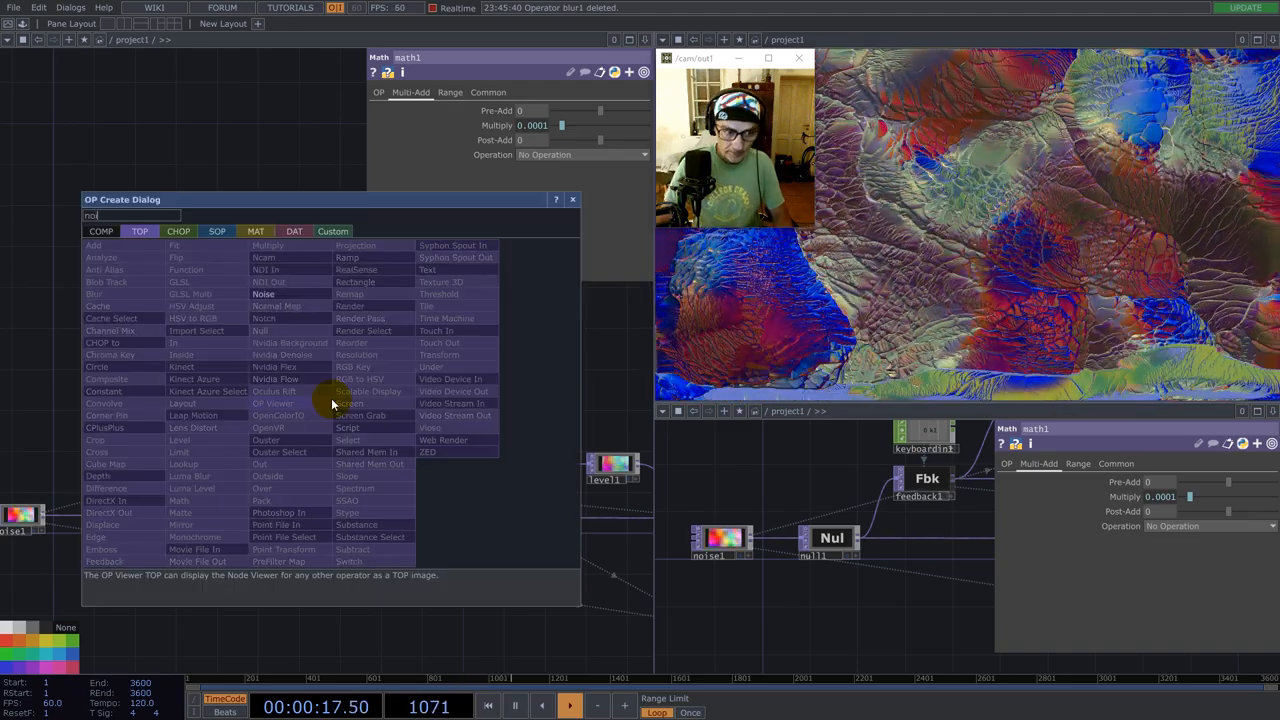
pyautogui.click(264, 294)
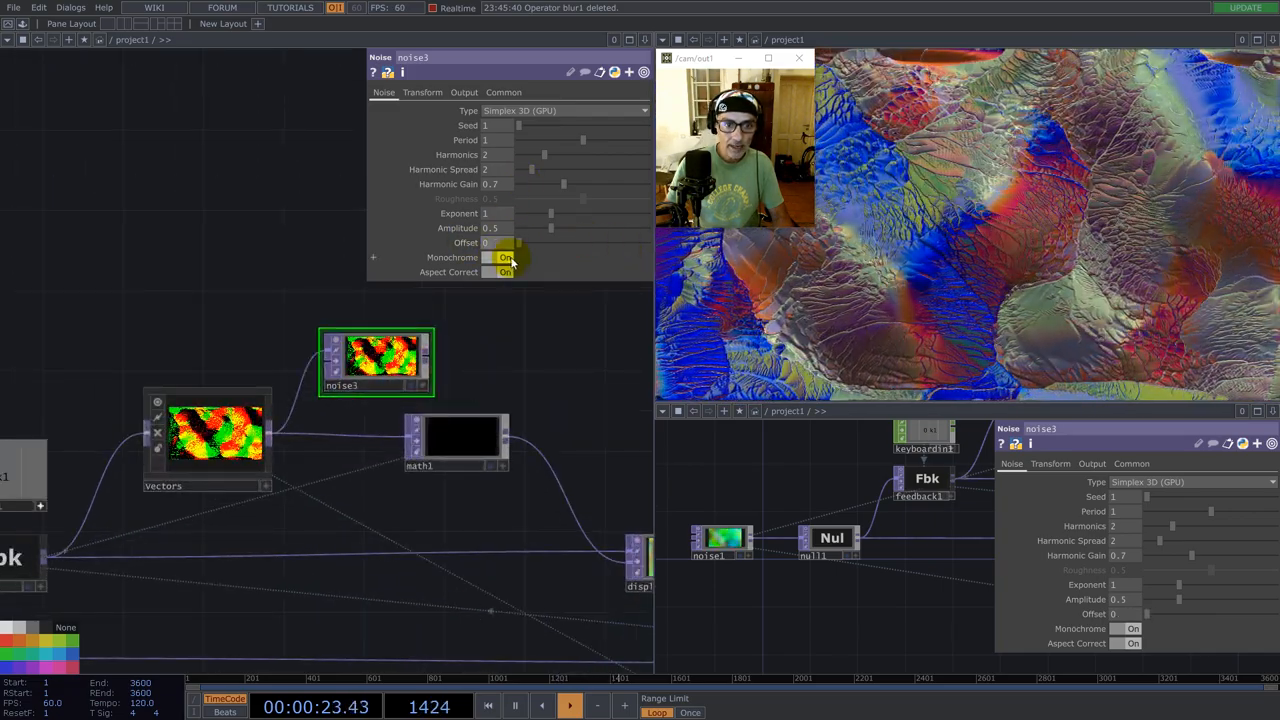
# - Turn noise1's Monochrome off and settle its Period around 1.69 with reduced amplitude
pyautogui.click(504, 256)
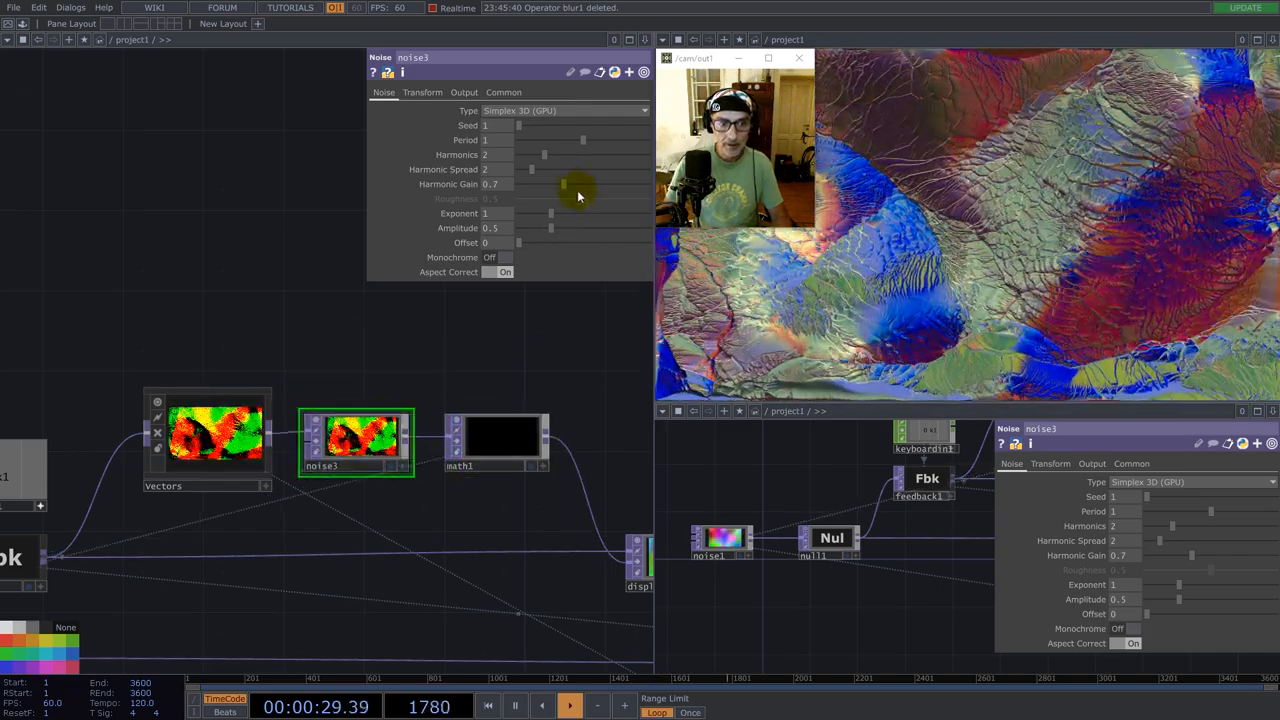
pyautogui.moveTo(584, 140); pyautogui.dragTo(520, 140)
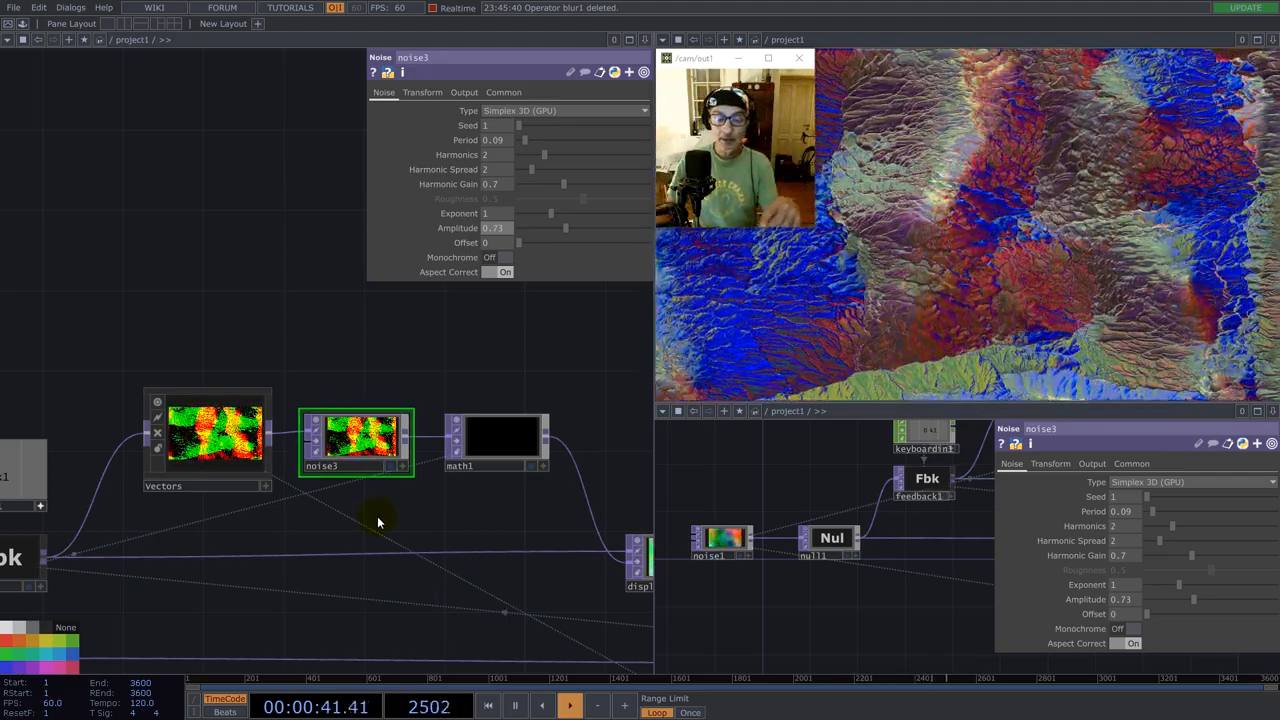
pyautogui.click(496, 440)
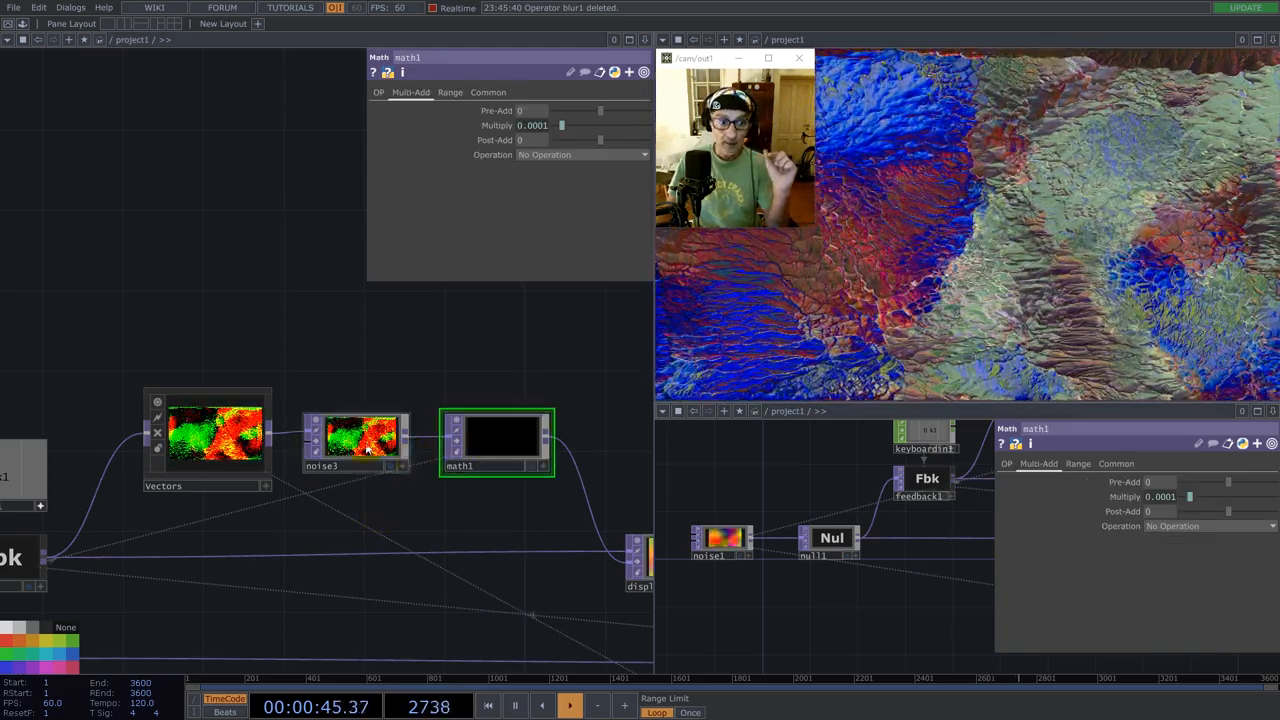
pyautogui.click(356, 436)
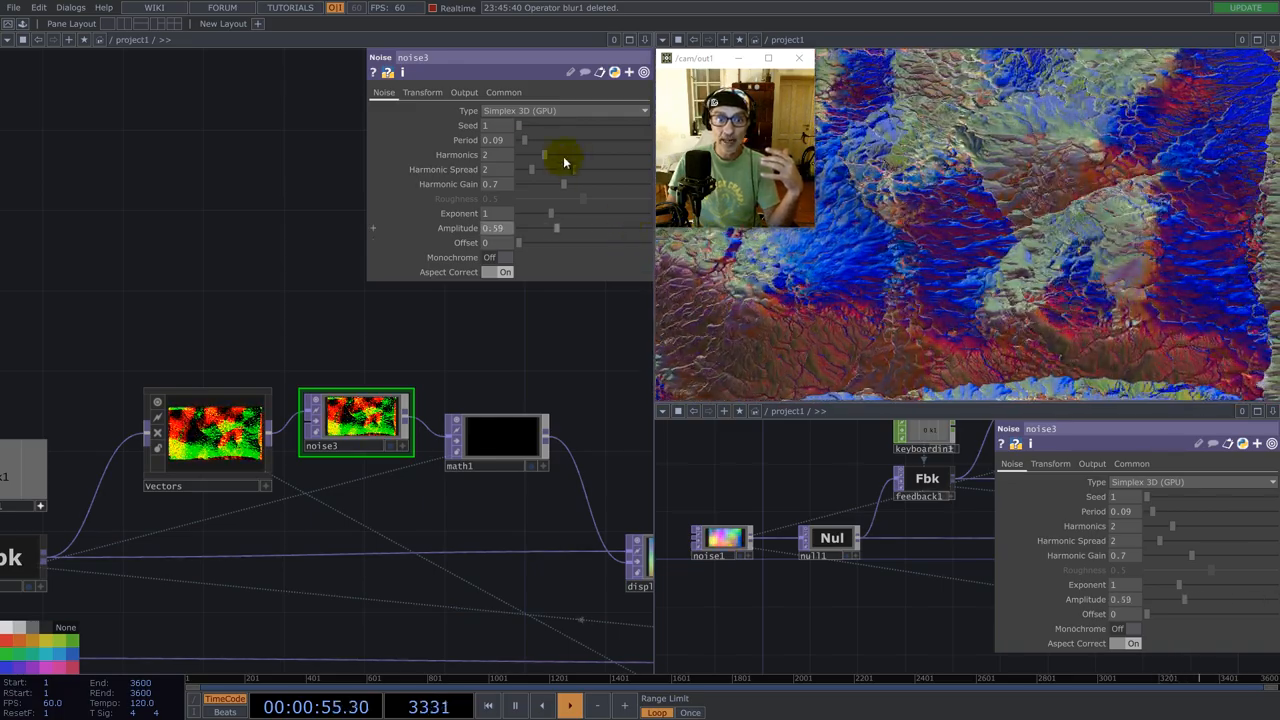
pyautogui.moveTo(524, 140); pyautogui.dragTo(624, 140)
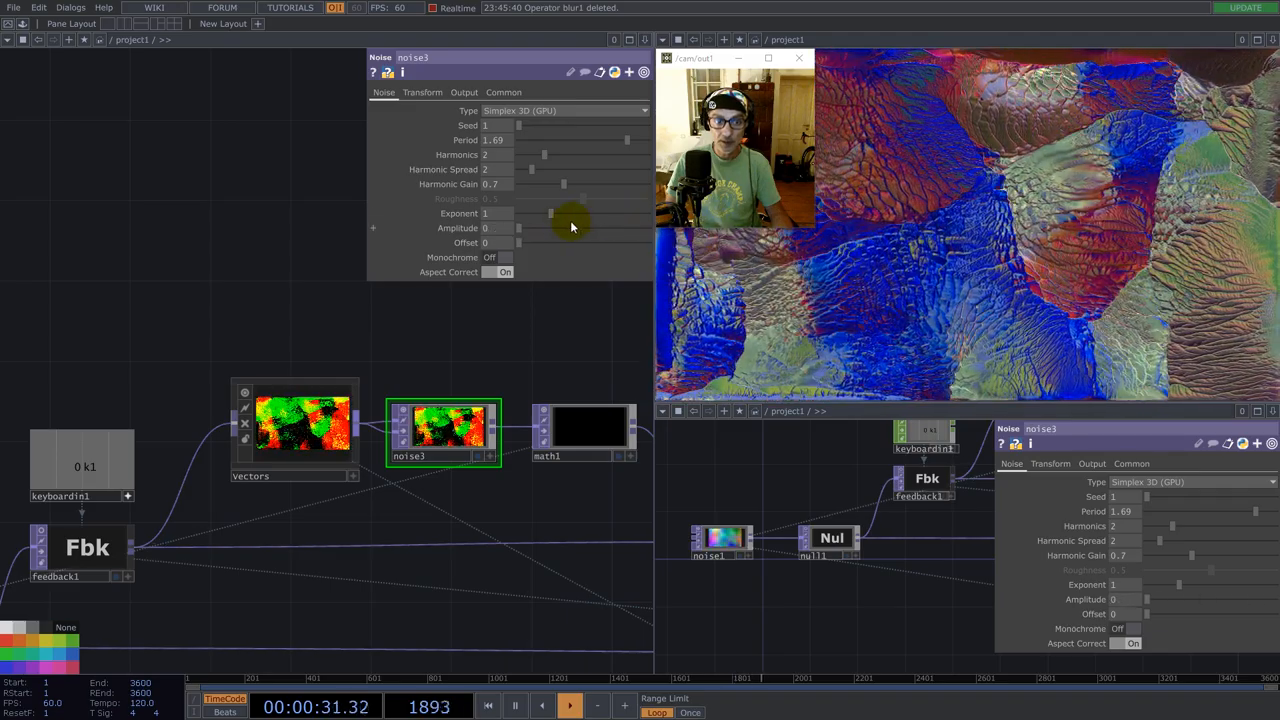
# - Set noise1's Period to 2 and Amplitude to about 0.27
pyautogui.moveTo(518, 228); pyautogui.dragTo(548, 228)
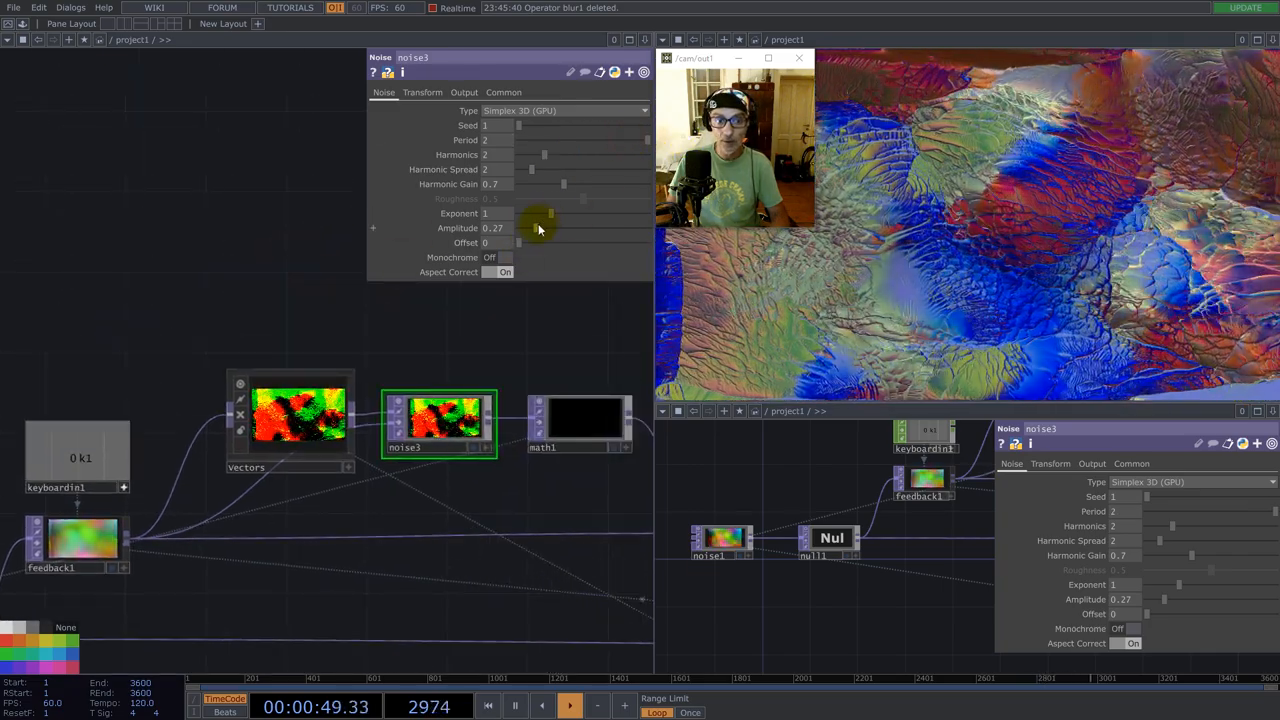
pyautogui.moveTo(544, 228); pyautogui.dragTo(580, 228)
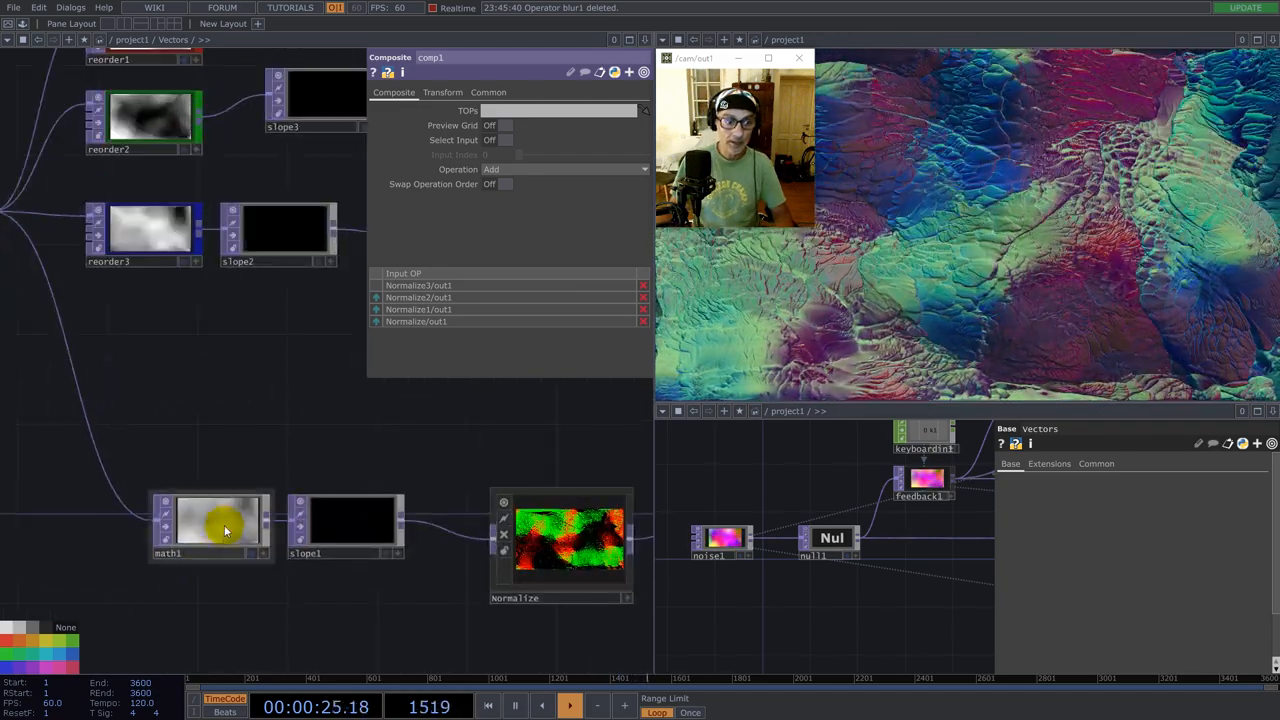
pyautogui.click(210, 520)
pyautogui.write('li')
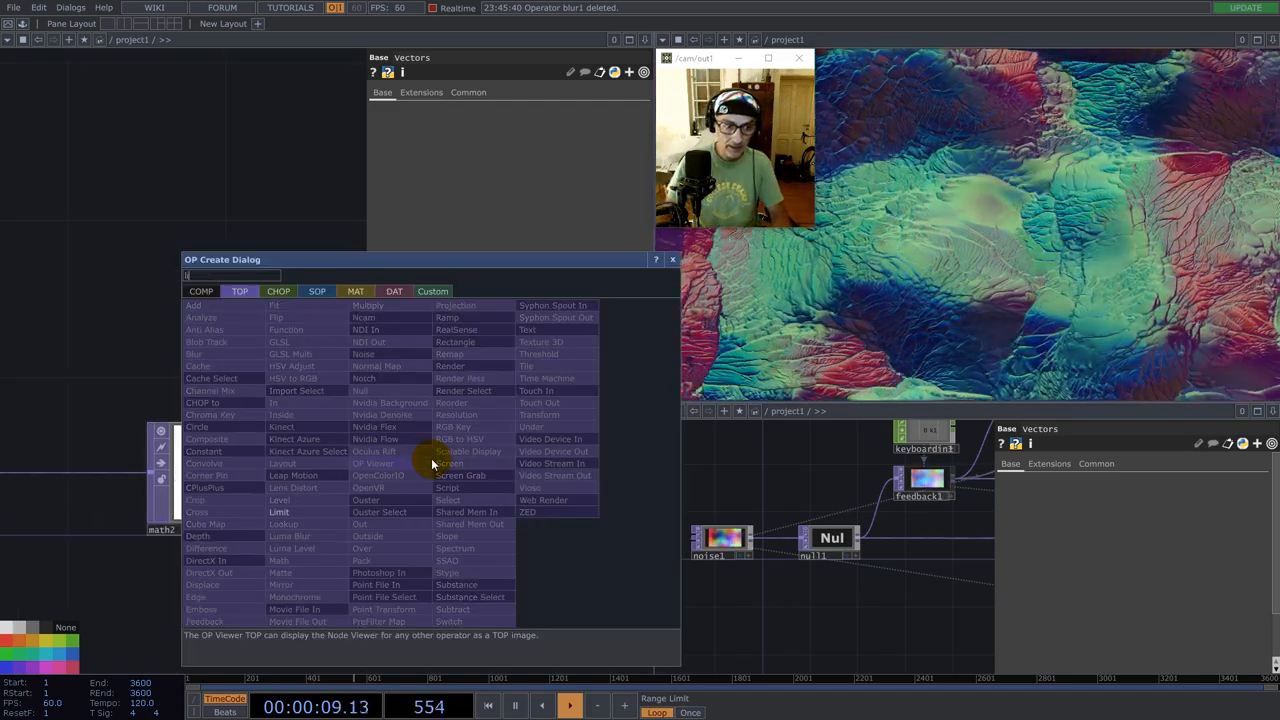
# - Add a Limit TOP after math2 with Normalize On, minimum 0 and maximum 1
pyautogui.click(278, 512)
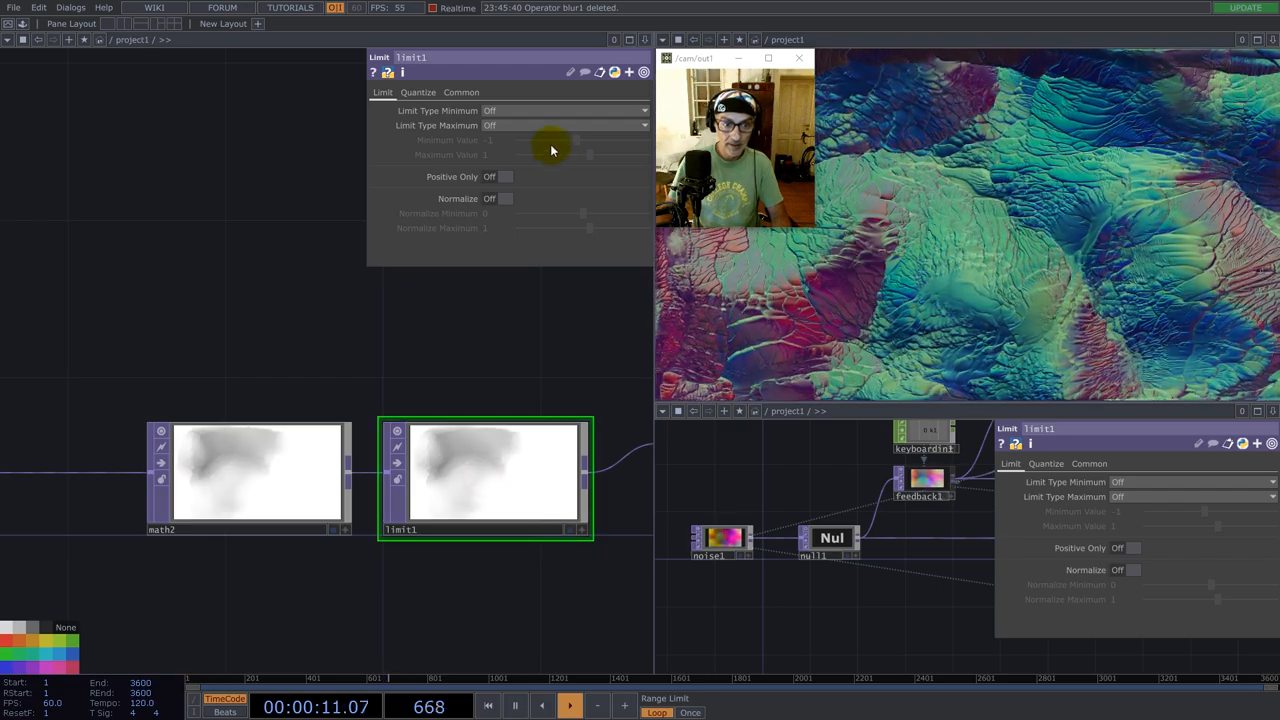
pyautogui.click(504, 198)
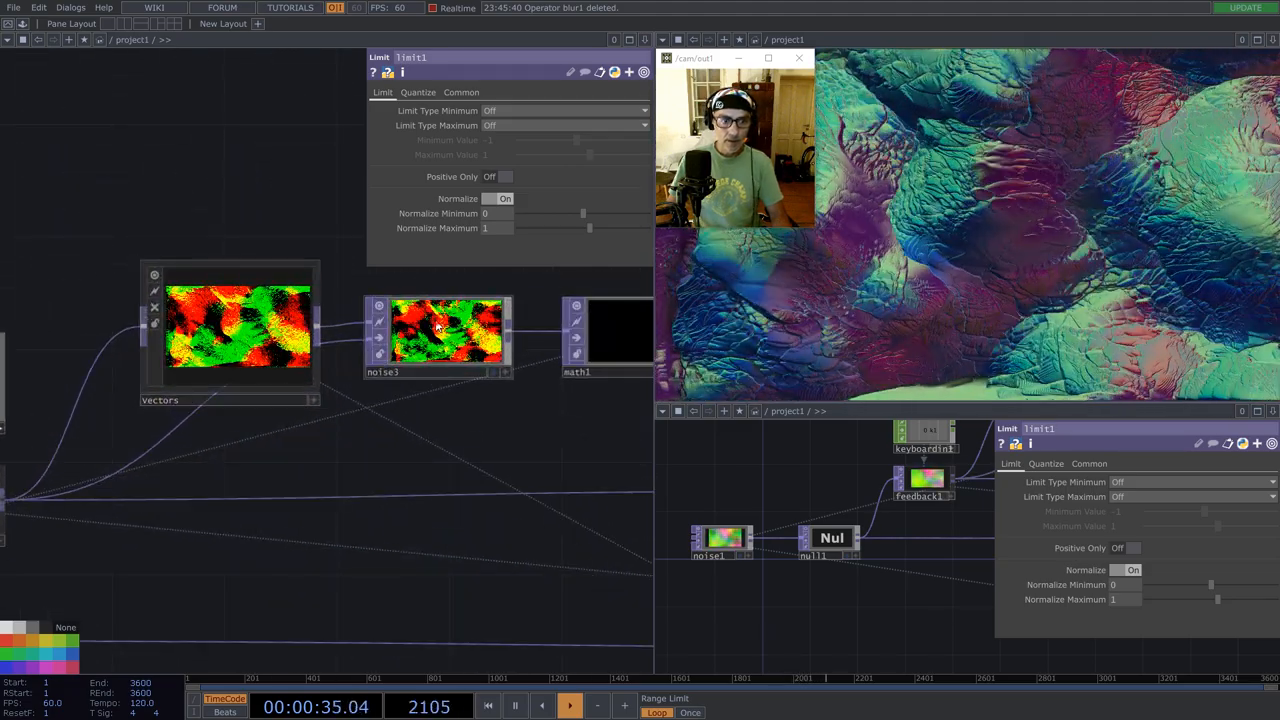
pyautogui.click(440, 336)
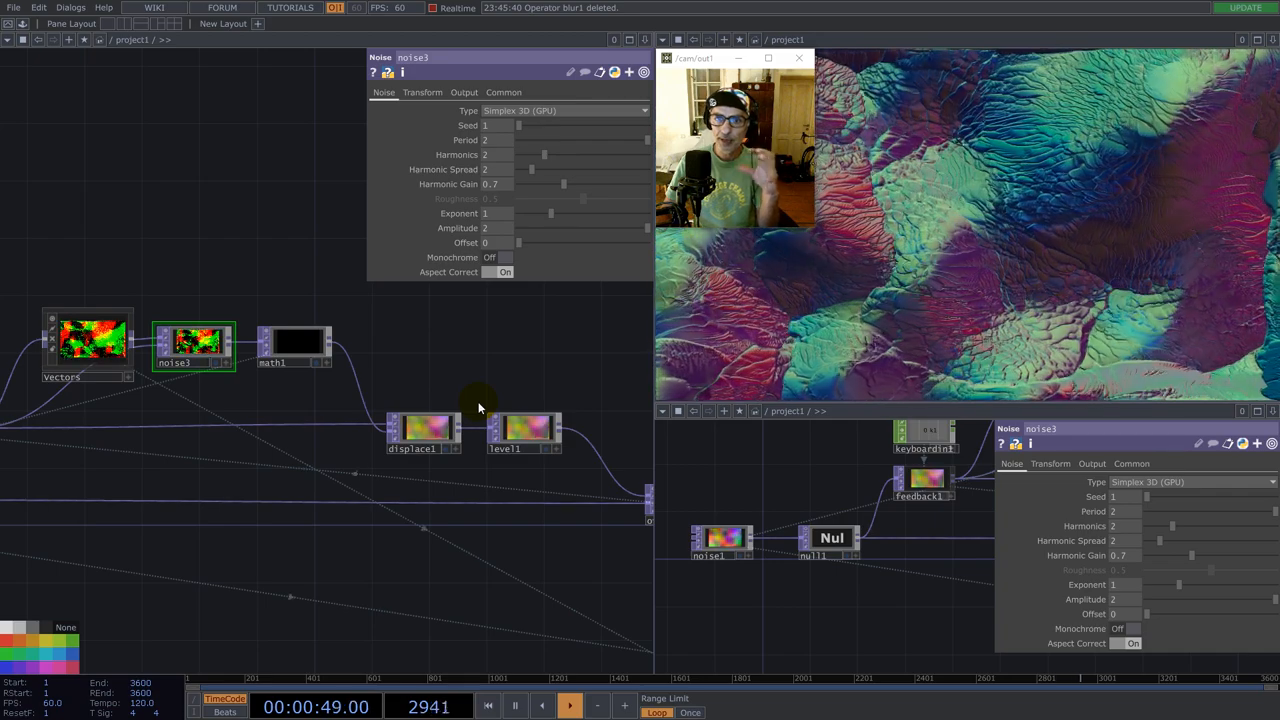
pyautogui.click(292, 342)
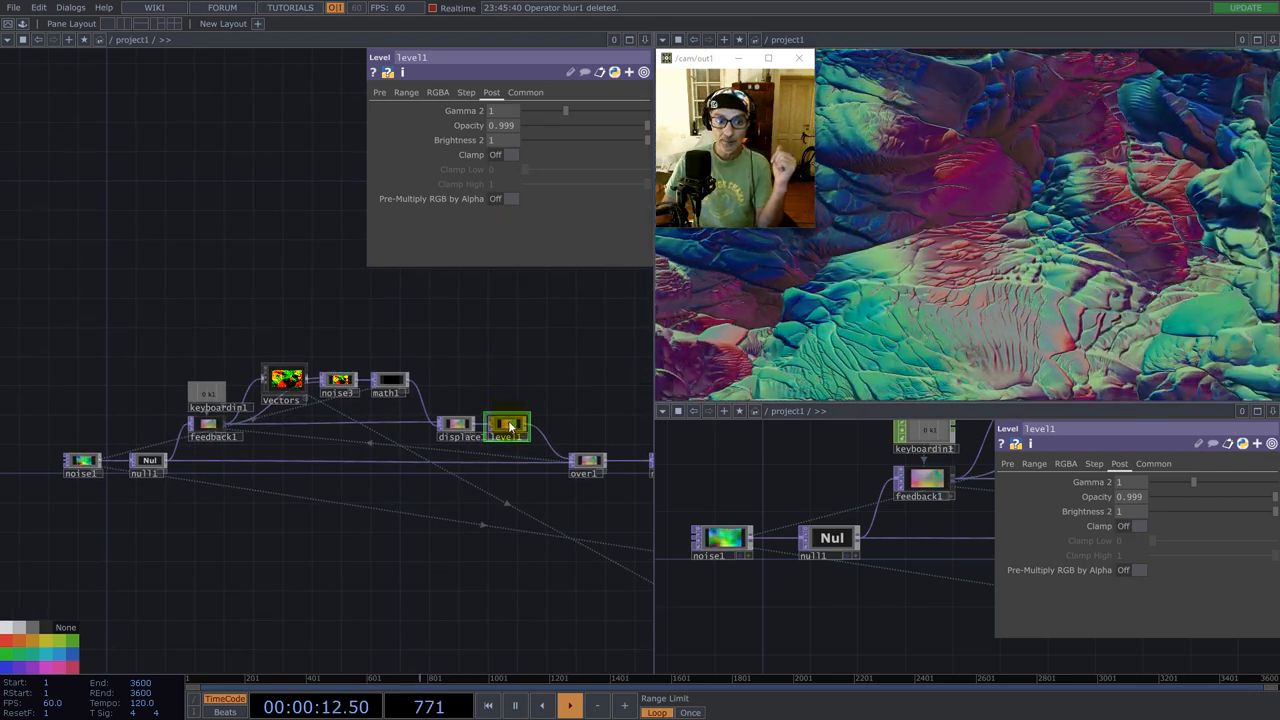
# - Give math1's Multiply an expression based on noise1's resolution, evaluating to about 1.6276
pyautogui.click(388, 384)
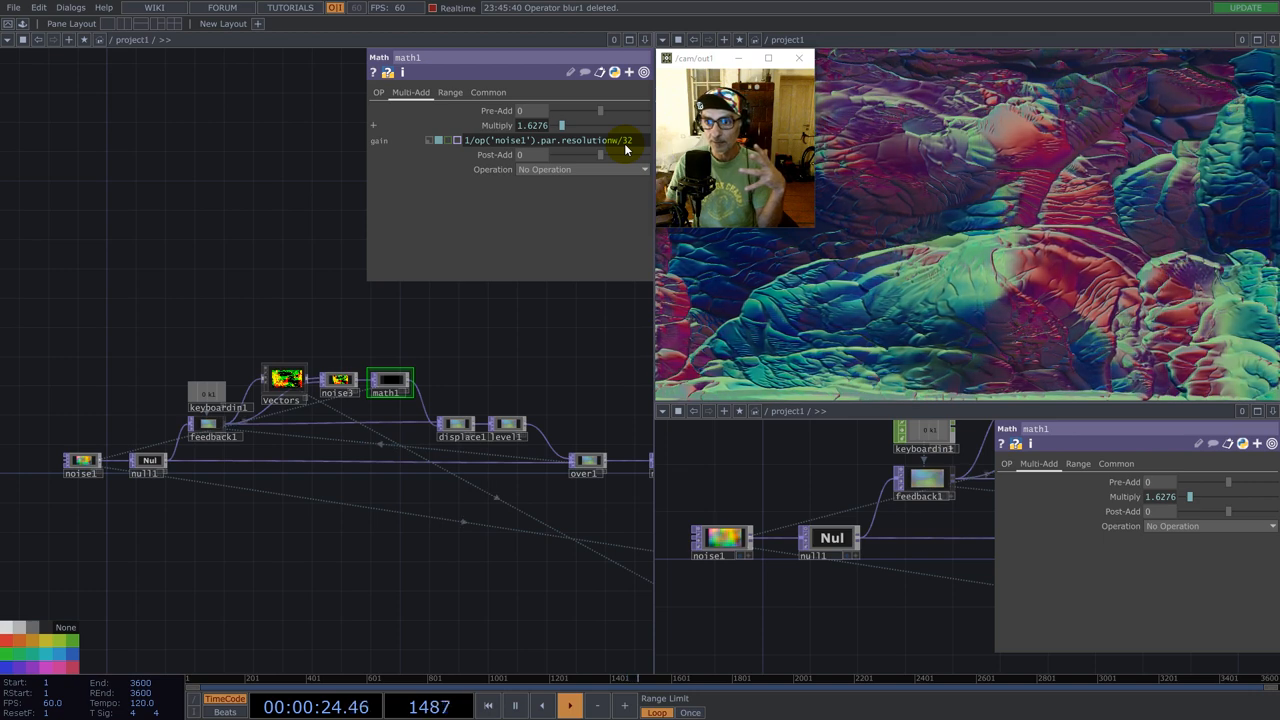
# - Set noise1's Period to 1.7 and Harmonic Gain to 1.23
pyautogui.click(338, 380)
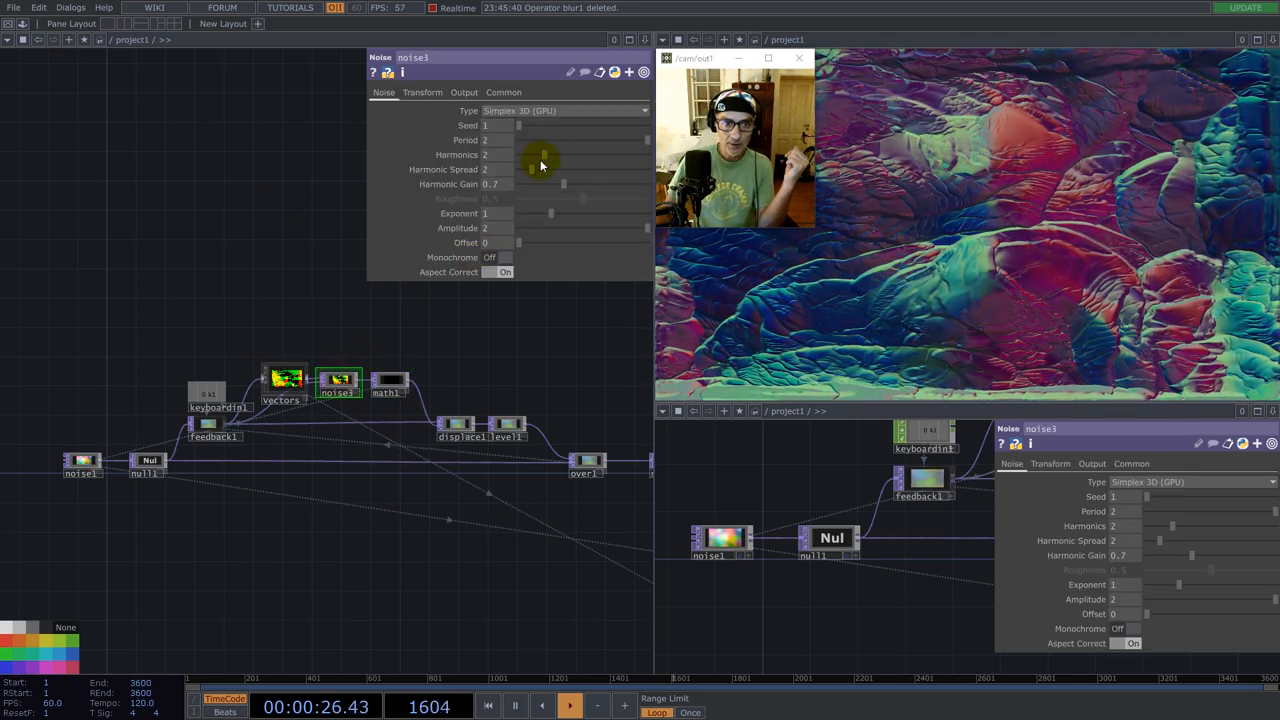
pyautogui.moveTo(544, 140); pyautogui.dragTo(530, 140)
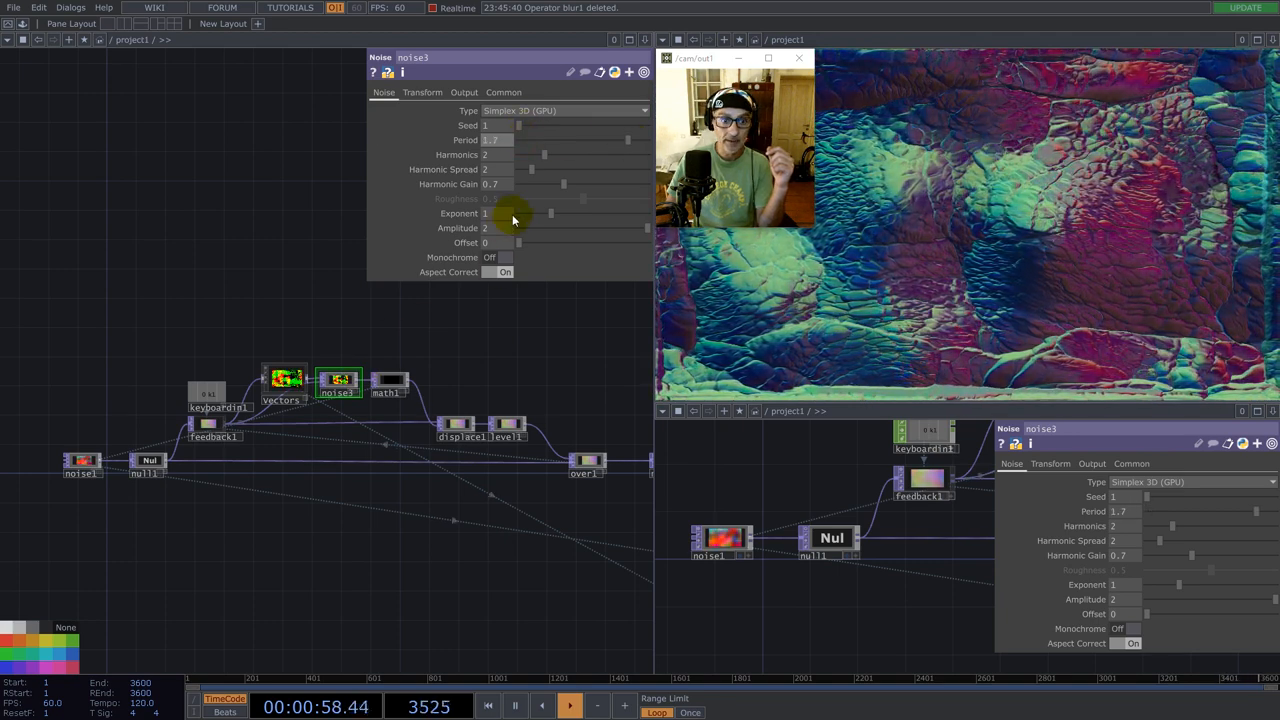
pyautogui.moveTo(516, 184); pyautogui.dragTo(598, 184)
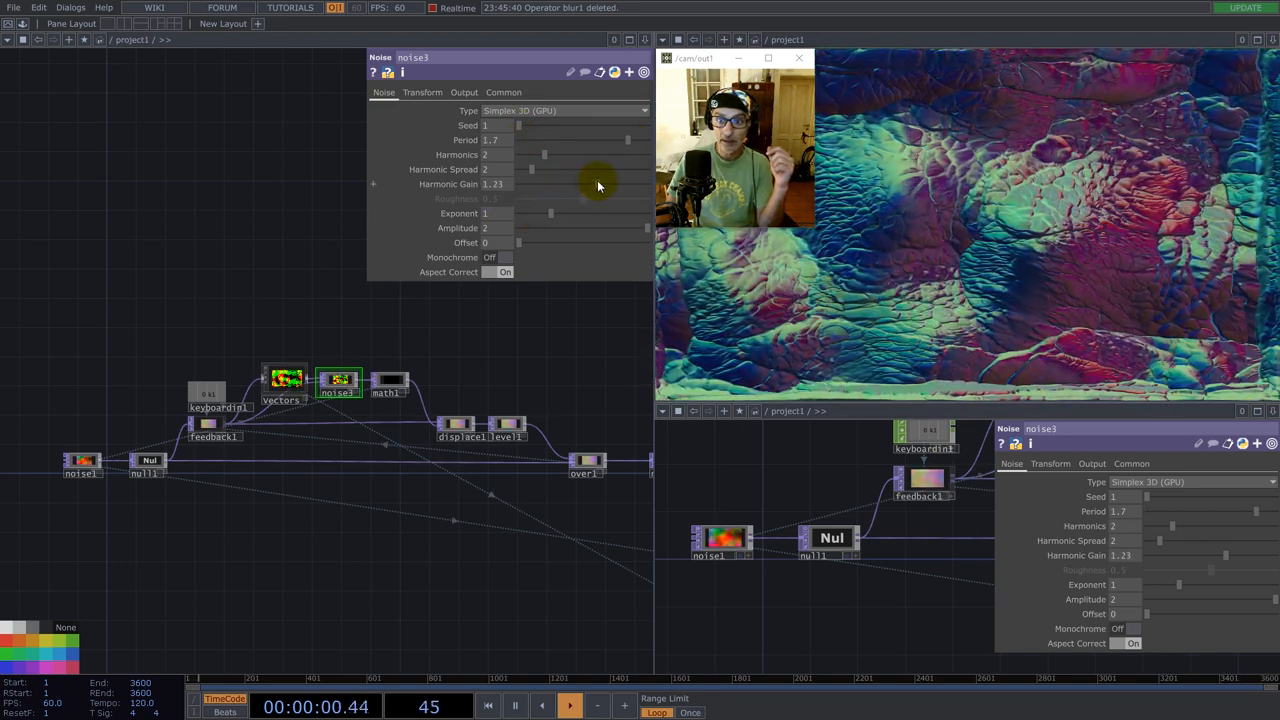
pyautogui.click(390, 384)
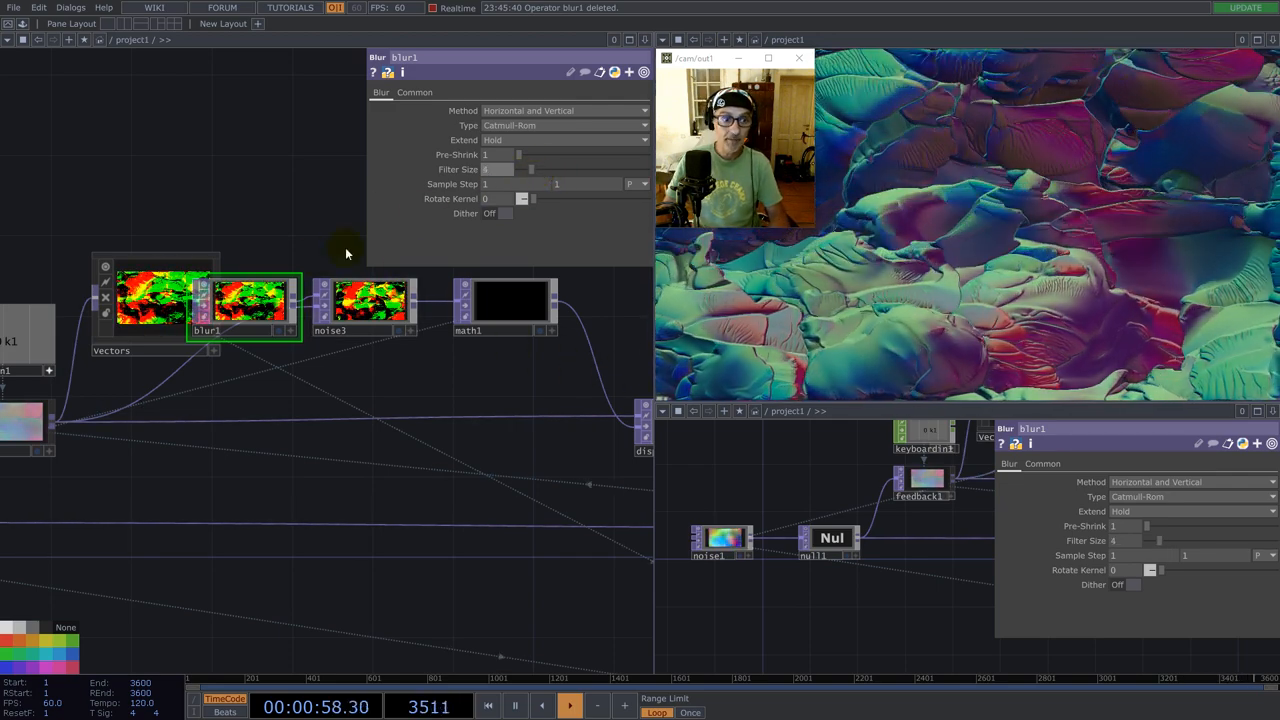
# - Raise the blur1 TOP Filter Size slightly for a light blur on the surface
pyautogui.moveTo(536, 168); pyautogui.dragTo(518, 168)
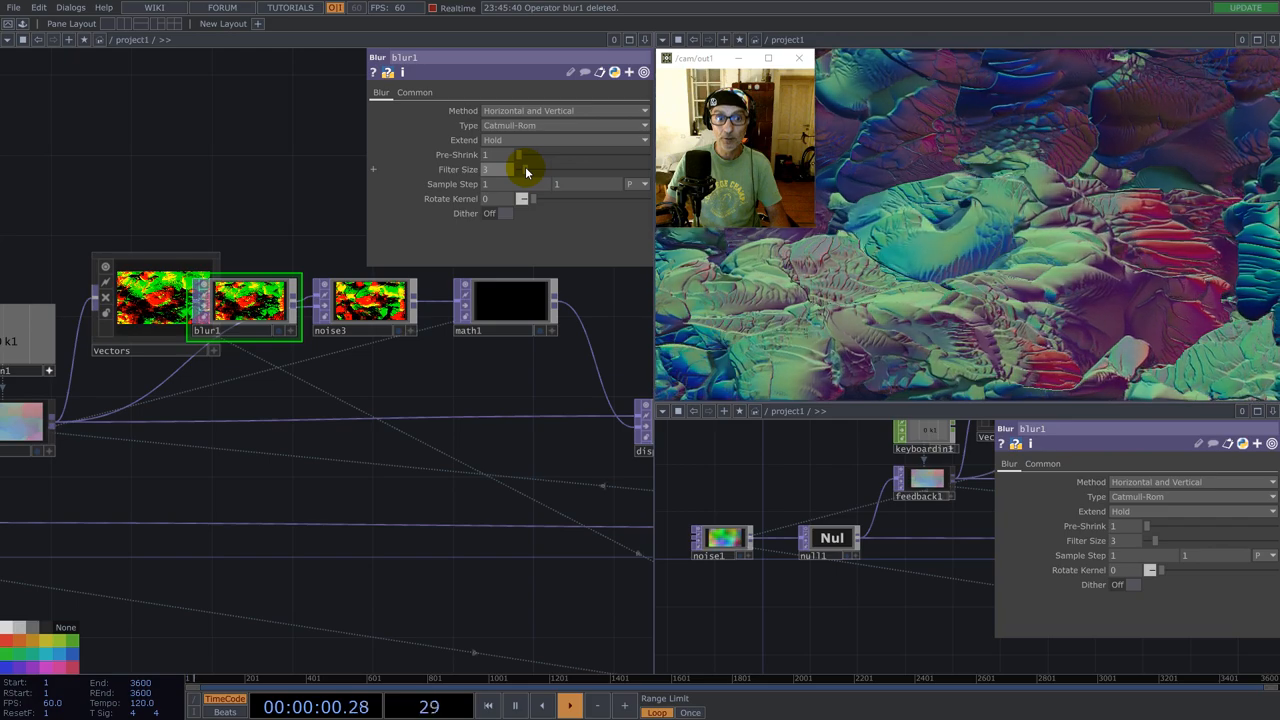